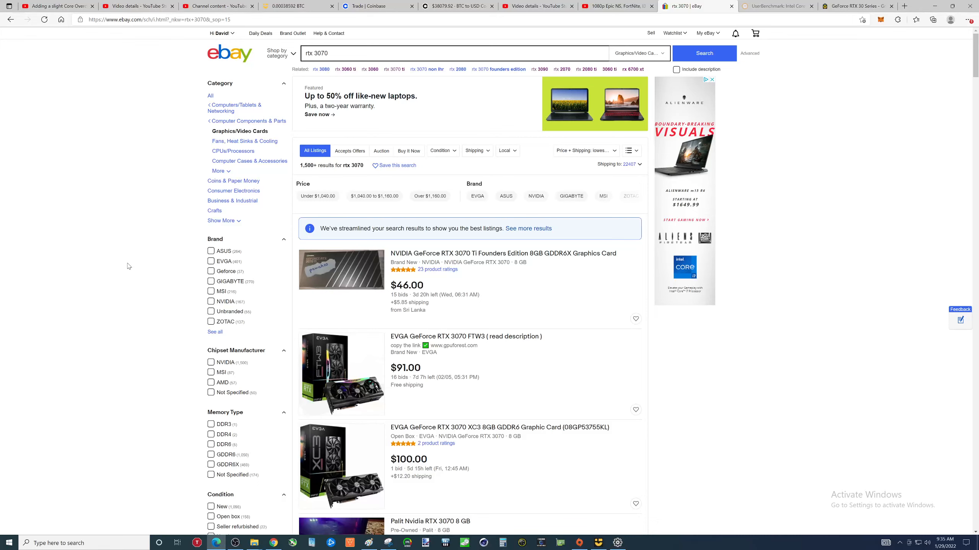
- Switch to the NiceHash tab showing the rig manager with 12 of 14 rigs mining
{"action": "left_click", "coordinate": [288, 6]}
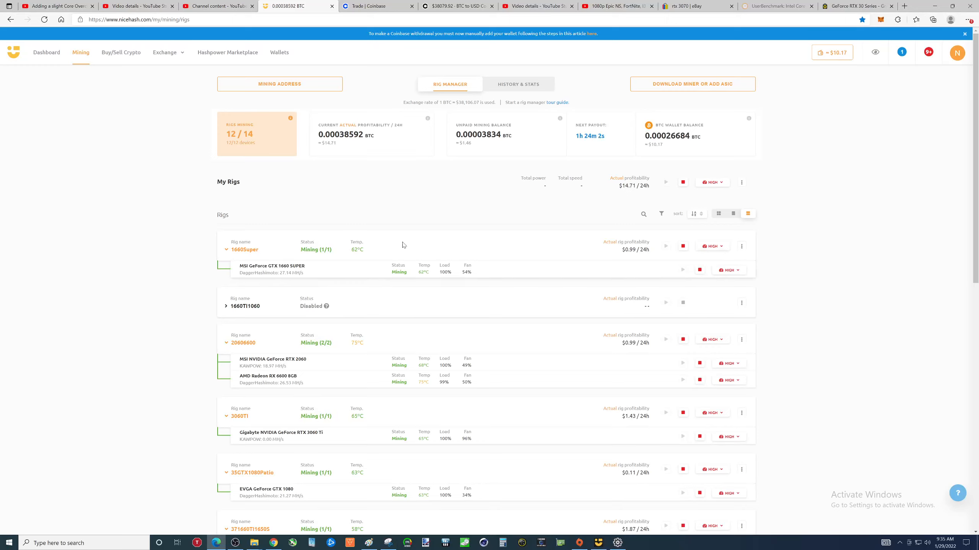
{"action": "mouse_move", "coordinate": [299, 162]}
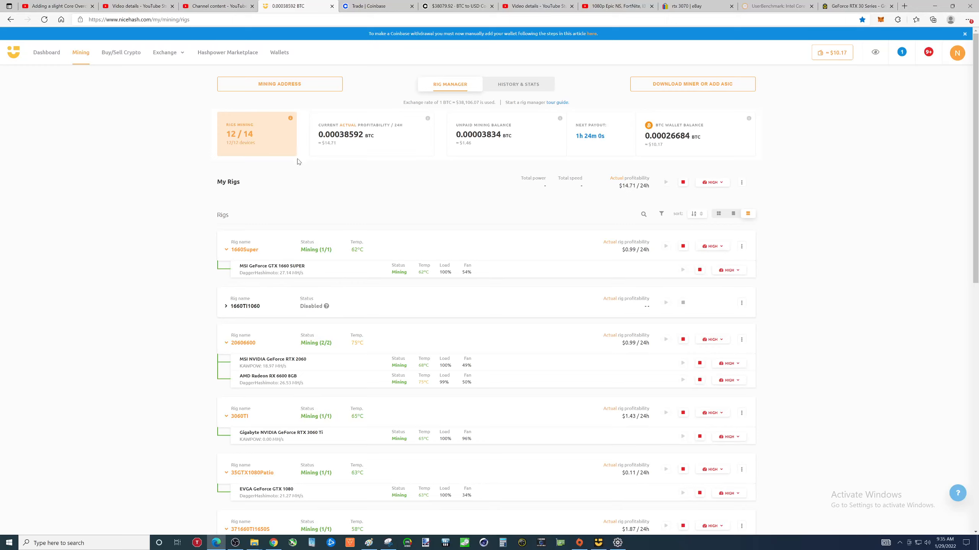
{"action": "mouse_move", "coordinate": [558, 306]}
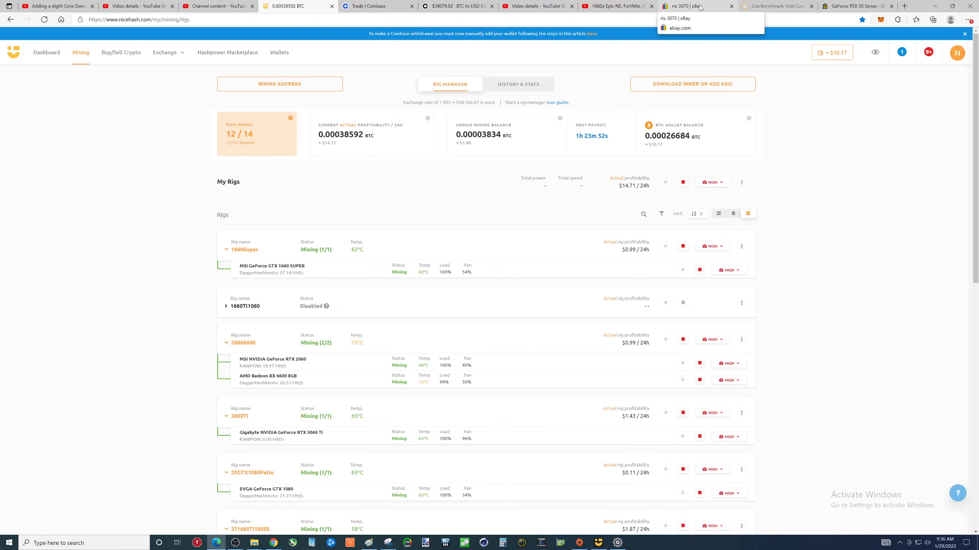
- Switch back to the eBay 'rtx 3070' search results tab
{"action": "left_click", "coordinate": [685, 6]}
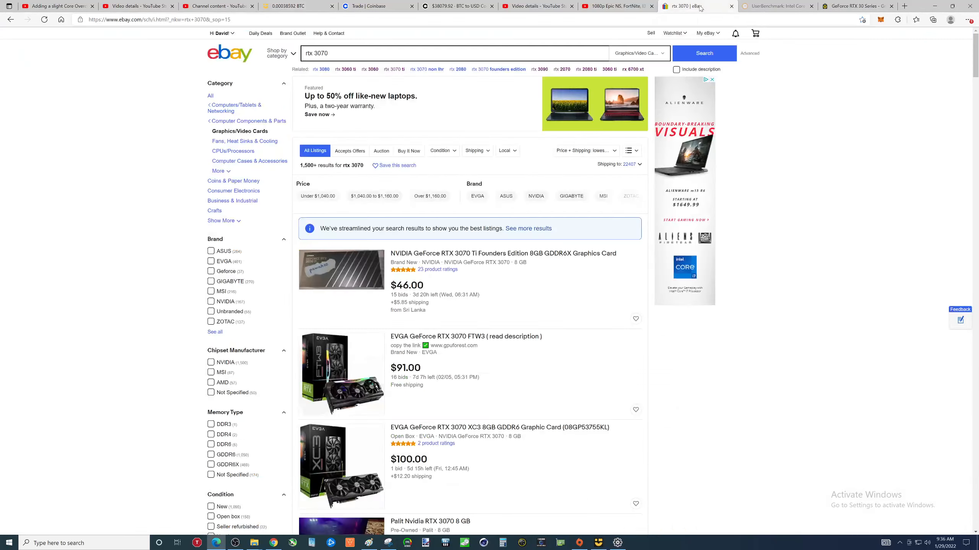
{"action": "mouse_move", "coordinate": [89, 196]}
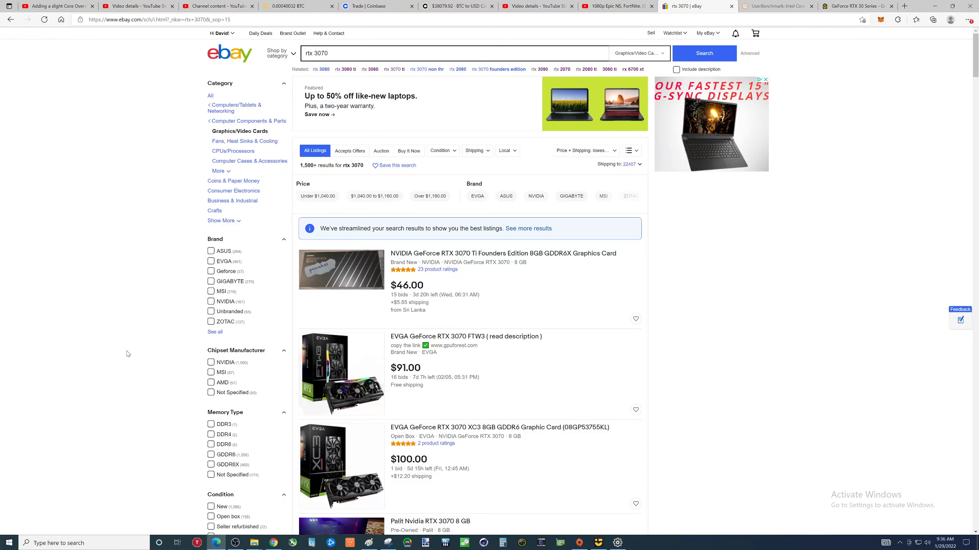
{"action": "mouse_move", "coordinate": [133, 288]}
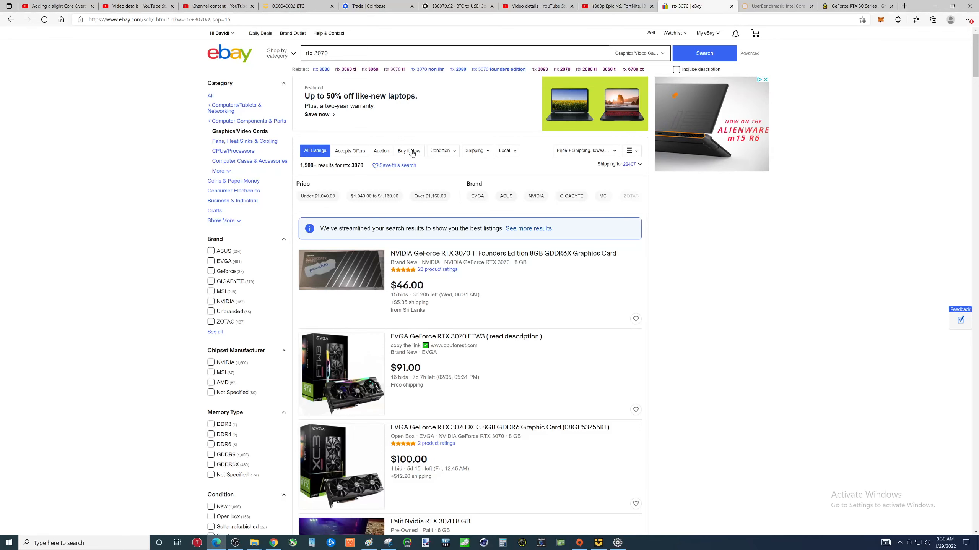
- Filter RTX 3070 results to Buy It Now and browse $840–$950 cards, dismissing the miner console
{"action": "left_click", "coordinate": [409, 150]}
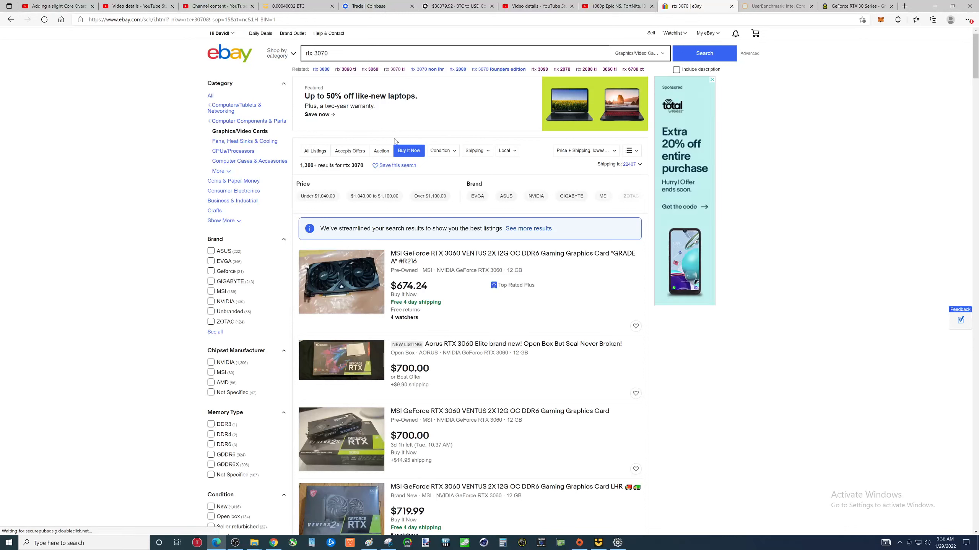
{"action": "mouse_move", "coordinate": [482, 262]}
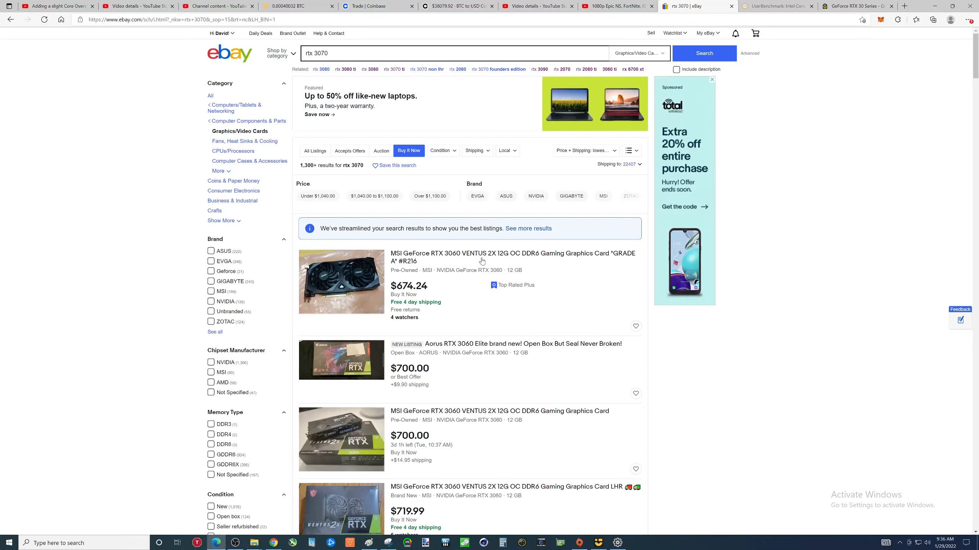
{"action": "scroll", "scroll_direction": "down", "scroll_amount": 3}
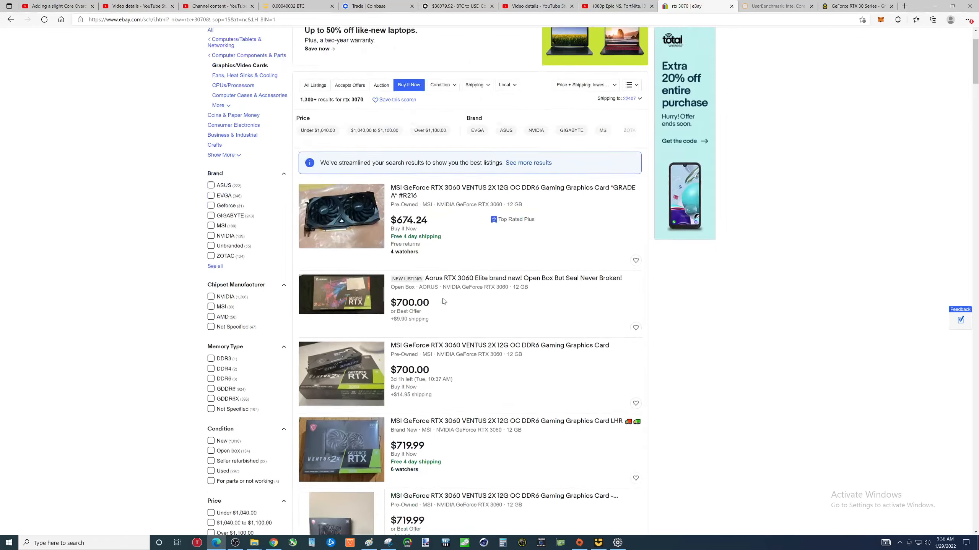
{"action": "scroll", "scroll_direction": "down", "scroll_amount": 3}
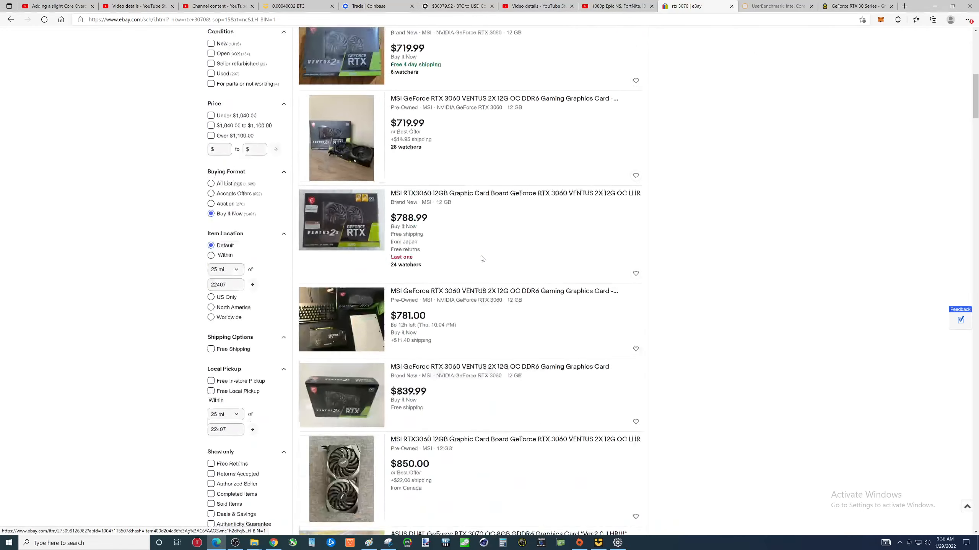
{"action": "scroll", "scroll_direction": "down", "scroll_amount": 3}
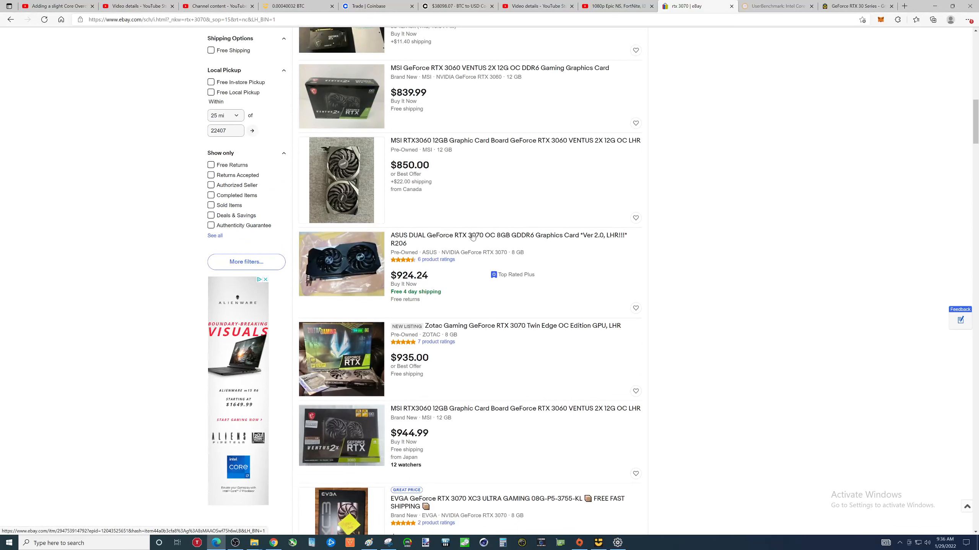
{"action": "mouse_move", "coordinate": [465, 243]}
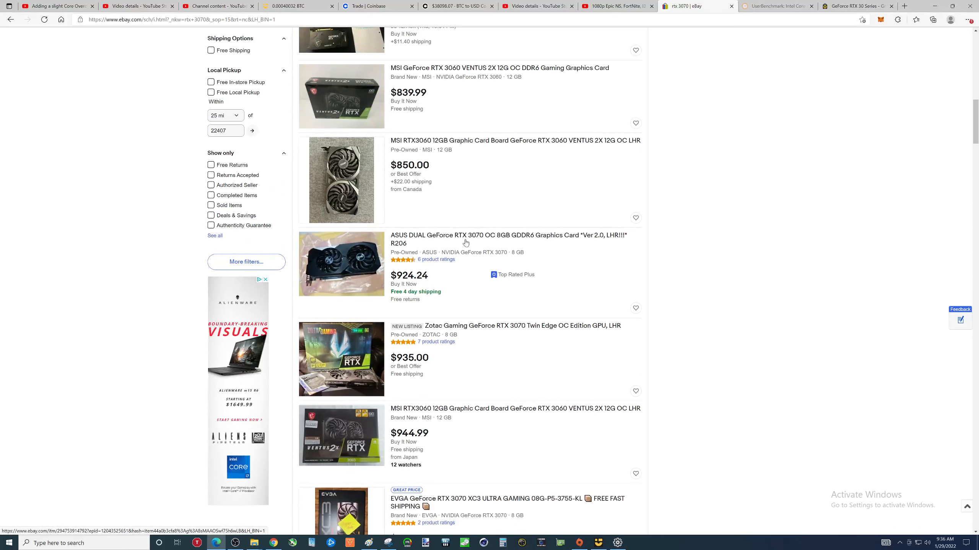
{"action": "mouse_move", "coordinate": [471, 242]}
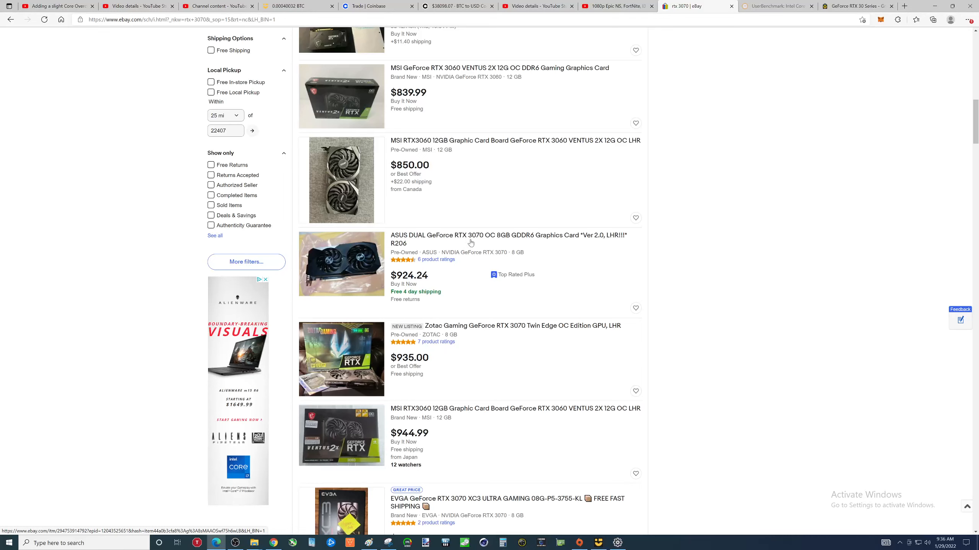
{"action": "mouse_move", "coordinate": [454, 284]}
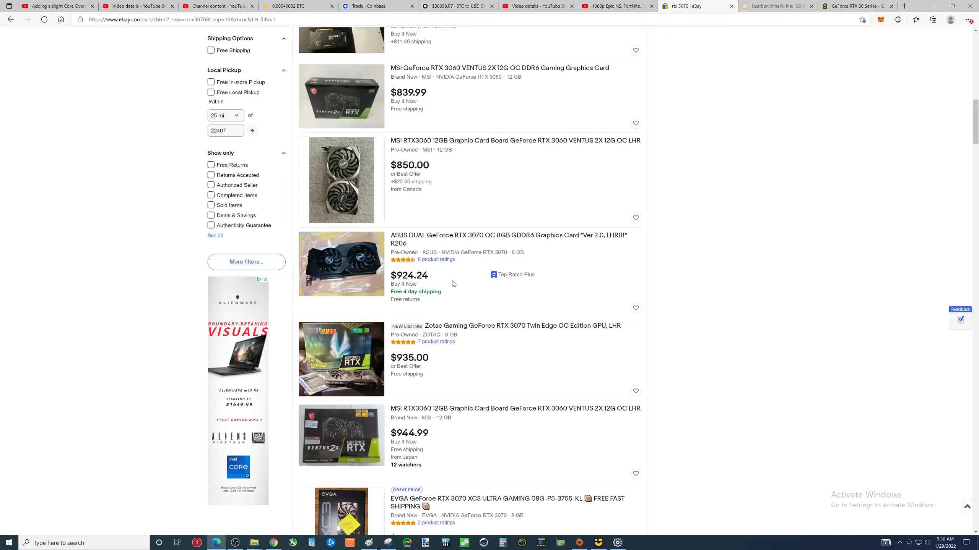
{"action": "mouse_move", "coordinate": [462, 286]}
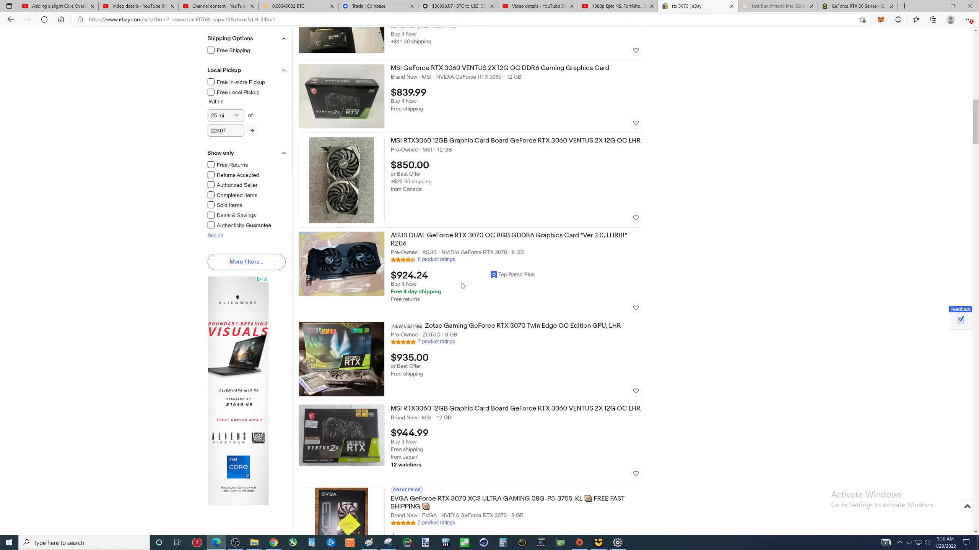
{"action": "mouse_move", "coordinate": [465, 288]}
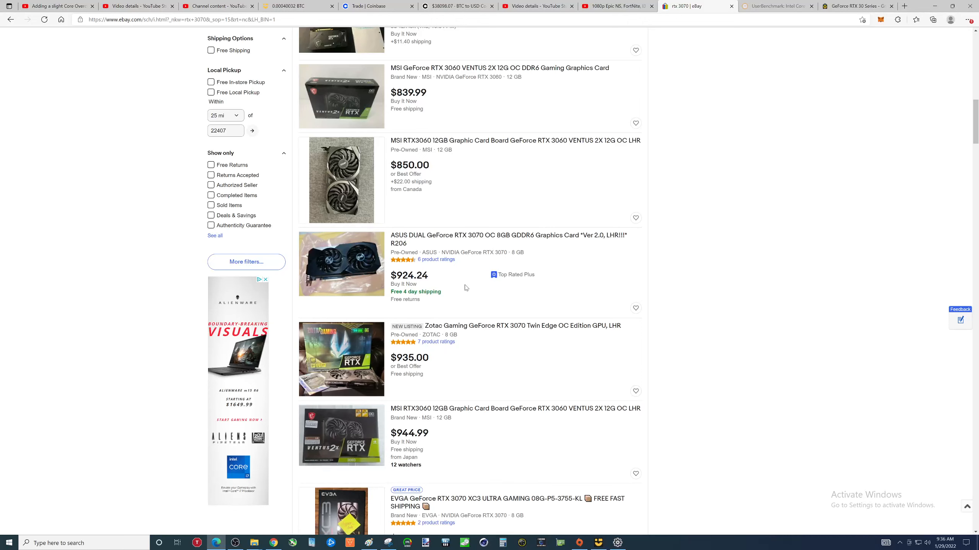
{"action": "mouse_move", "coordinate": [469, 289]}
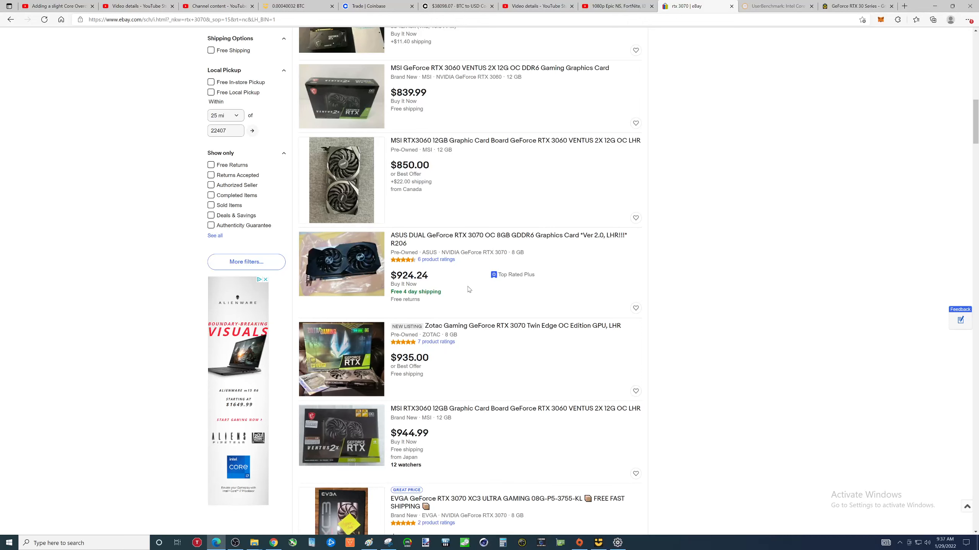
{"action": "mouse_move", "coordinate": [473, 287]}
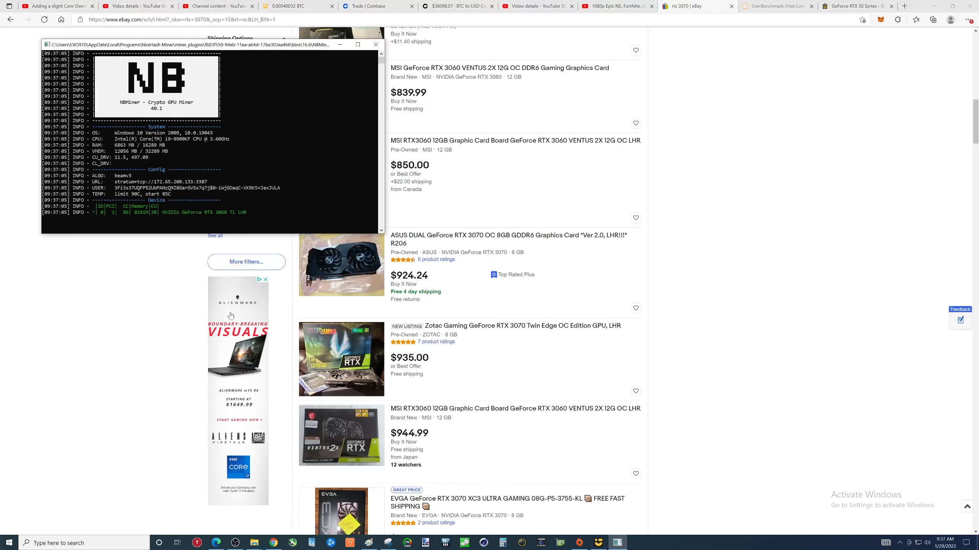
{"action": "left_click", "coordinate": [376, 44]}
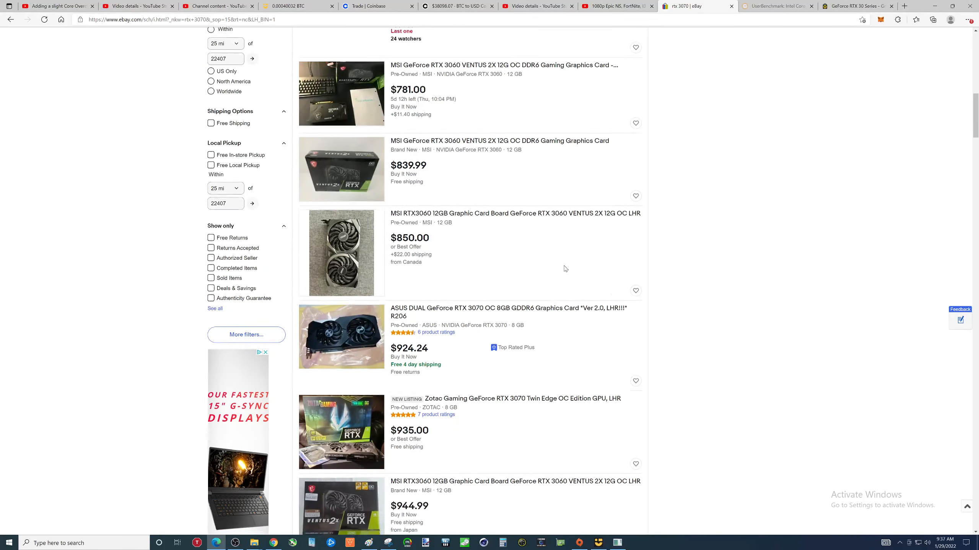
{"action": "scroll", "scroll_direction": "down", "scroll_amount": 3}
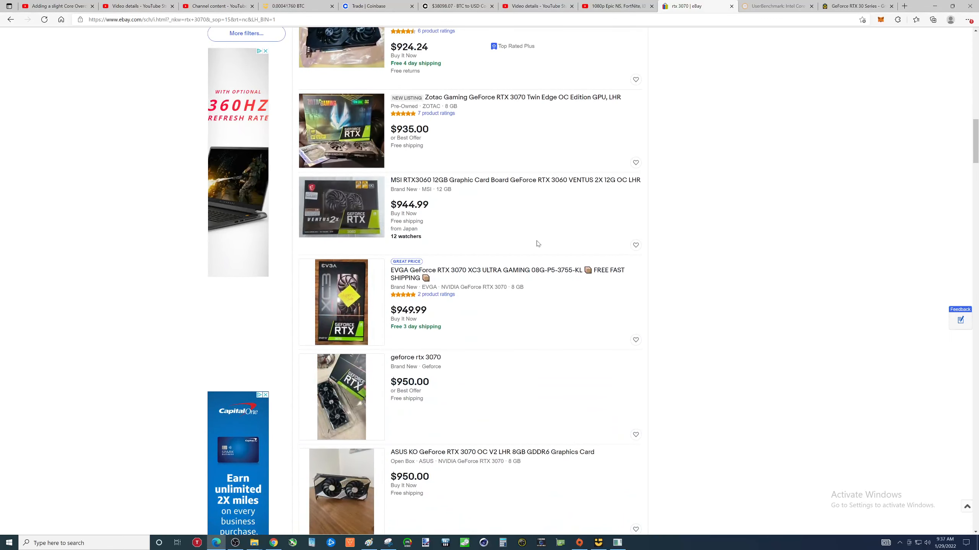
{"action": "scroll", "scroll_direction": "down", "scroll_amount": 3}
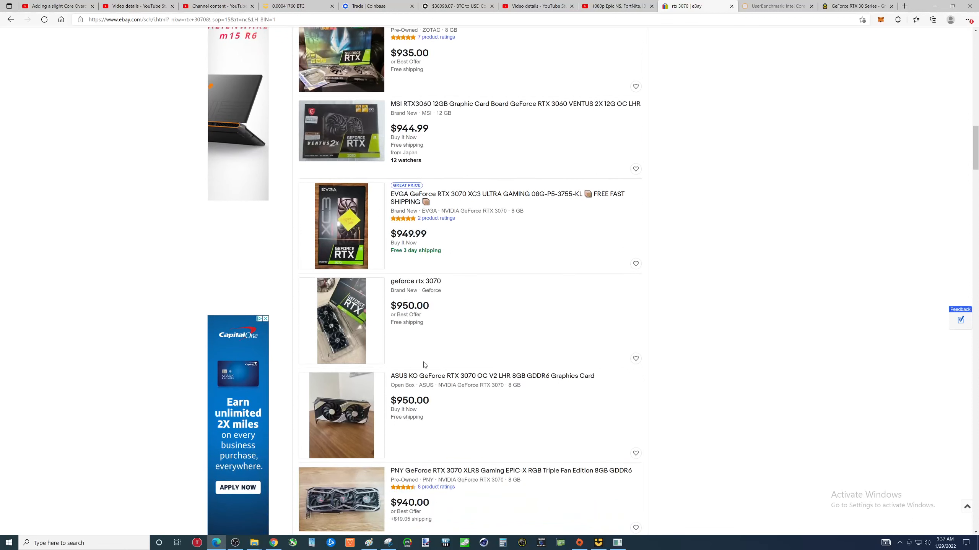
{"action": "mouse_move", "coordinate": [459, 379]}
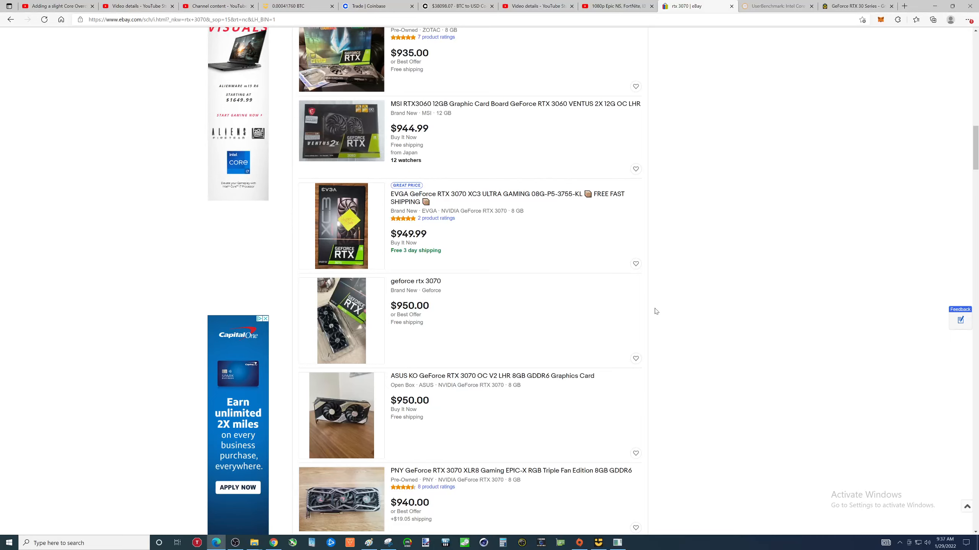
{"action": "mouse_move", "coordinate": [472, 401]}
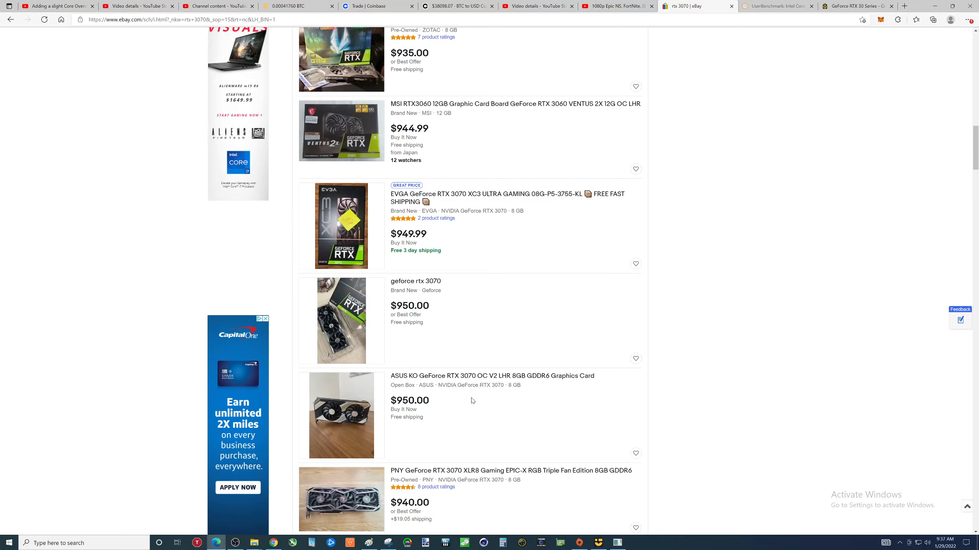
{"action": "mouse_move", "coordinate": [466, 352]}
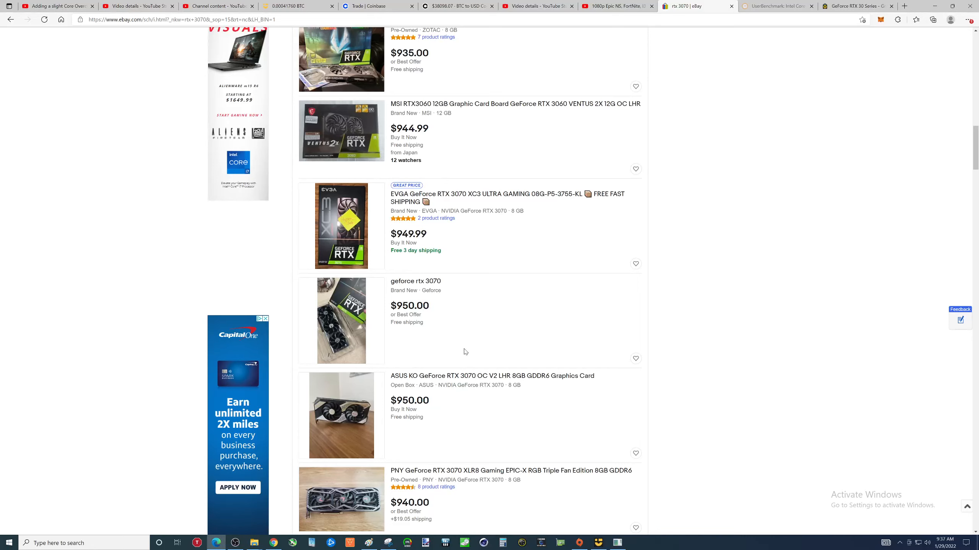
{"action": "mouse_move", "coordinate": [460, 352]}
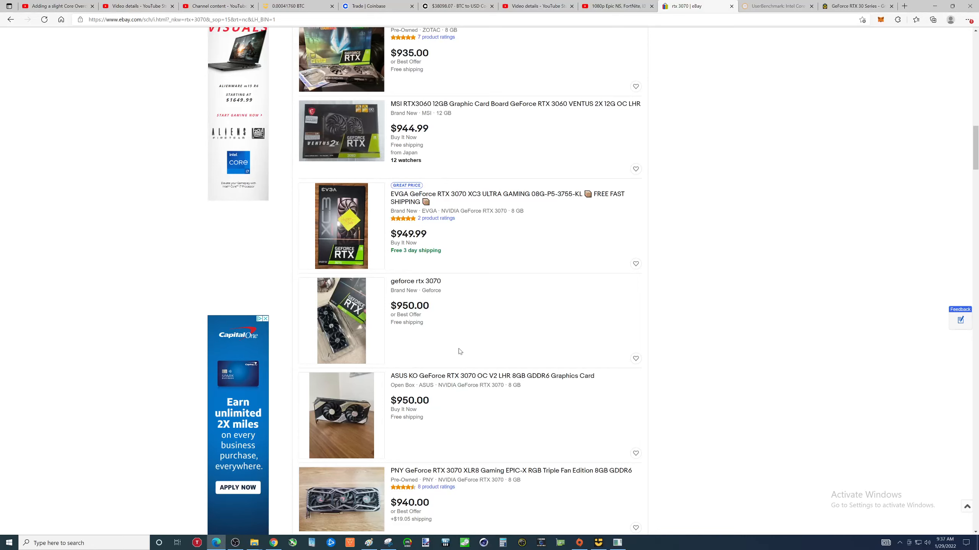
{"action": "mouse_move", "coordinate": [649, 306]}
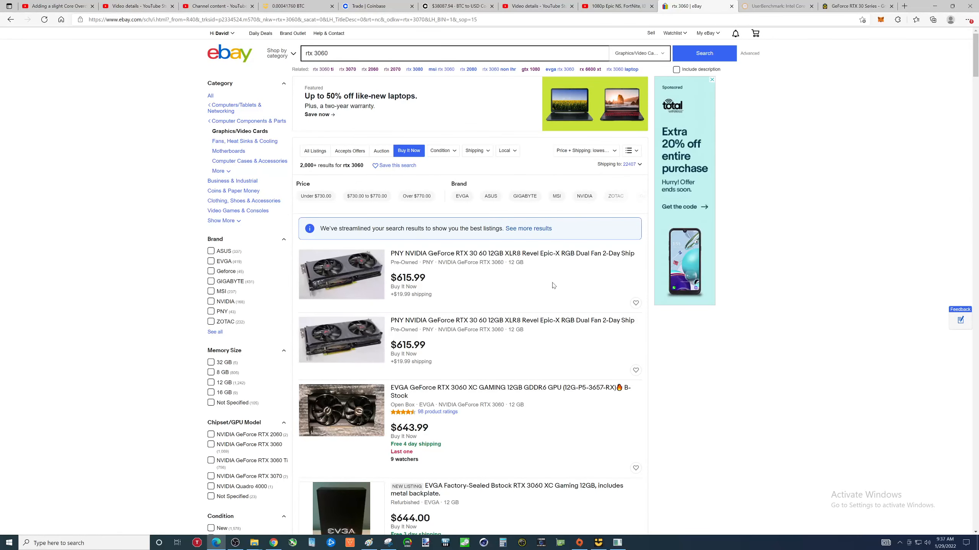
{"action": "mouse_move", "coordinate": [459, 295]}
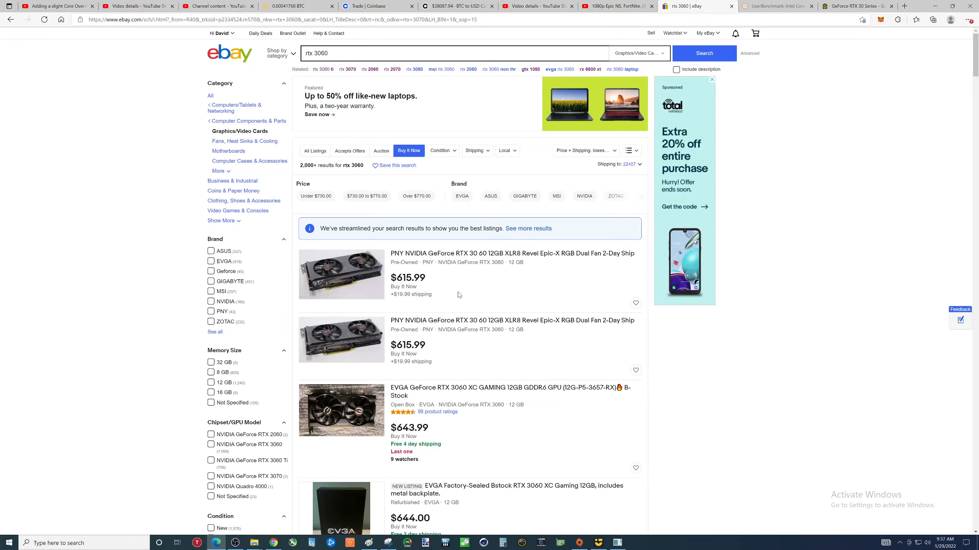
{"action": "scroll", "scroll_direction": "down", "scroll_amount": 3}
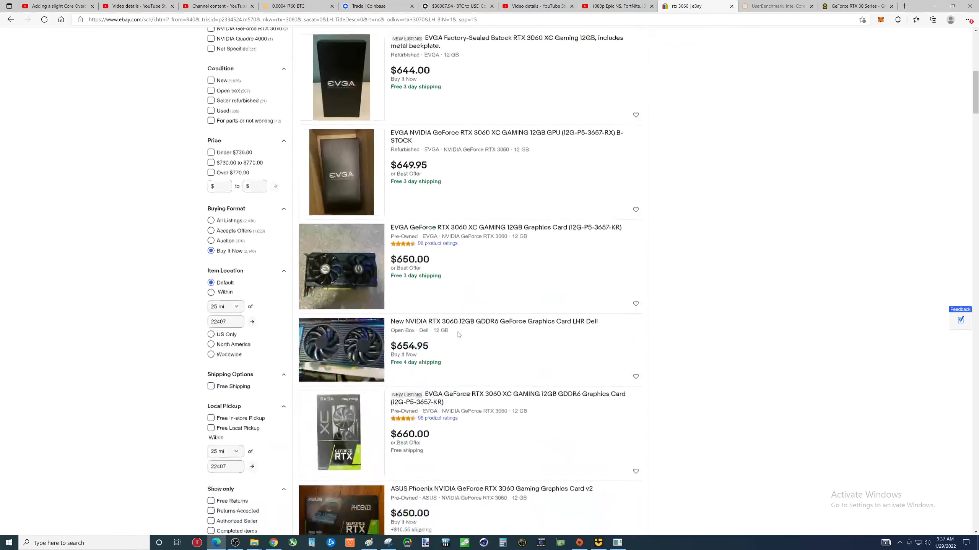
{"action": "scroll", "scroll_direction": "down", "scroll_amount": 3}
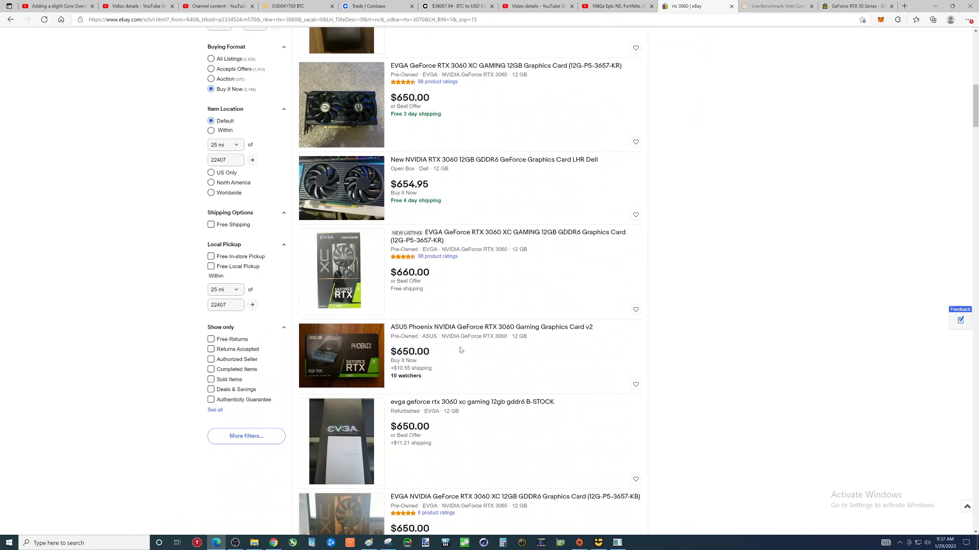
{"action": "mouse_move", "coordinate": [149, 314]}
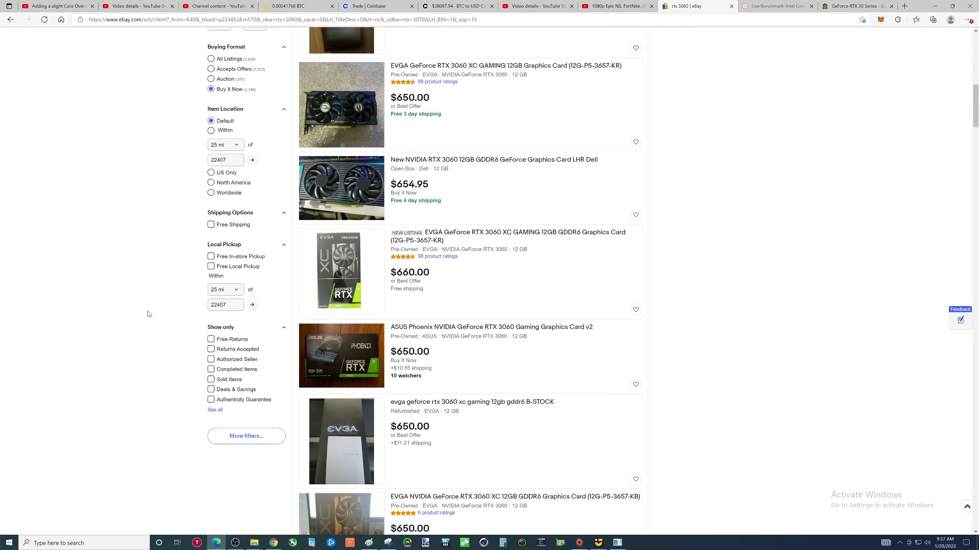
{"action": "mouse_move", "coordinate": [145, 330]}
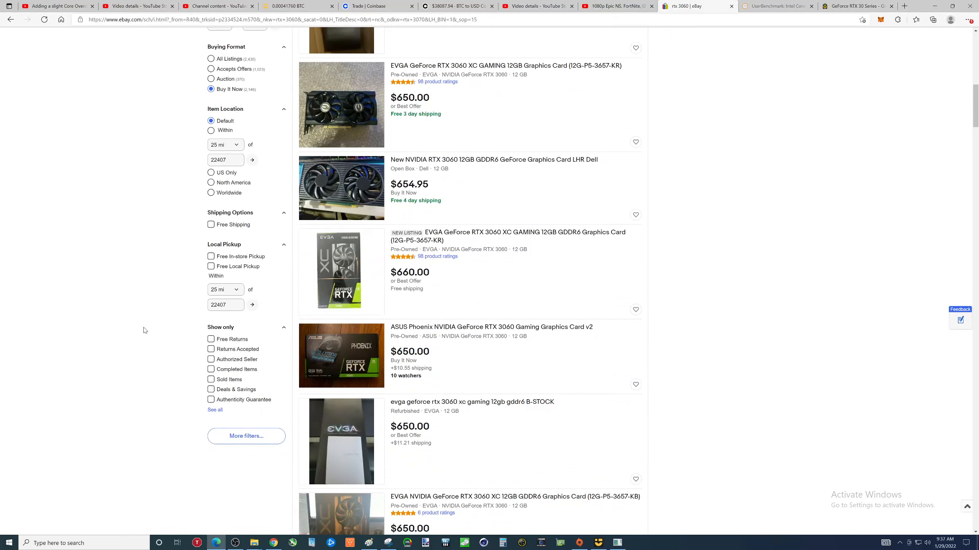
{"action": "scroll", "scroll_direction": "down", "scroll_amount": 3}
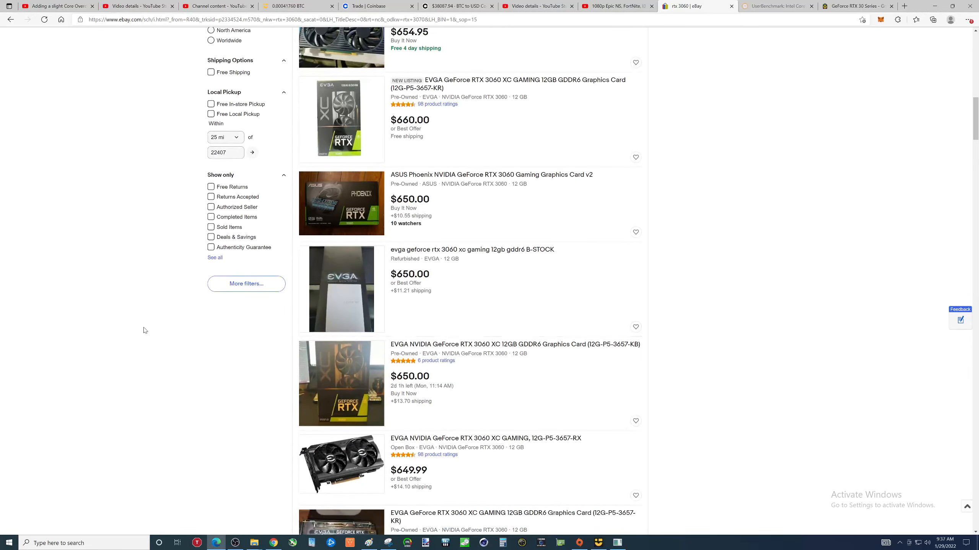
{"action": "scroll", "scroll_direction": "down", "scroll_amount": 3}
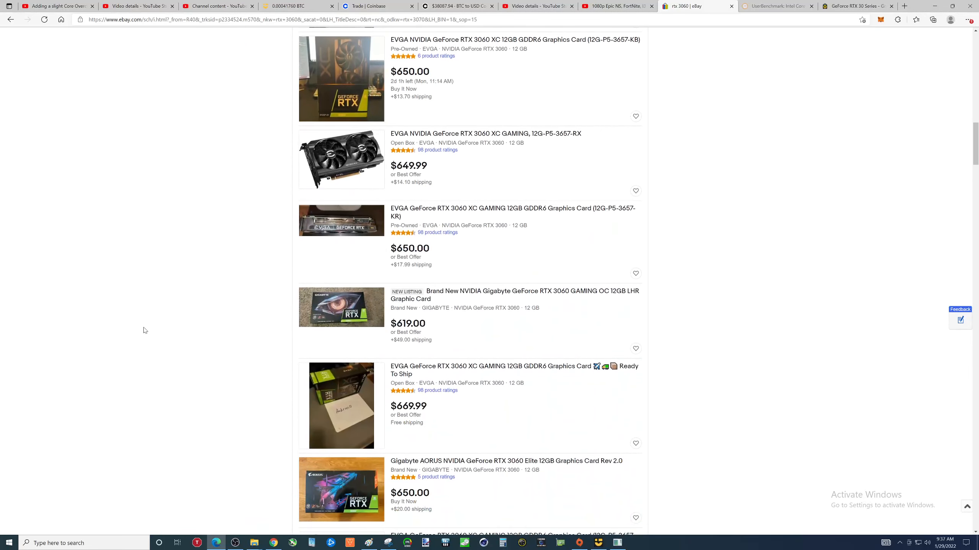
{"action": "mouse_move", "coordinate": [176, 328]}
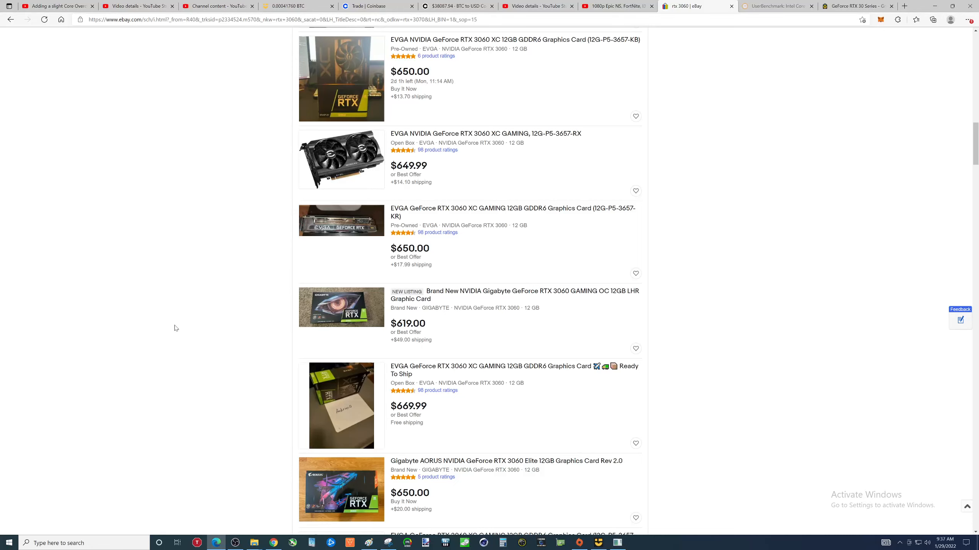
{"action": "mouse_move", "coordinate": [173, 329]}
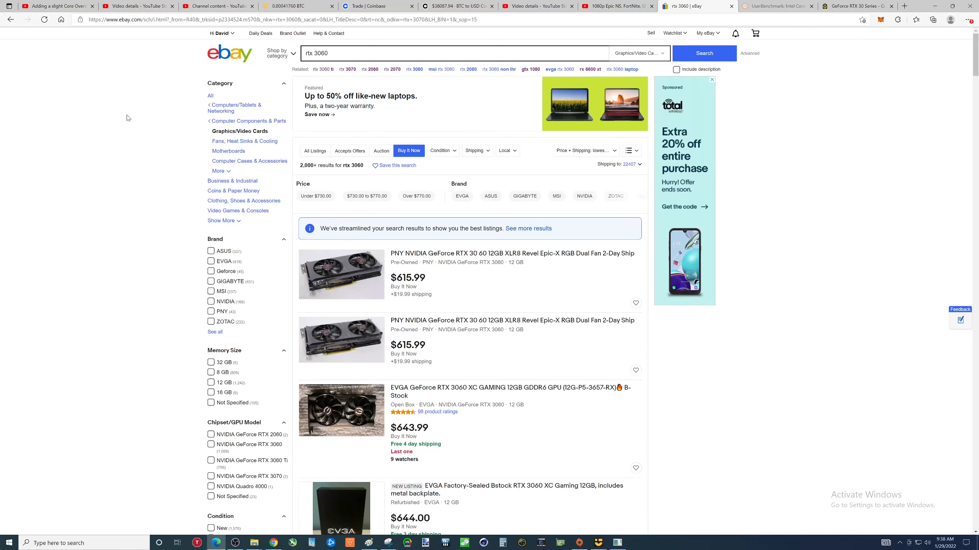
{"action": "mouse_move", "coordinate": [347, 72]}
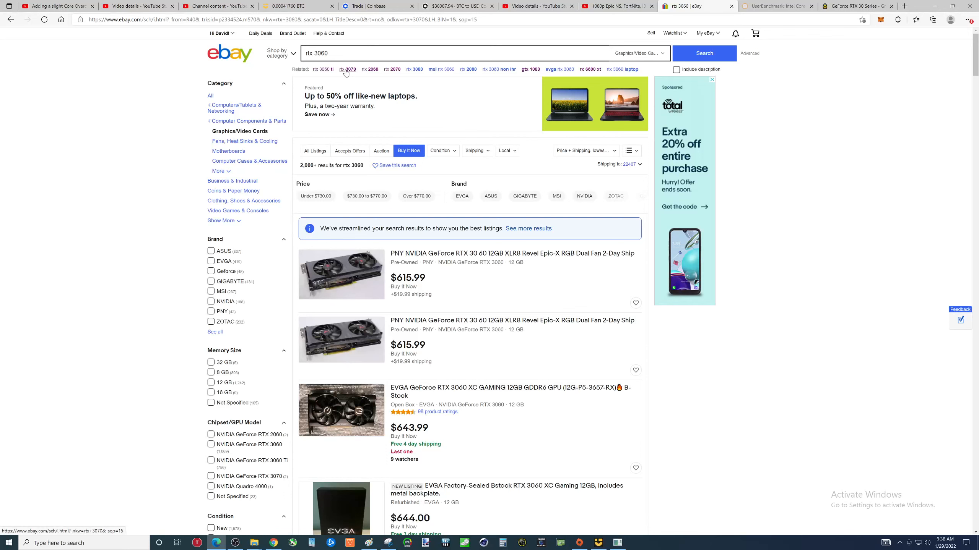
{"action": "mouse_move", "coordinate": [370, 72]}
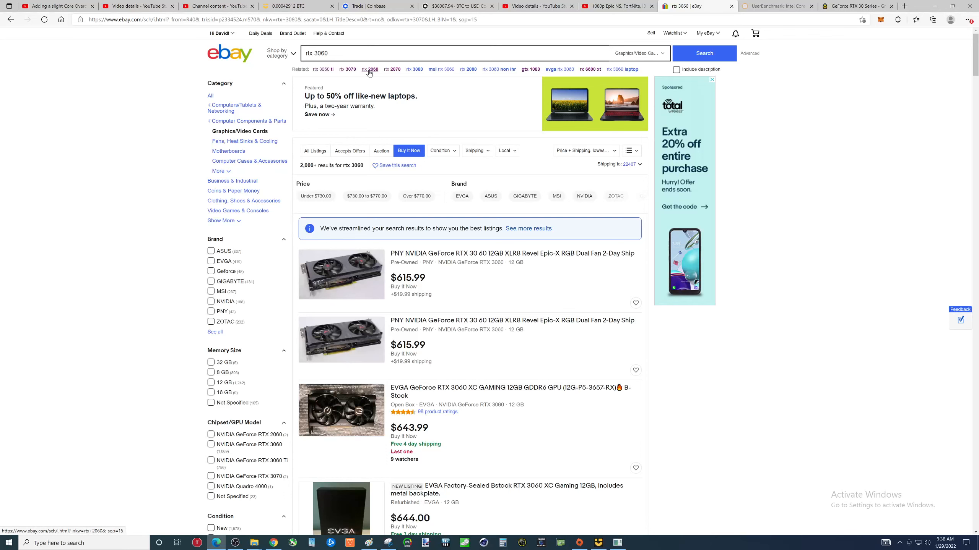
- Open the RTX 2060 related search, filter to Buy It Now, and browse the 540 results ($300–$480)
{"action": "left_click", "coordinate": [369, 70]}
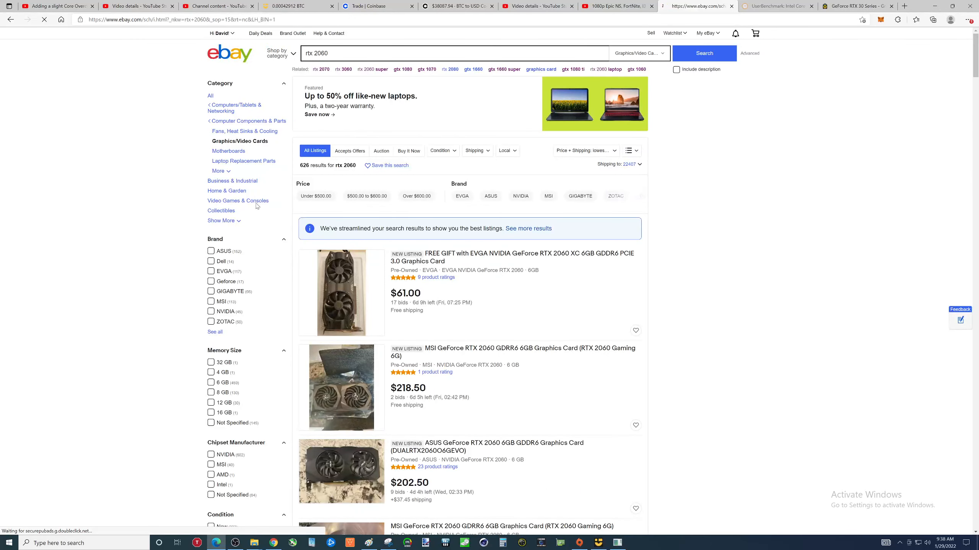
{"action": "left_click", "coordinate": [409, 151]}
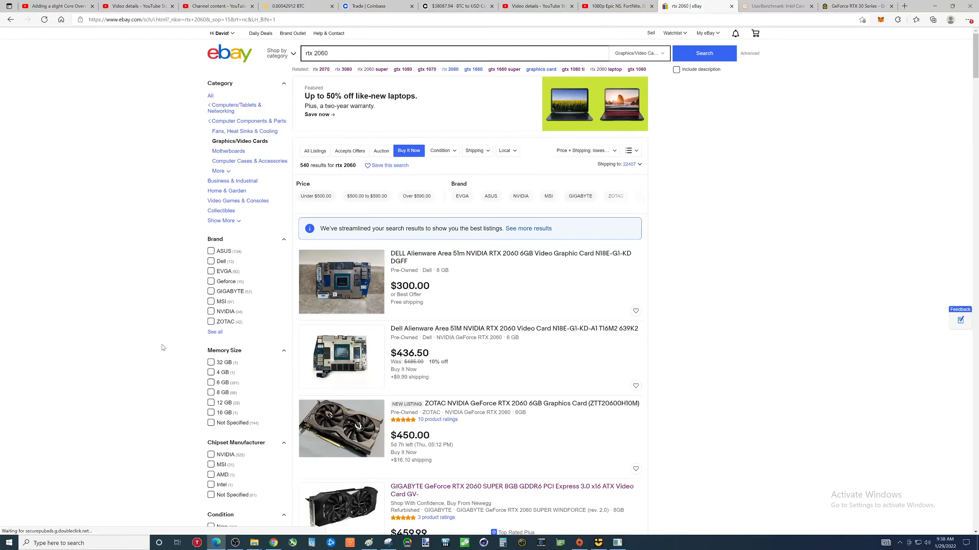
{"action": "mouse_move", "coordinate": [501, 361]}
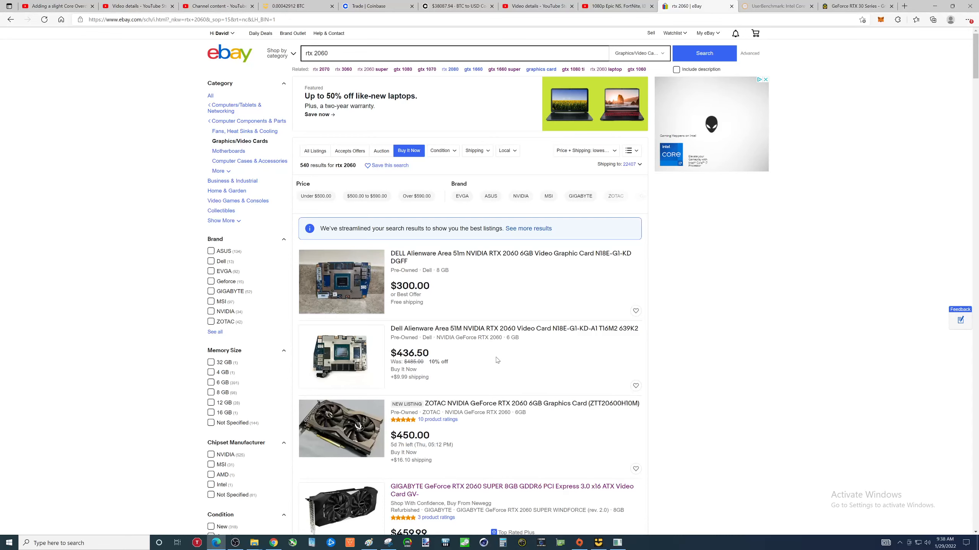
{"action": "scroll", "scroll_direction": "down", "scroll_amount": 3}
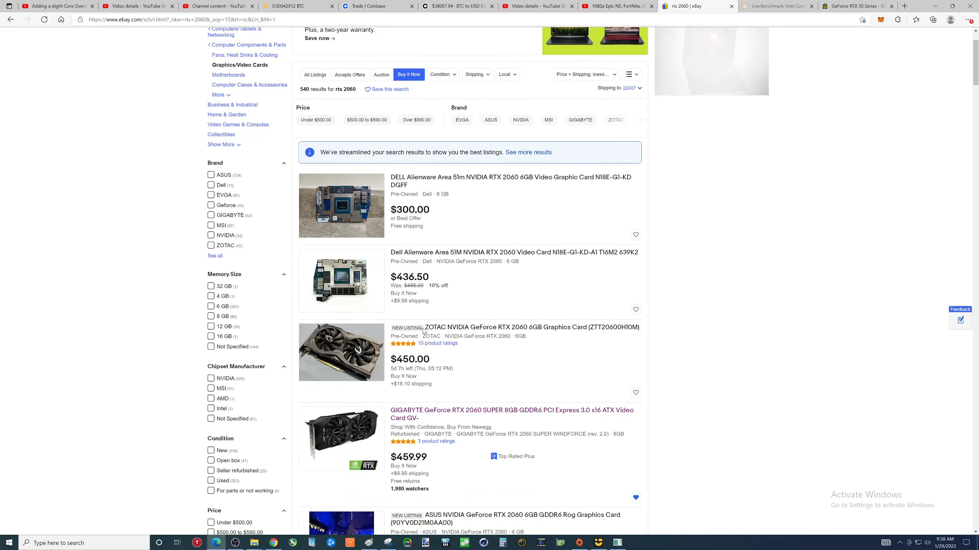
{"action": "scroll", "scroll_direction": "down", "scroll_amount": 3}
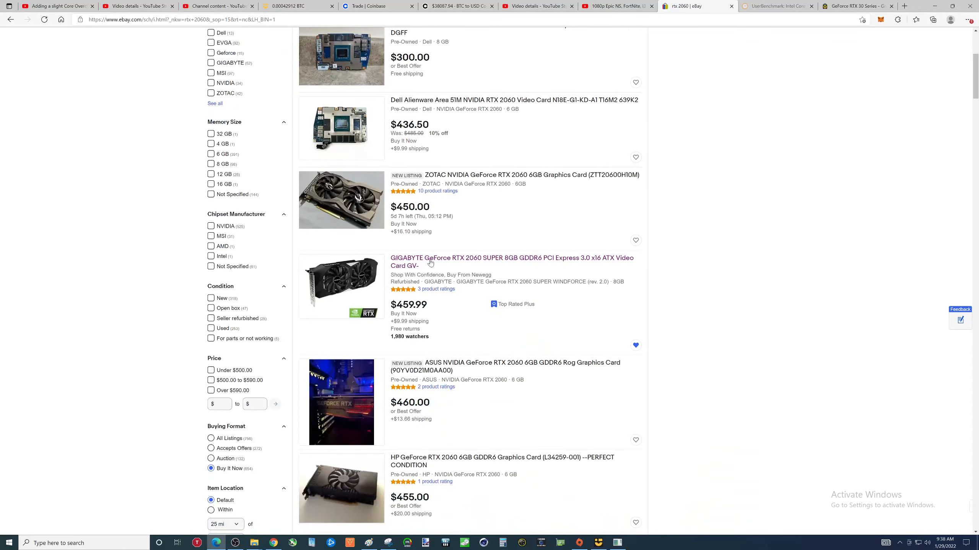
{"action": "mouse_move", "coordinate": [448, 262]}
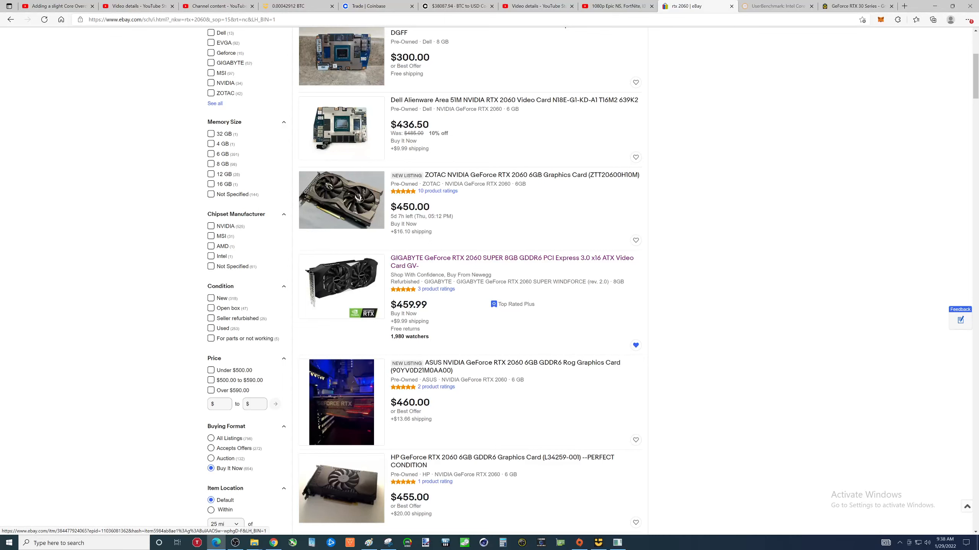
{"action": "scroll", "scroll_direction": "down", "scroll_amount": 3}
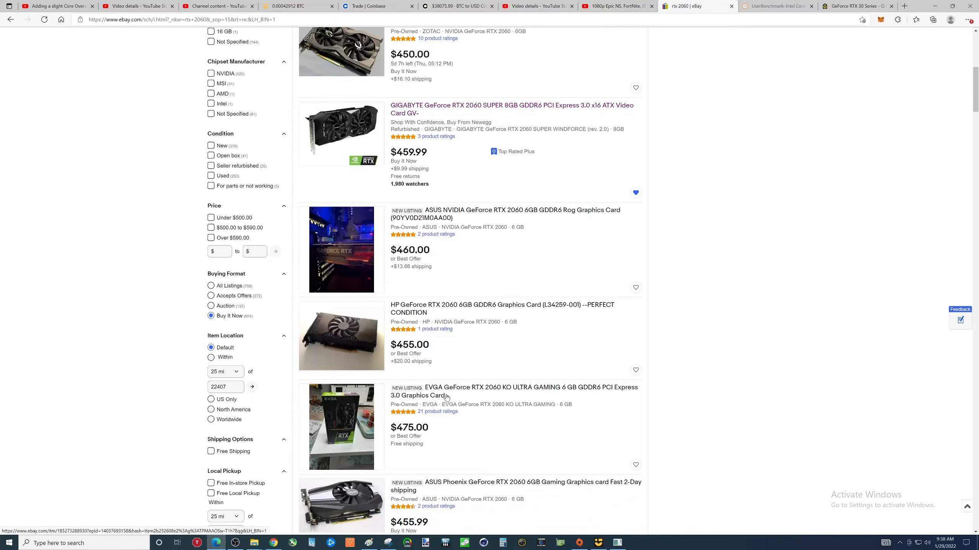
{"action": "scroll", "scroll_direction": "down", "scroll_amount": 3}
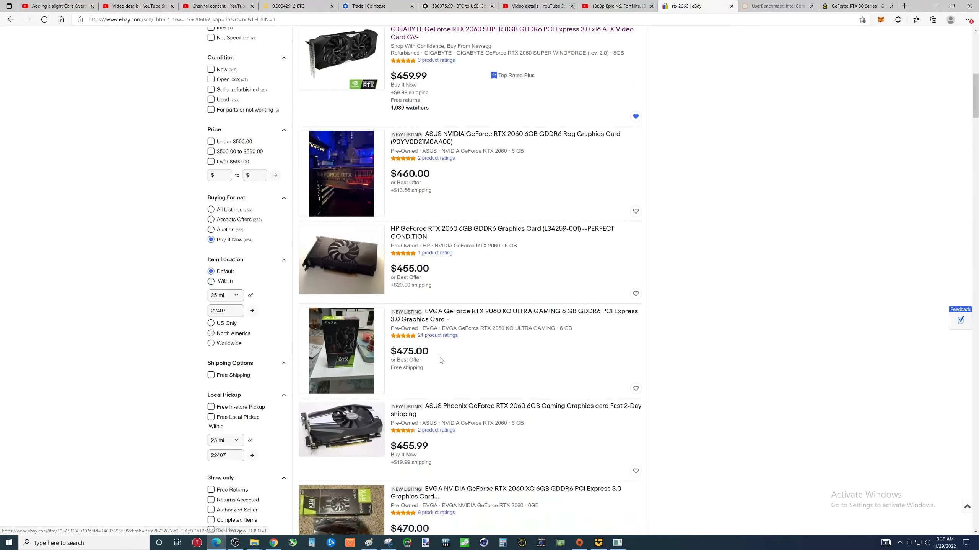
{"action": "scroll", "scroll_direction": "down", "scroll_amount": 3}
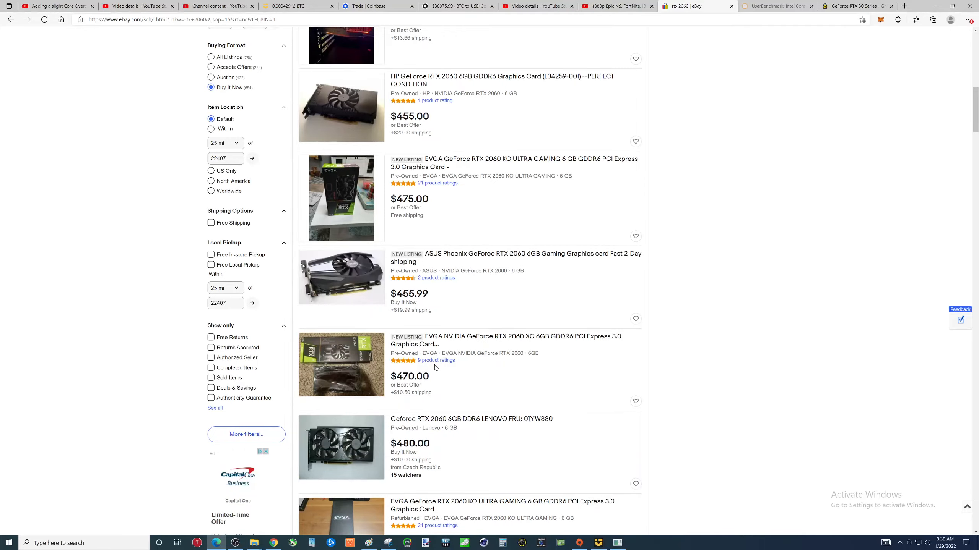
{"action": "scroll", "scroll_direction": "down", "scroll_amount": 3}
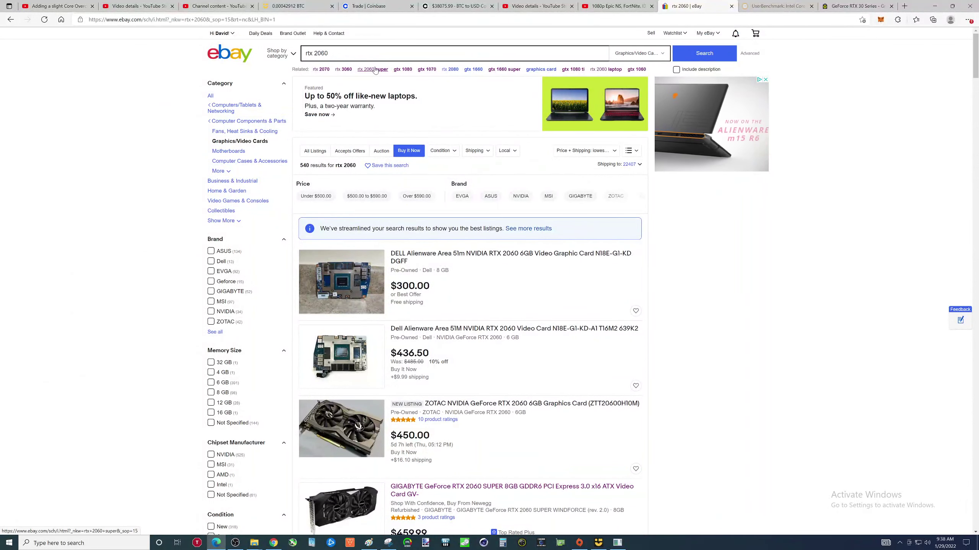
- Switch to RTX 2060 Super results limited to Buy It Now, 82 listings from $495 to $630
{"action": "left_click", "coordinate": [373, 69]}
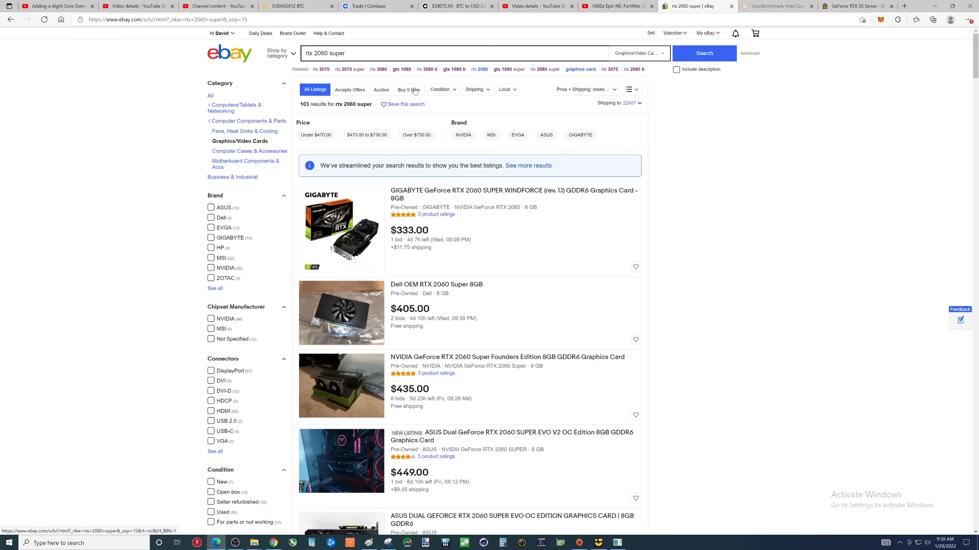
{"action": "left_click", "coordinate": [408, 90]}
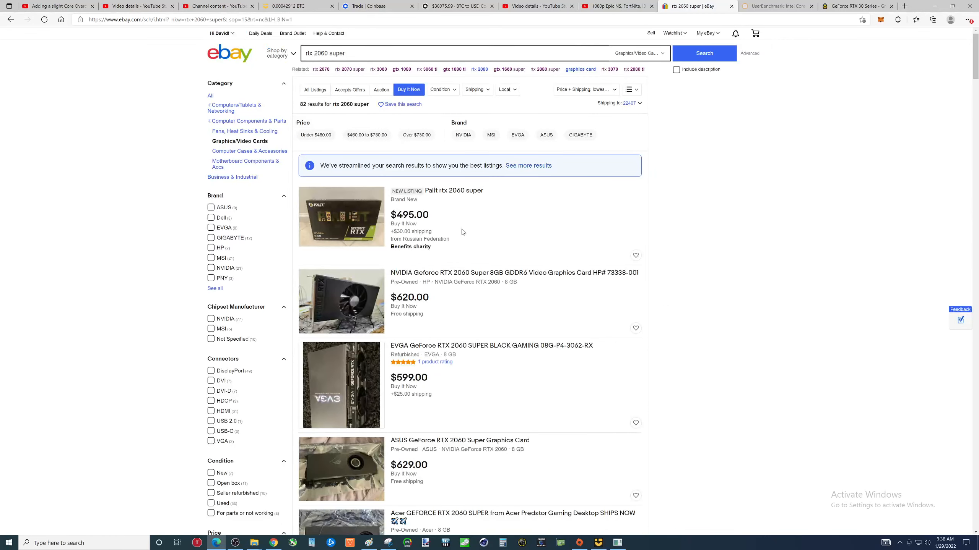
{"action": "mouse_move", "coordinate": [569, 201]}
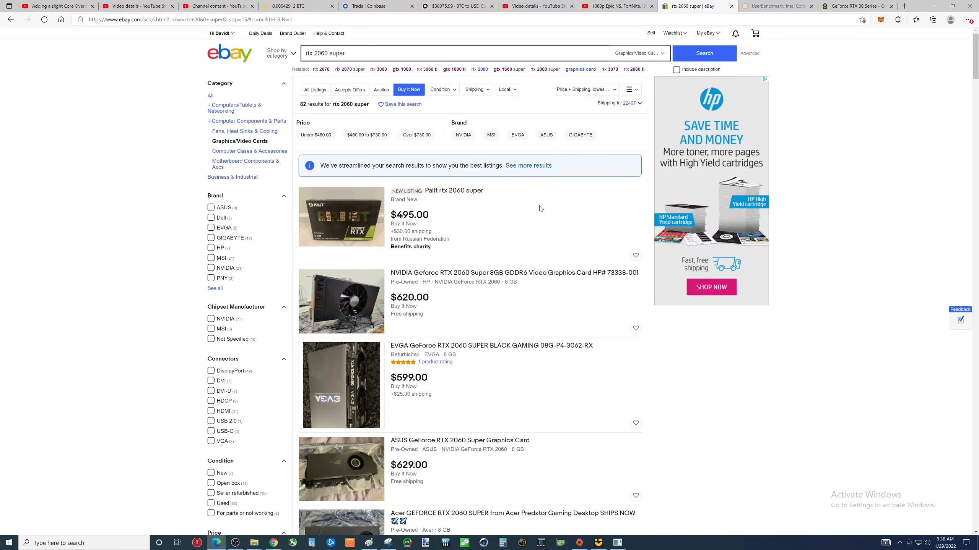
{"action": "mouse_move", "coordinate": [535, 220]}
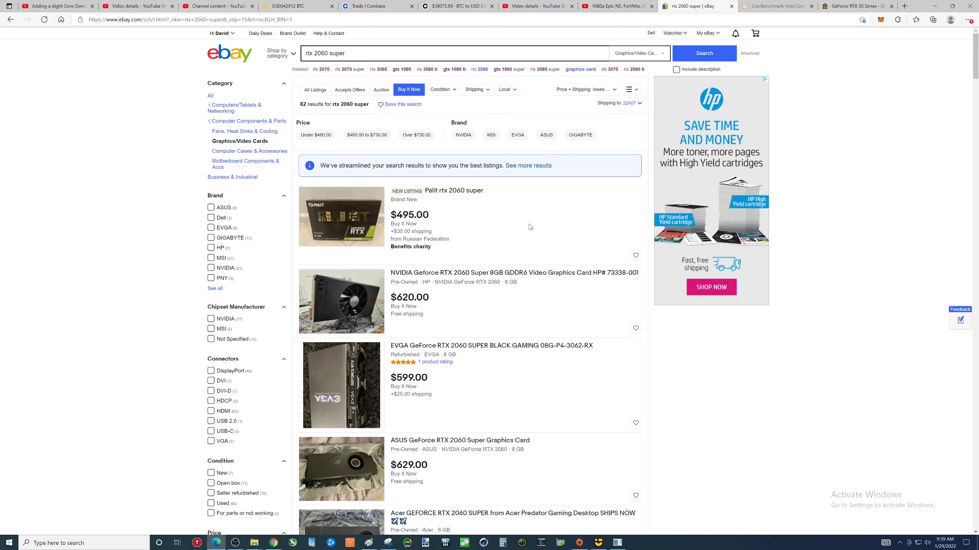
{"action": "mouse_move", "coordinate": [521, 223]}
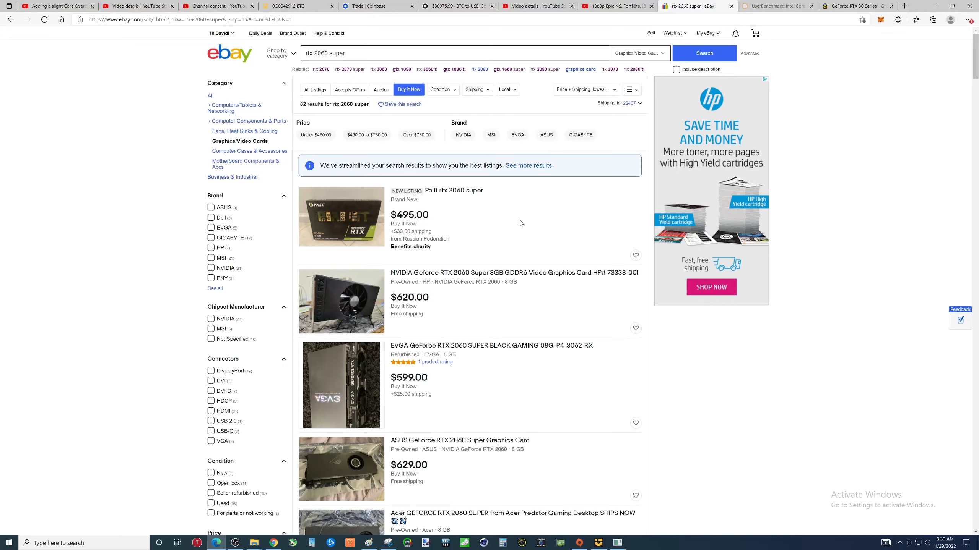
{"action": "mouse_move", "coordinate": [460, 202]}
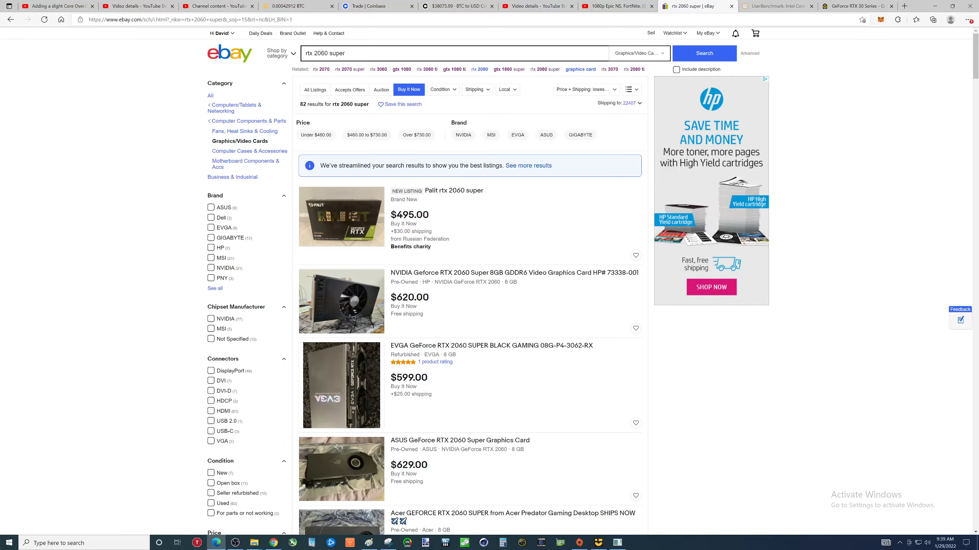
{"action": "mouse_move", "coordinate": [442, 290]}
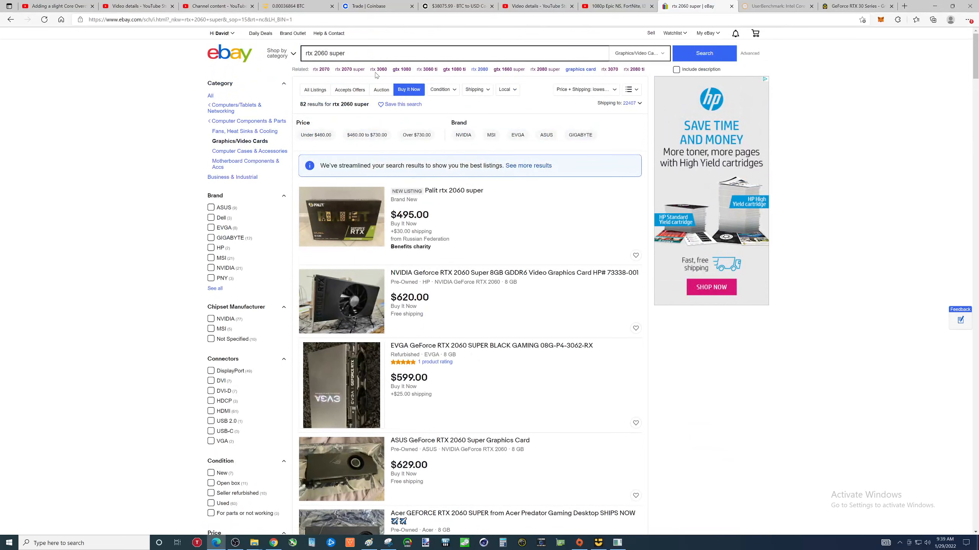
{"action": "mouse_move", "coordinate": [379, 71]}
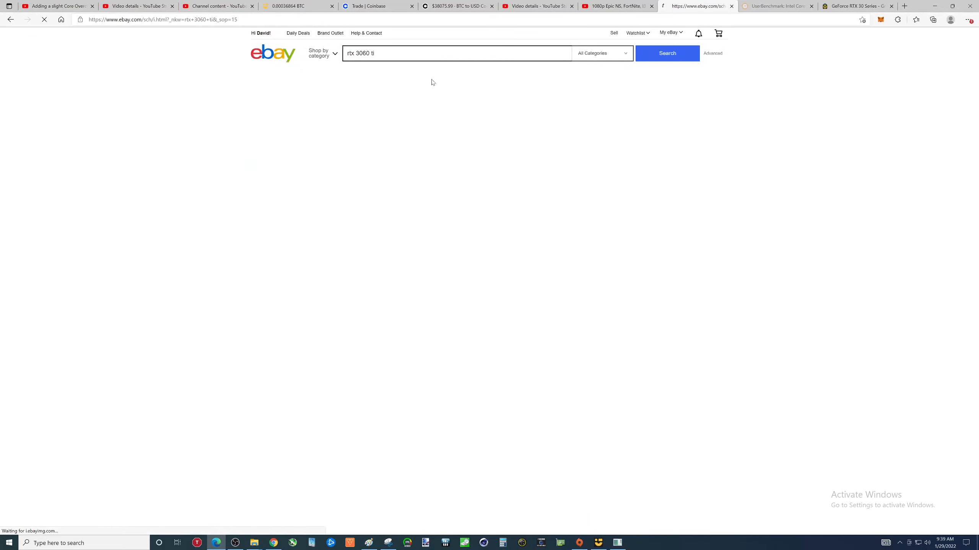
- Open RTX 3060 Ti results, filter to Buy It Now, and browse the 810 listings around $750–$790
{"action": "left_click", "coordinate": [667, 53]}
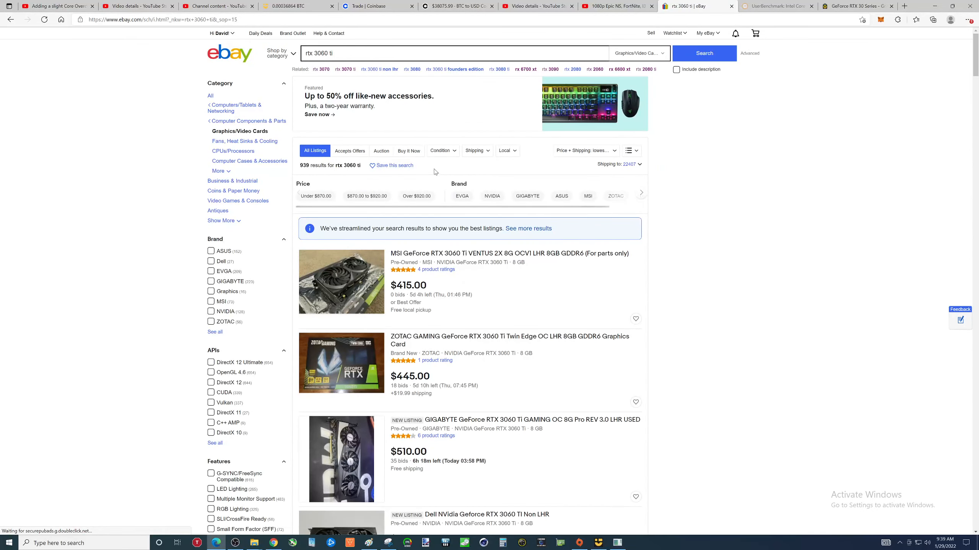
{"action": "left_click", "coordinate": [409, 150]}
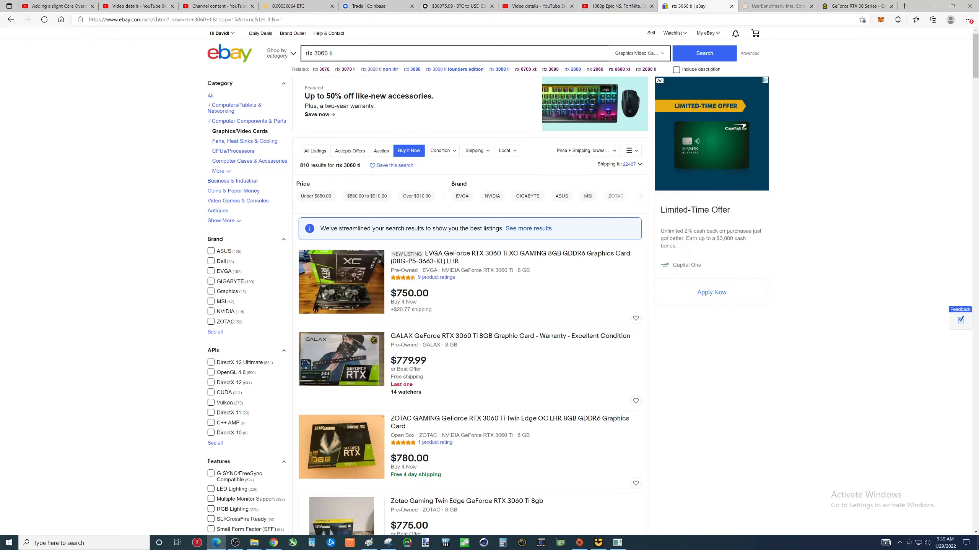
{"action": "mouse_move", "coordinate": [422, 330]}
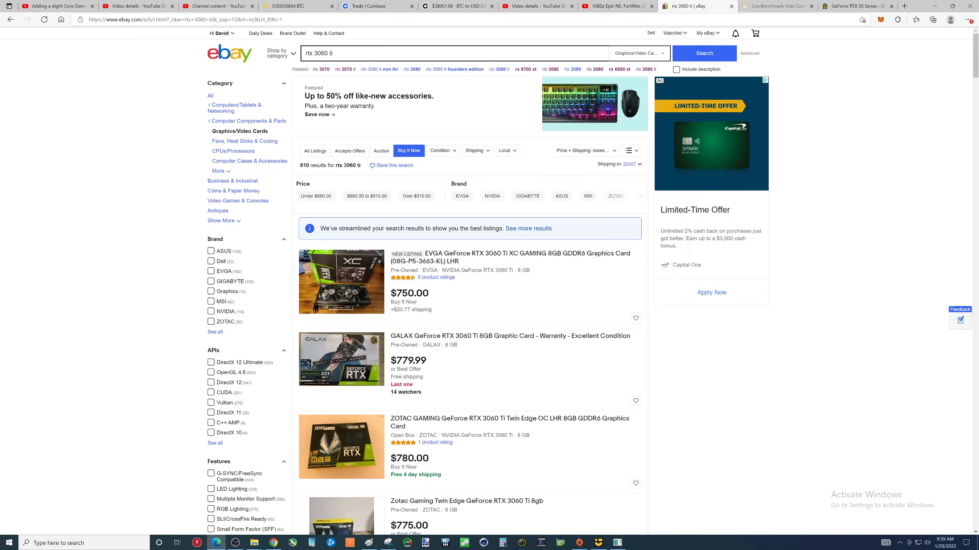
{"action": "scroll", "scroll_direction": "down", "scroll_amount": 3}
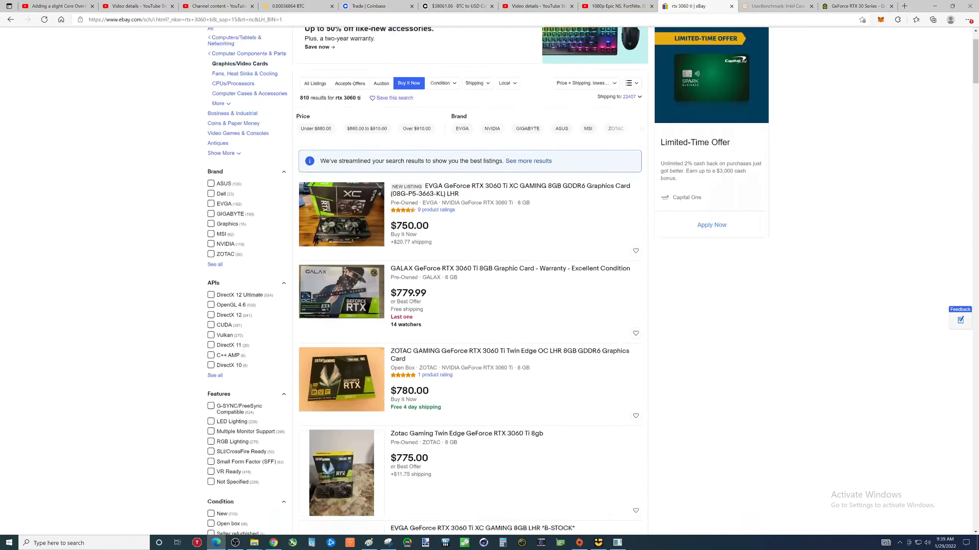
{"action": "scroll", "scroll_direction": "down", "scroll_amount": 3}
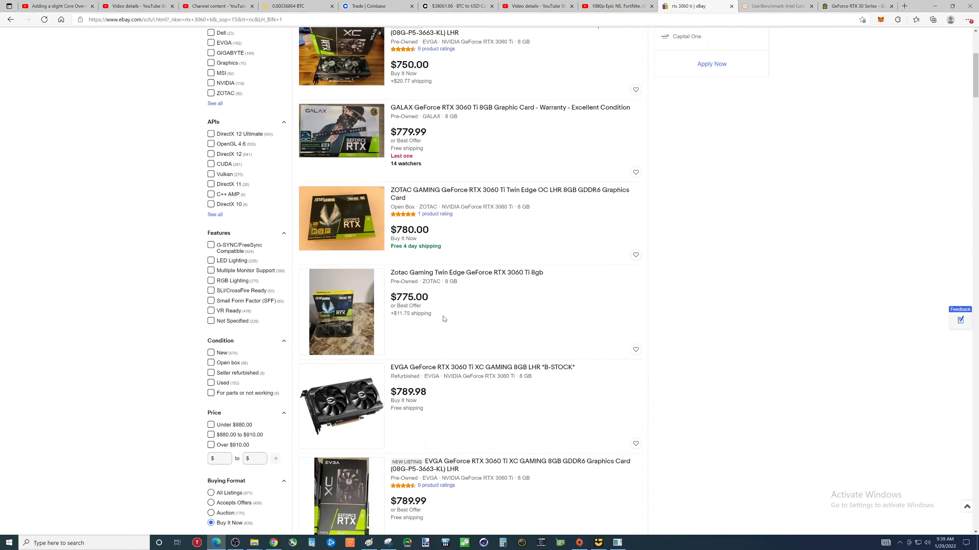
{"action": "mouse_move", "coordinate": [437, 305]}
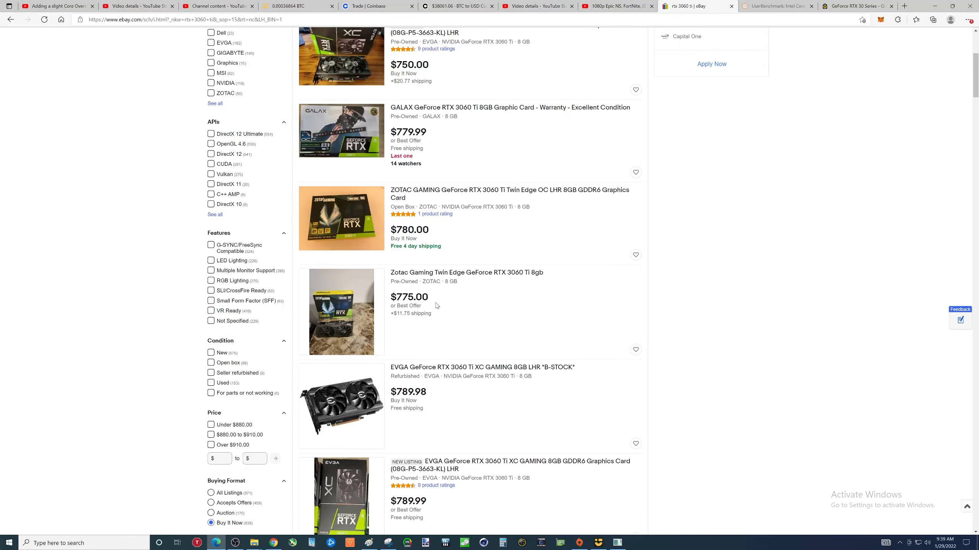
{"action": "mouse_move", "coordinate": [484, 315]}
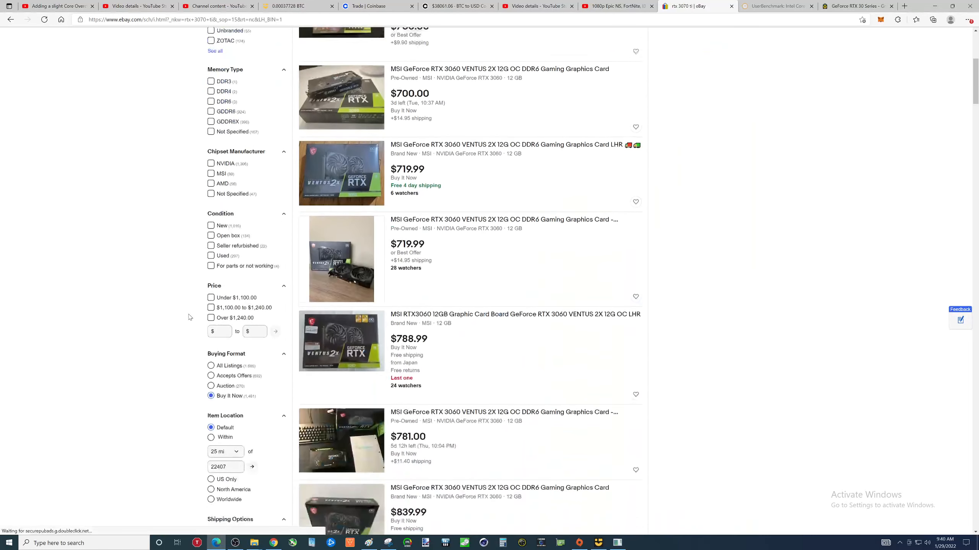
- Scroll the first page of RTX 3070 Ti Buy It Now listings down to the pagination
{"action": "scroll", "scroll_direction": "down", "scroll_amount": 3}
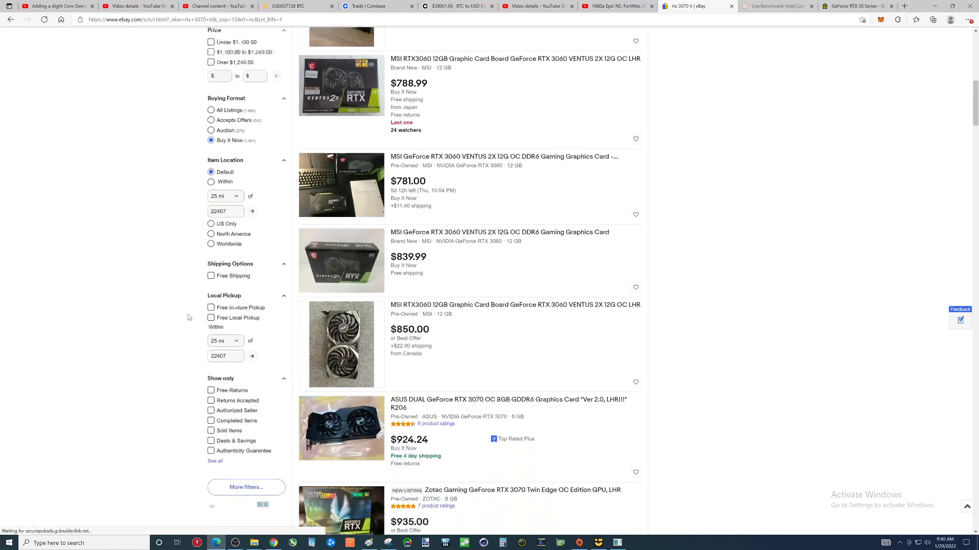
{"action": "scroll", "scroll_direction": "down", "scroll_amount": 3}
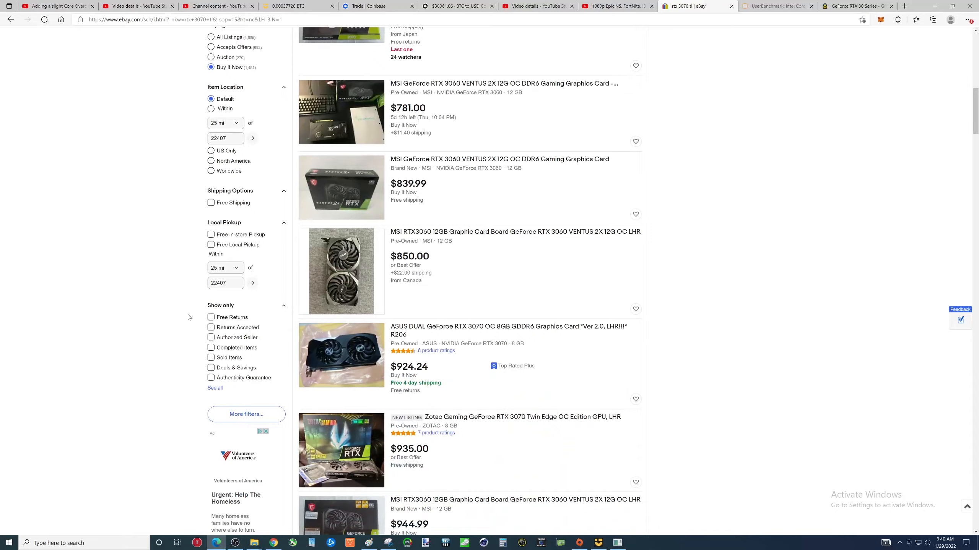
{"action": "scroll", "scroll_direction": "down", "scroll_amount": 3}
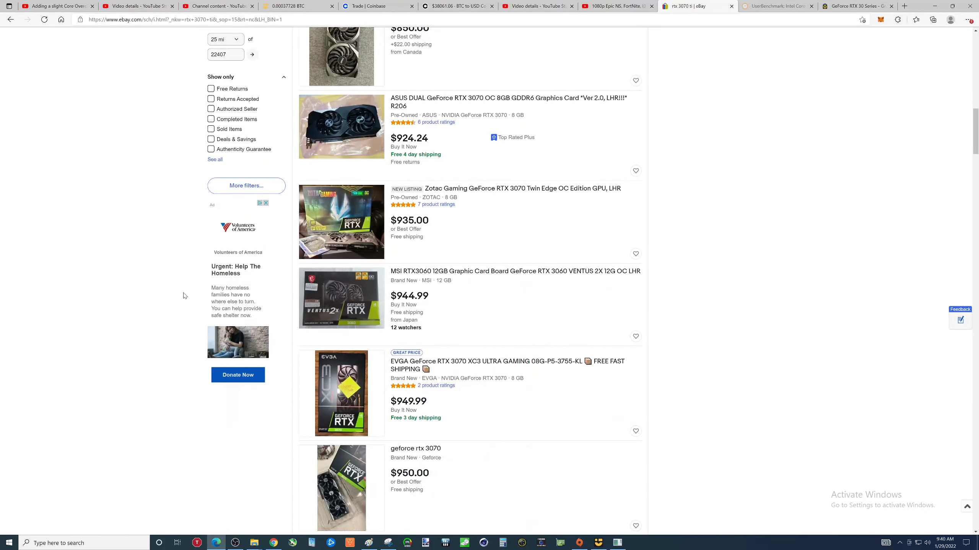
{"action": "scroll", "scroll_direction": "down", "scroll_amount": 3}
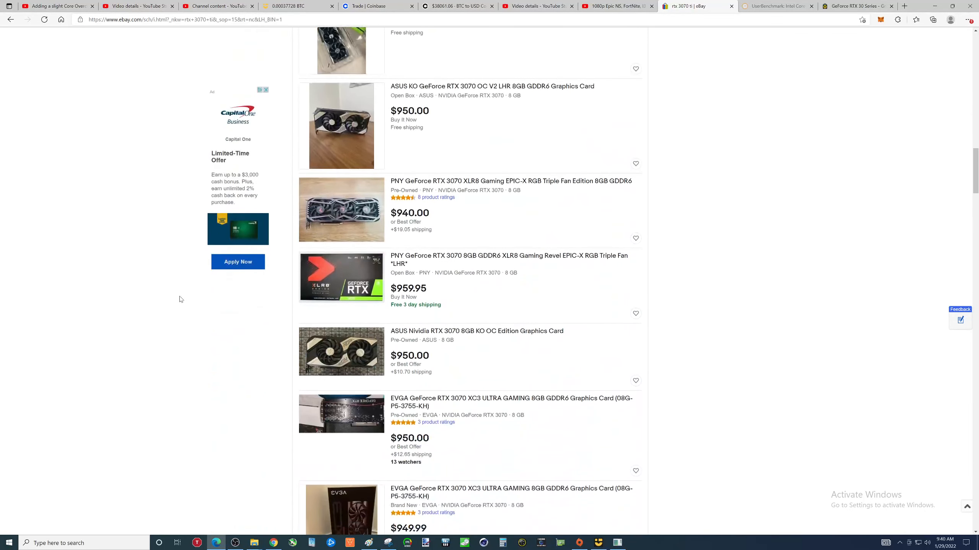
{"action": "scroll", "scroll_direction": "down", "scroll_amount": 3}
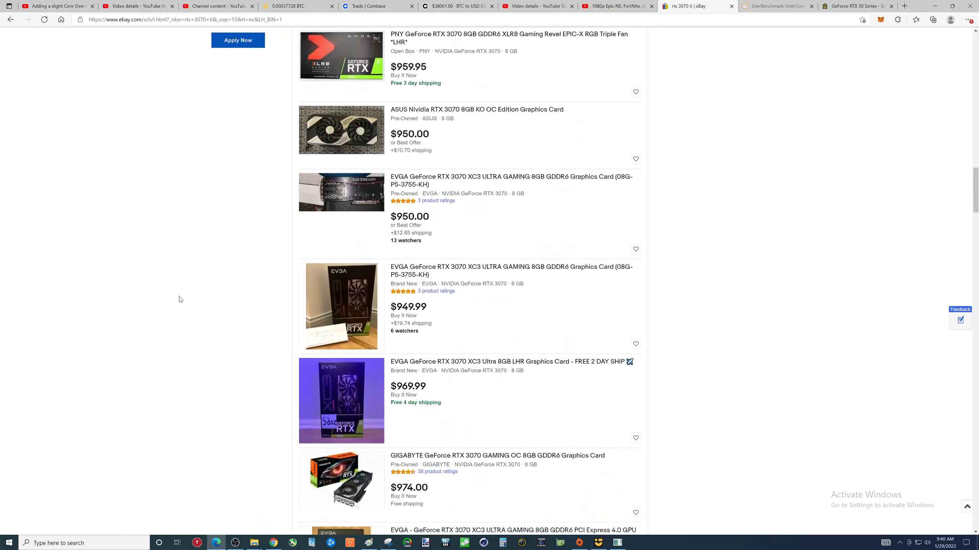
{"action": "scroll", "scroll_direction": "down", "scroll_amount": 3}
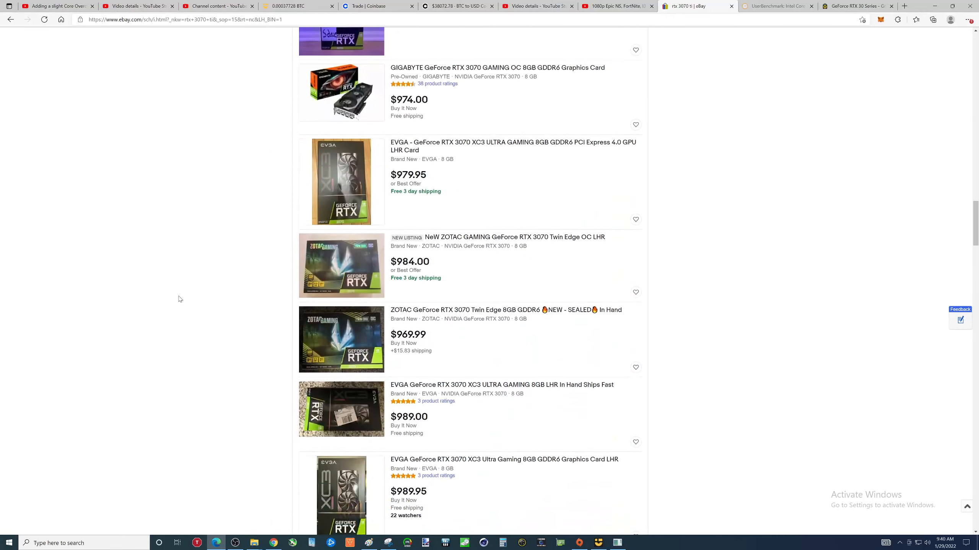
{"action": "scroll", "scroll_direction": "down", "scroll_amount": 3}
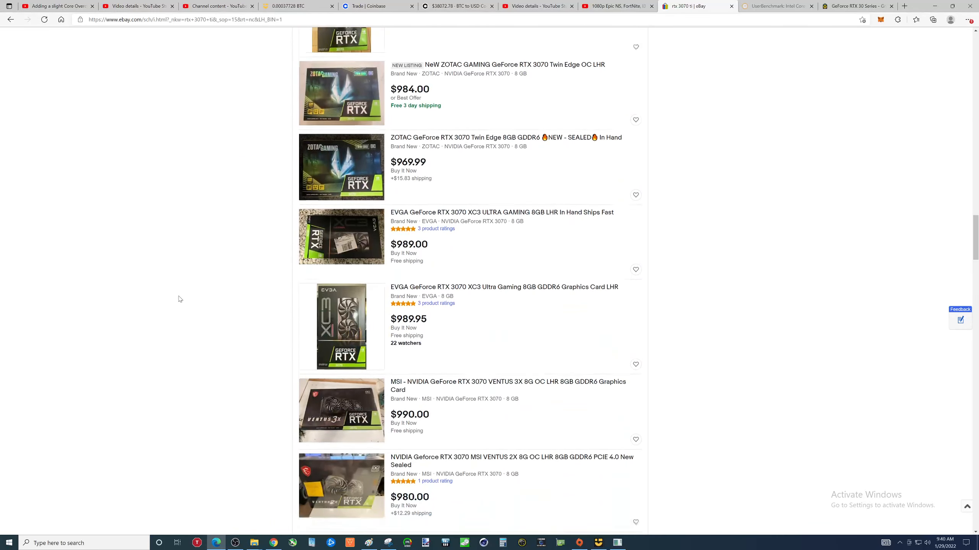
{"action": "scroll", "scroll_direction": "down", "scroll_amount": 3}
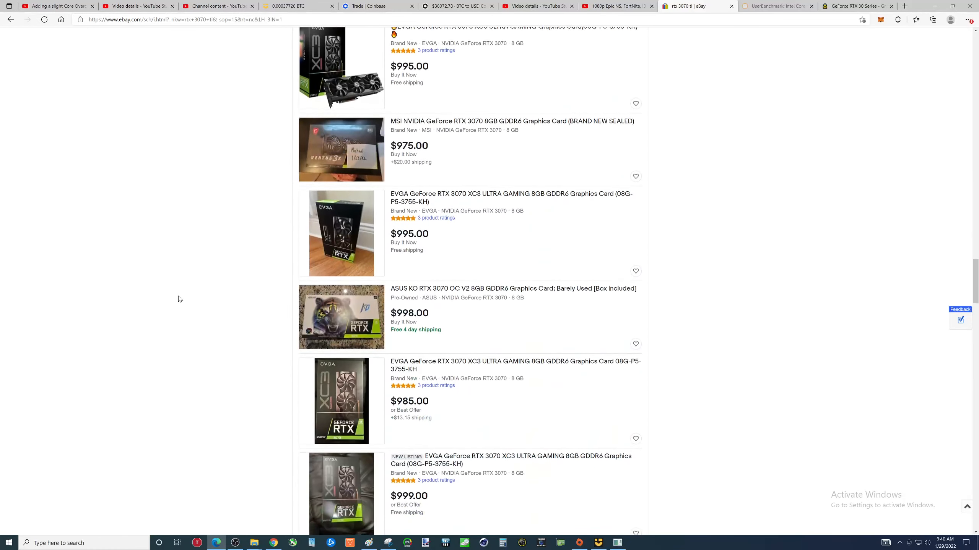
{"action": "scroll", "scroll_direction": "down", "scroll_amount": 3}
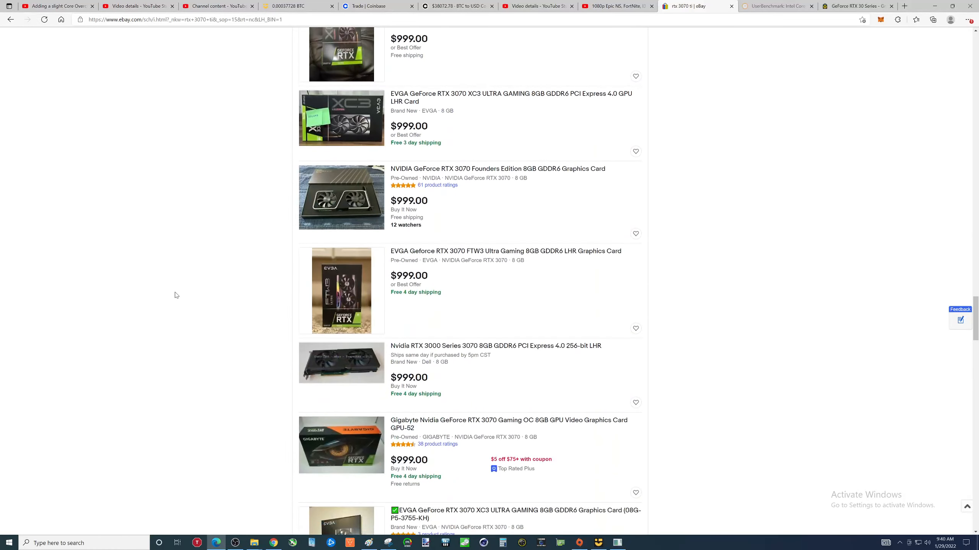
{"action": "scroll", "scroll_direction": "down", "scroll_amount": 3}
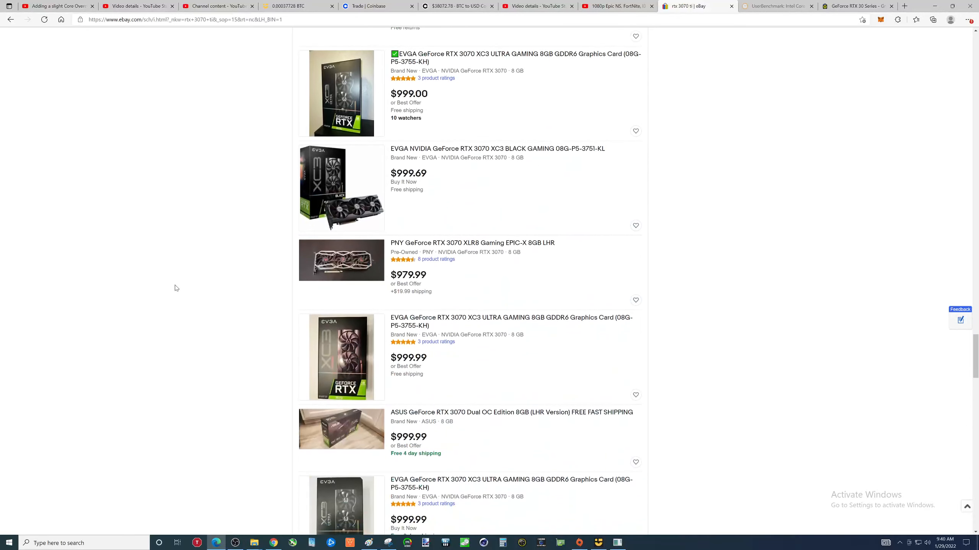
{"action": "scroll", "scroll_direction": "down", "scroll_amount": 3}
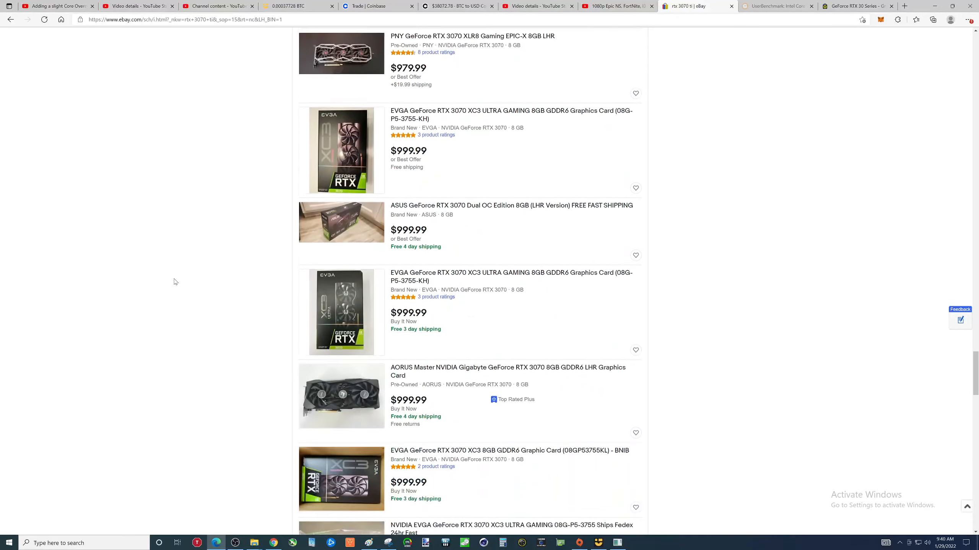
{"action": "scroll", "scroll_direction": "down", "scroll_amount": 3}
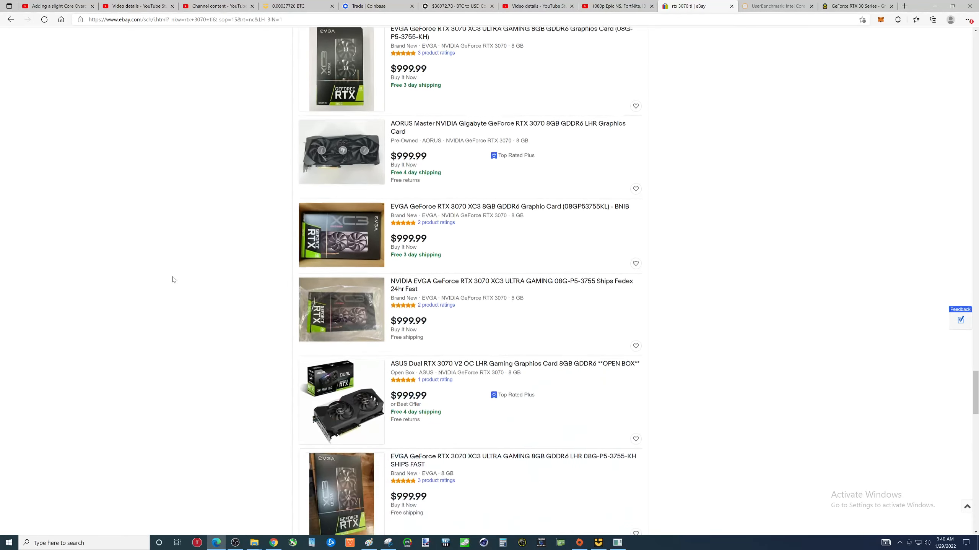
{"action": "scroll", "scroll_direction": "down", "scroll_amount": 3}
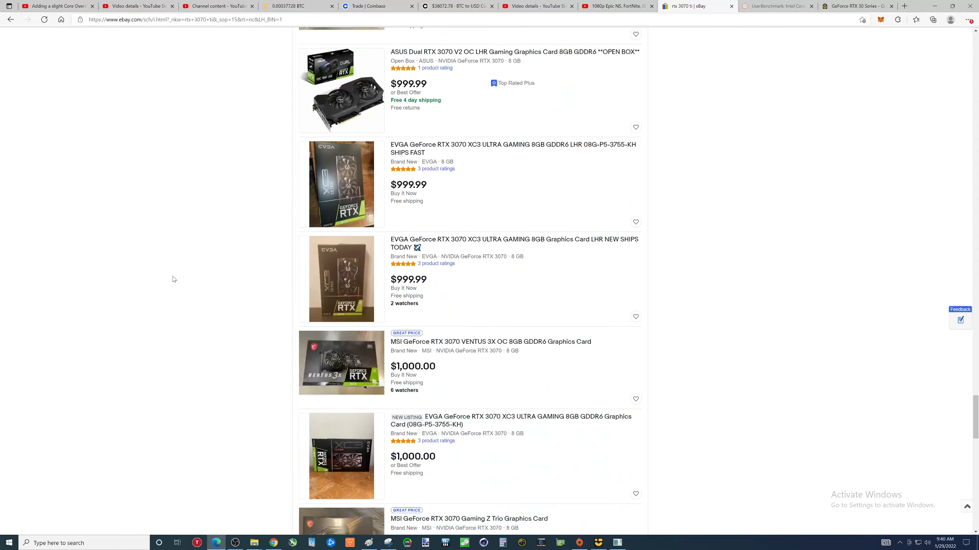
{"action": "scroll", "scroll_direction": "down", "scroll_amount": 3}
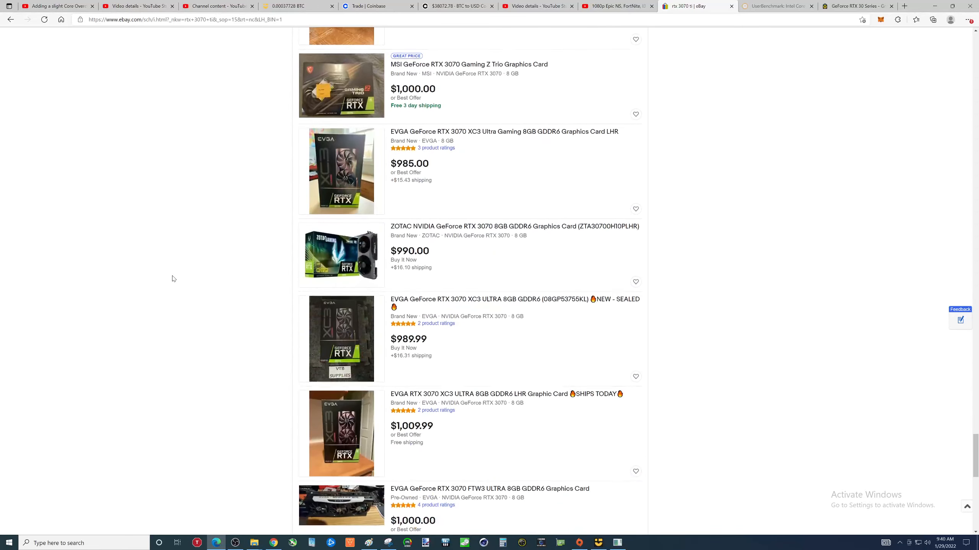
{"action": "scroll", "scroll_direction": "down", "scroll_amount": 3}
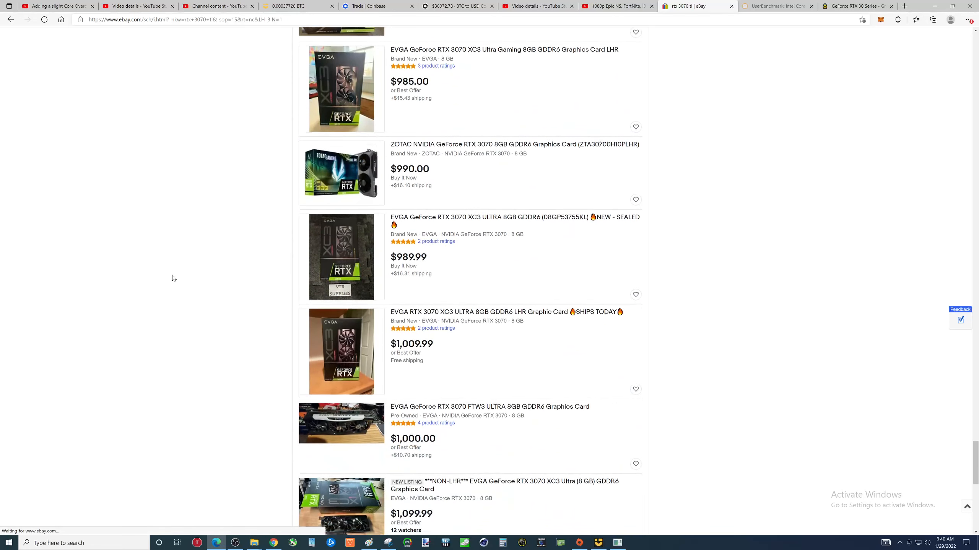
{"action": "scroll", "scroll_direction": "down", "scroll_amount": 3}
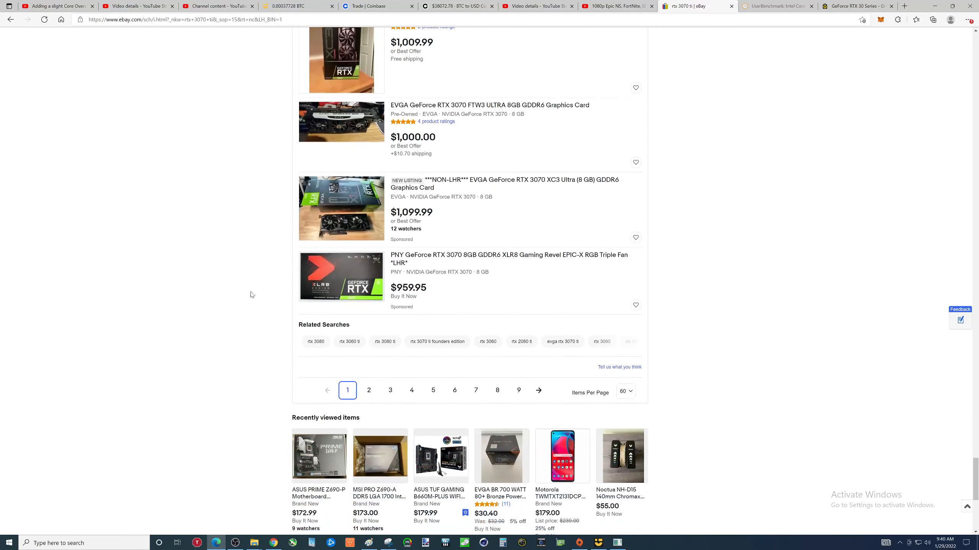
{"action": "mouse_move", "coordinate": [368, 392]}
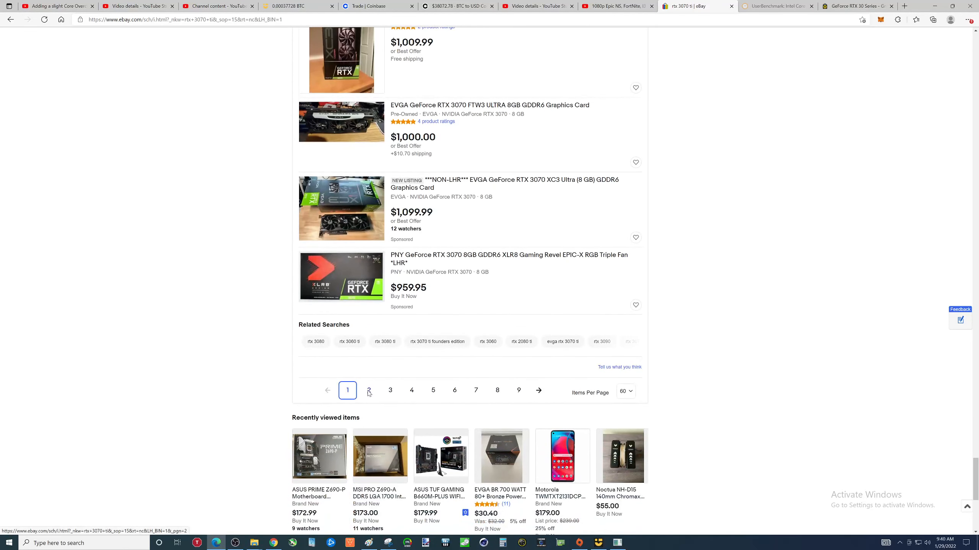
- Go to results page 2, then search RTX 3080 limited to Buy It Now, from about $1,450
{"action": "left_click", "coordinate": [369, 390]}
{"action": "type", "text": "rtx 3080"}
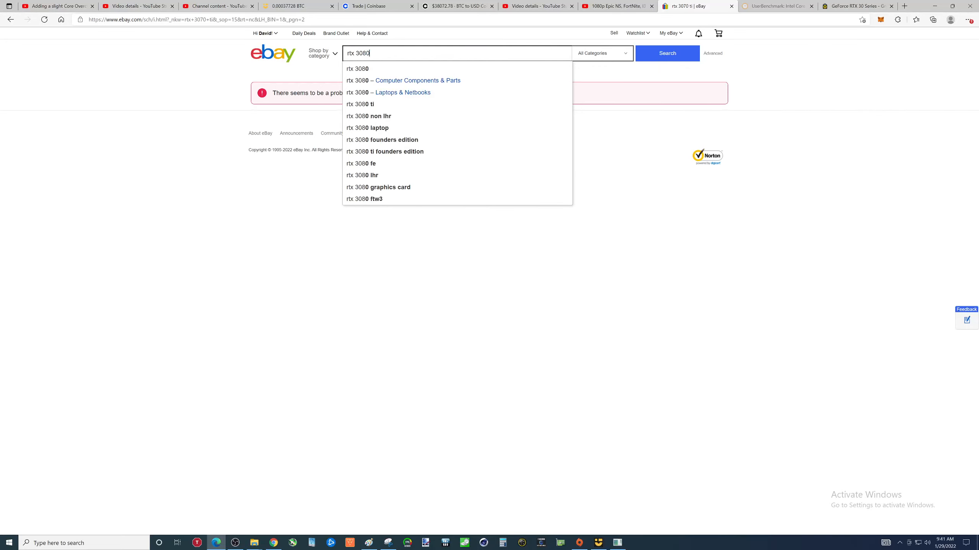
{"action": "left_click", "coordinate": [667, 53]}
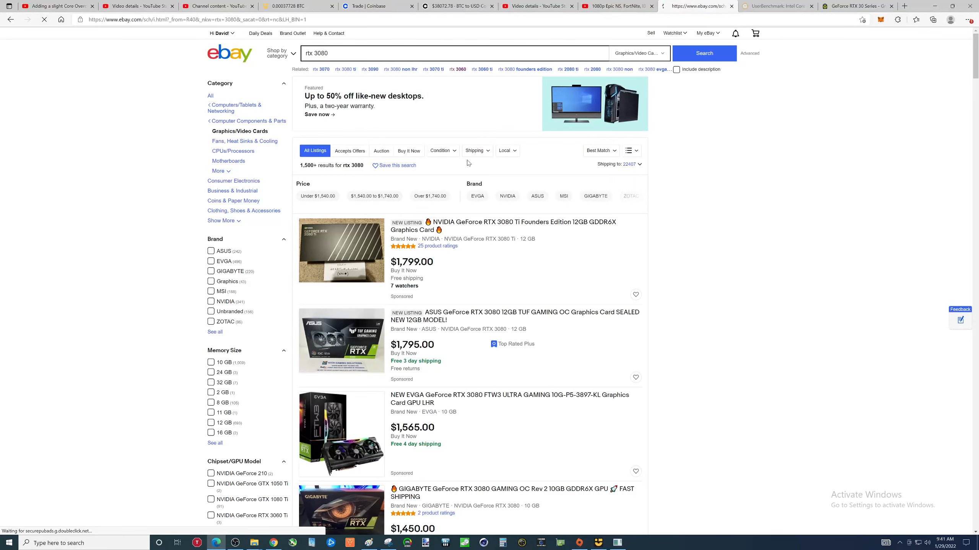
{"action": "left_click", "coordinate": [409, 151]}
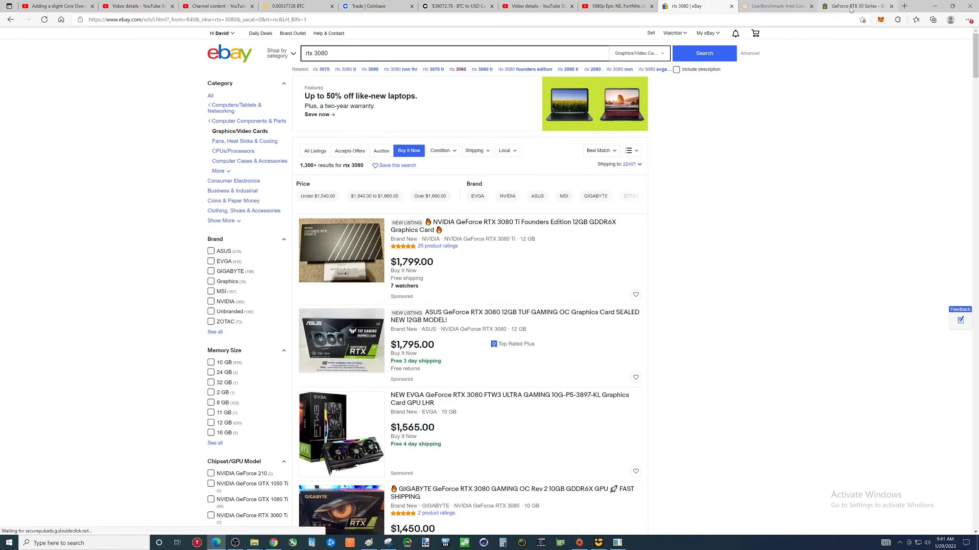
{"action": "left_click", "coordinate": [851, 6]}
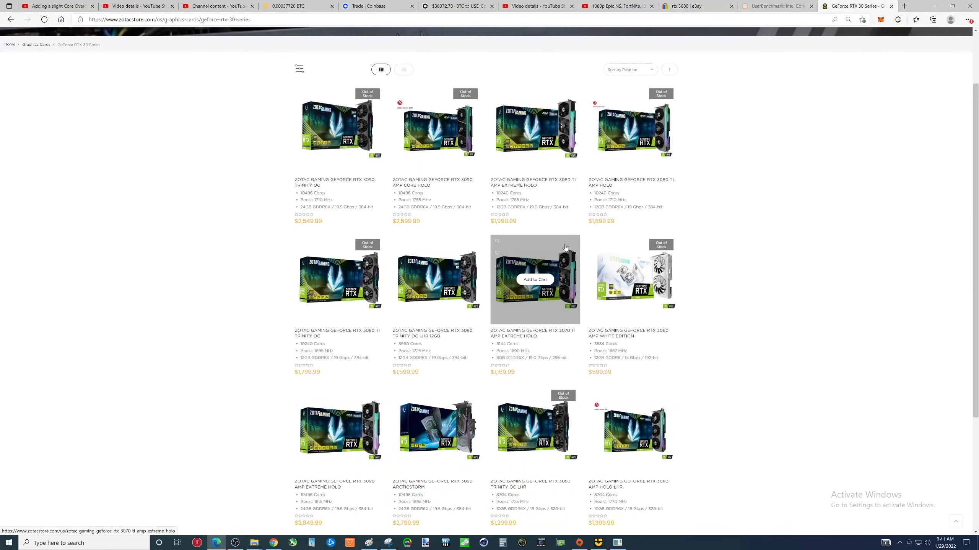
{"action": "scroll", "scroll_direction": "down", "scroll_amount": 3}
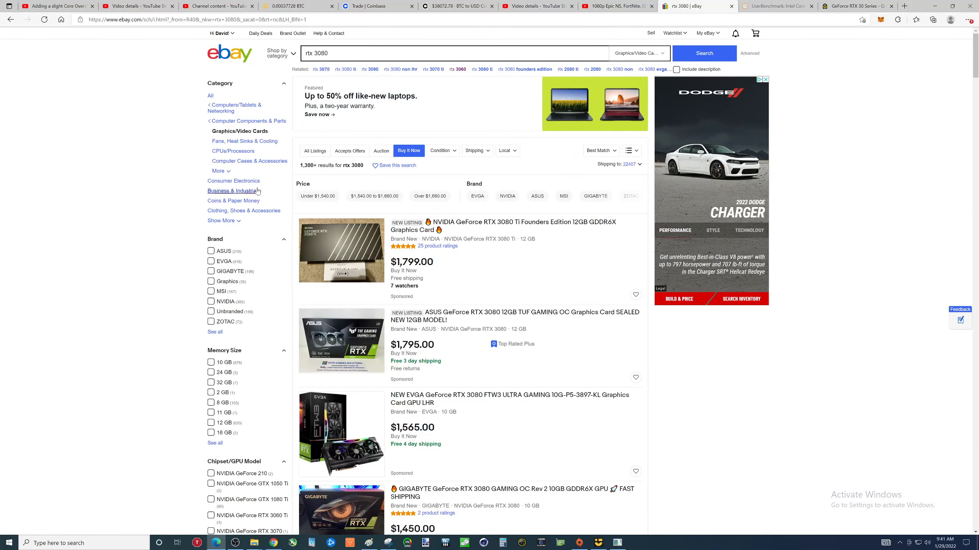
{"action": "left_click", "coordinate": [601, 151]}
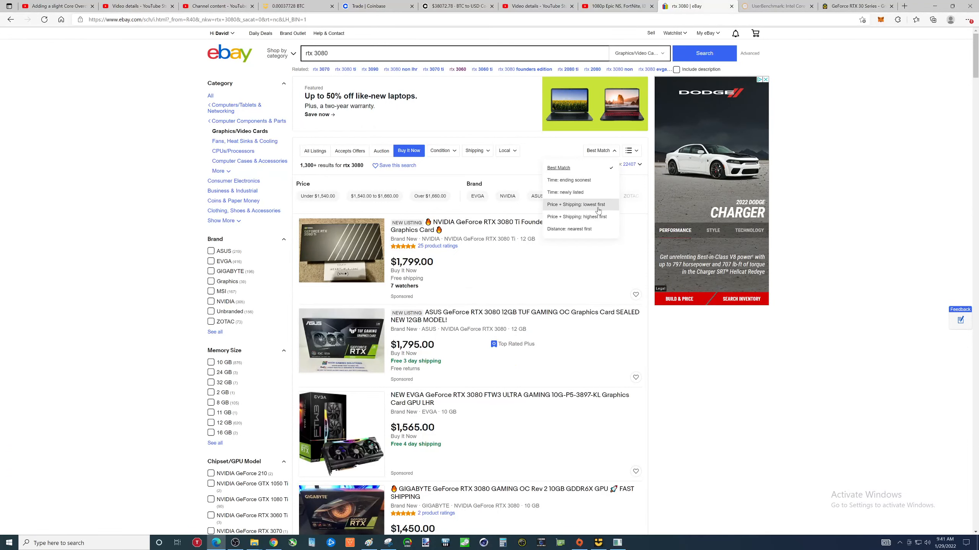
{"action": "left_click", "coordinate": [576, 205]}
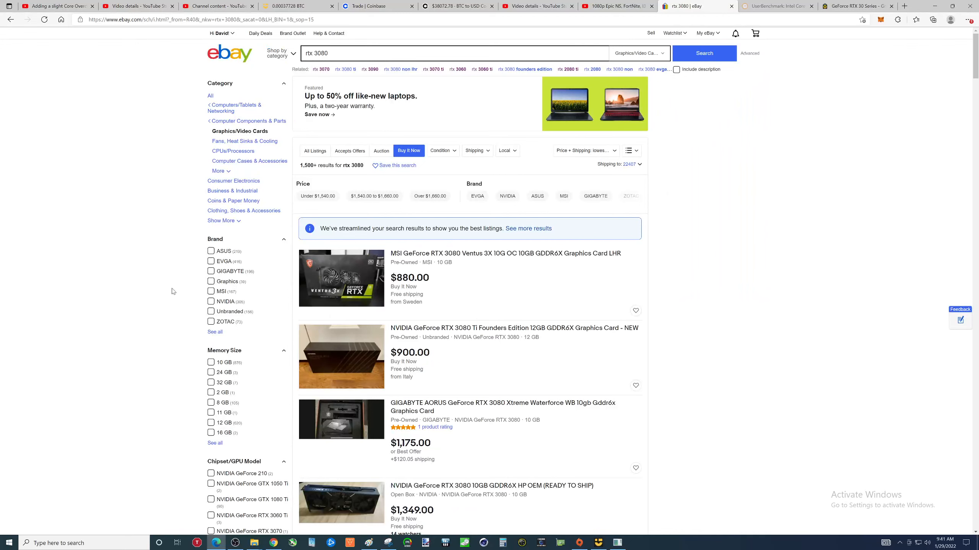
{"action": "mouse_move", "coordinate": [153, 295]}
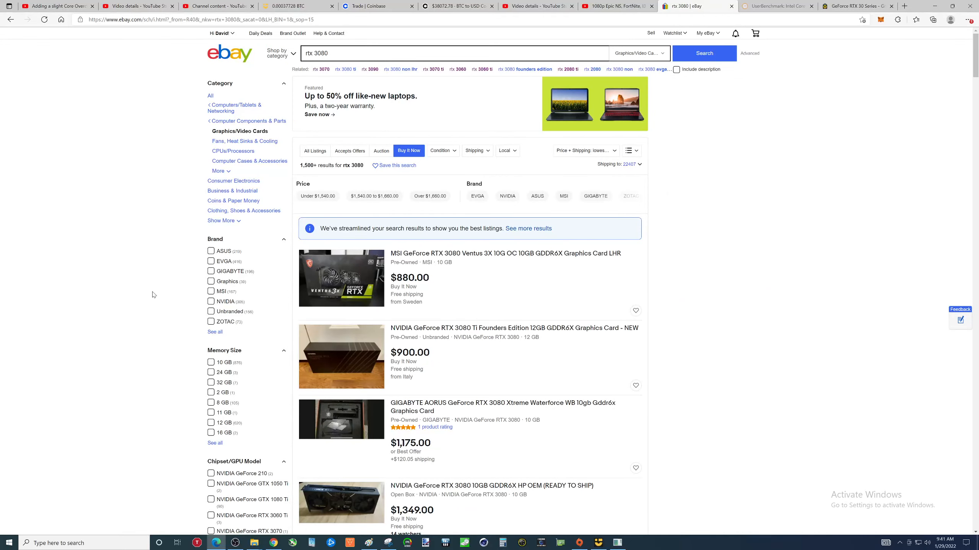
{"action": "scroll", "scroll_direction": "down", "scroll_amount": 3}
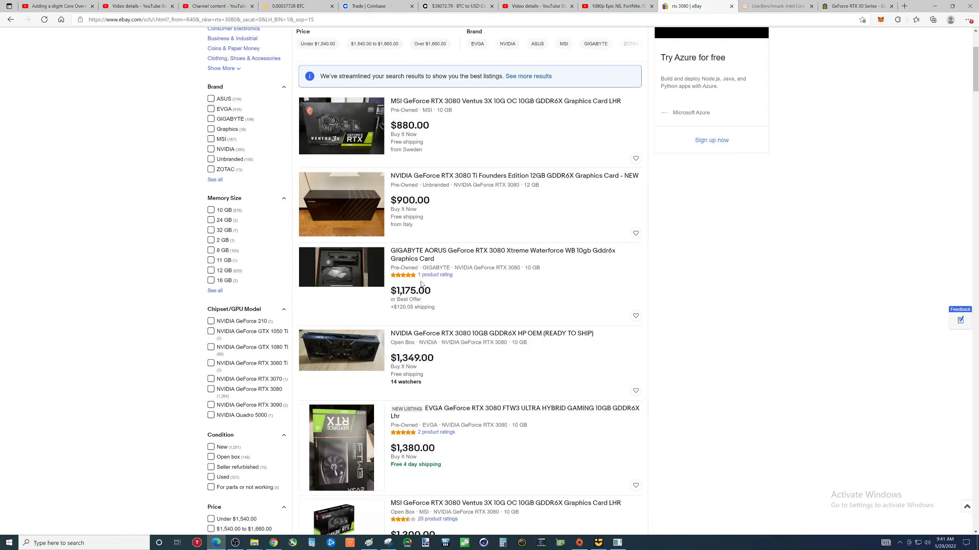
{"action": "mouse_move", "coordinate": [282, 270]}
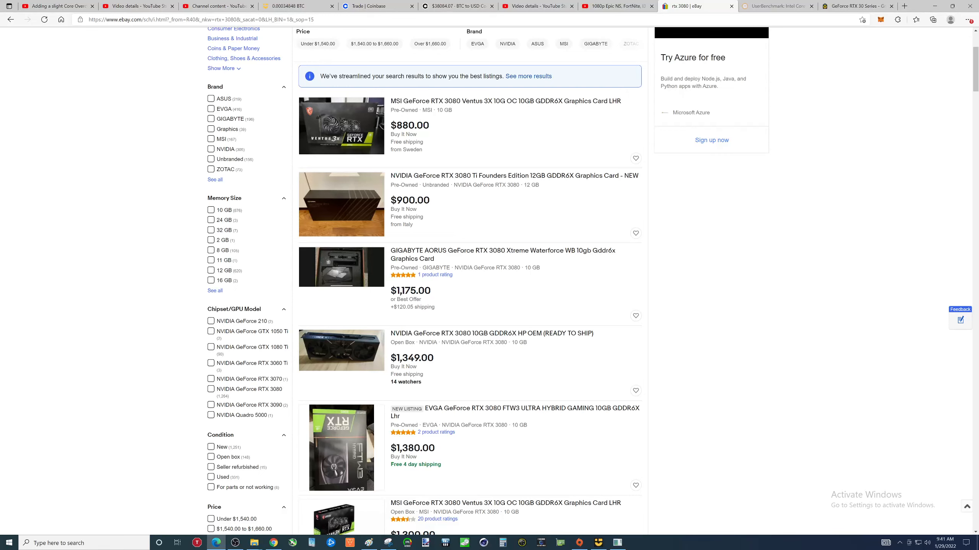
{"action": "mouse_move", "coordinate": [35, 276]}
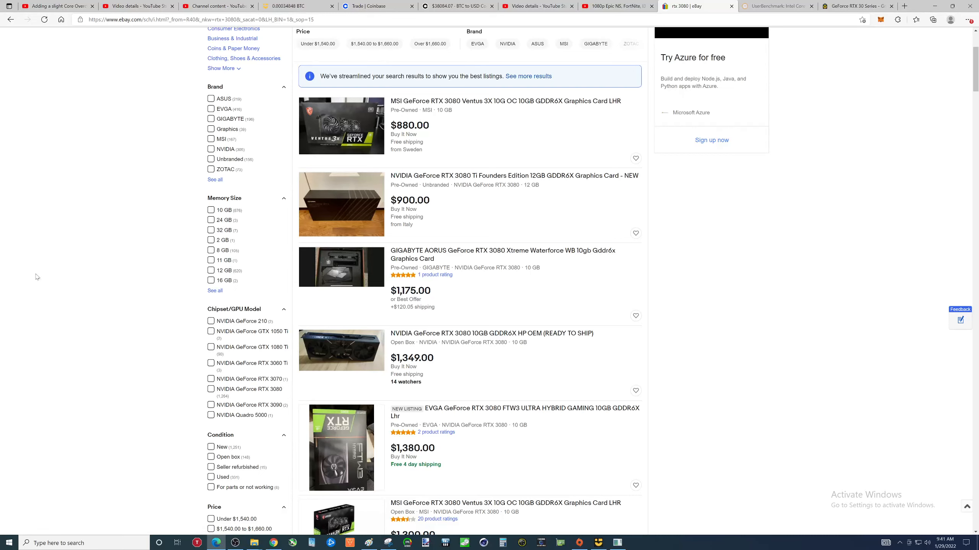
{"action": "mouse_move", "coordinate": [541, 356]}
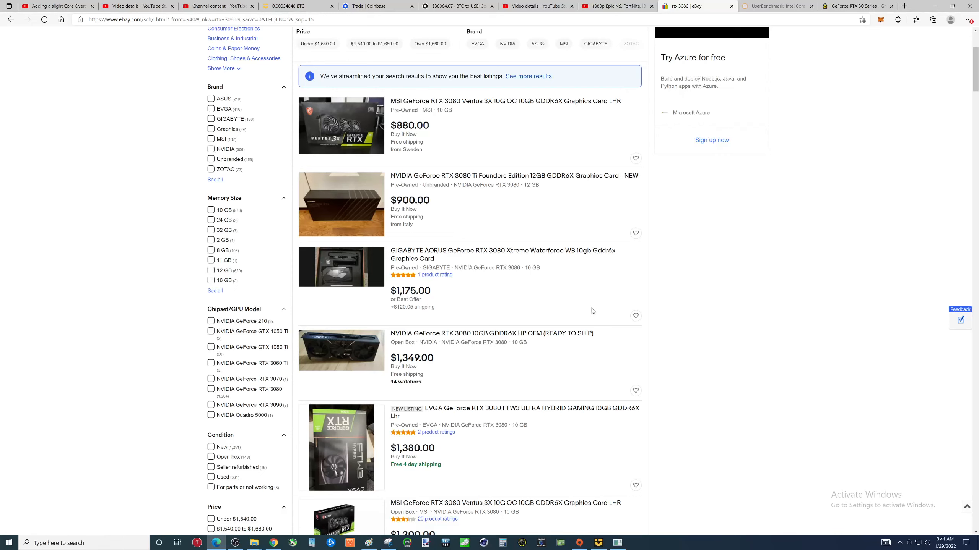
{"action": "mouse_move", "coordinate": [119, 284]}
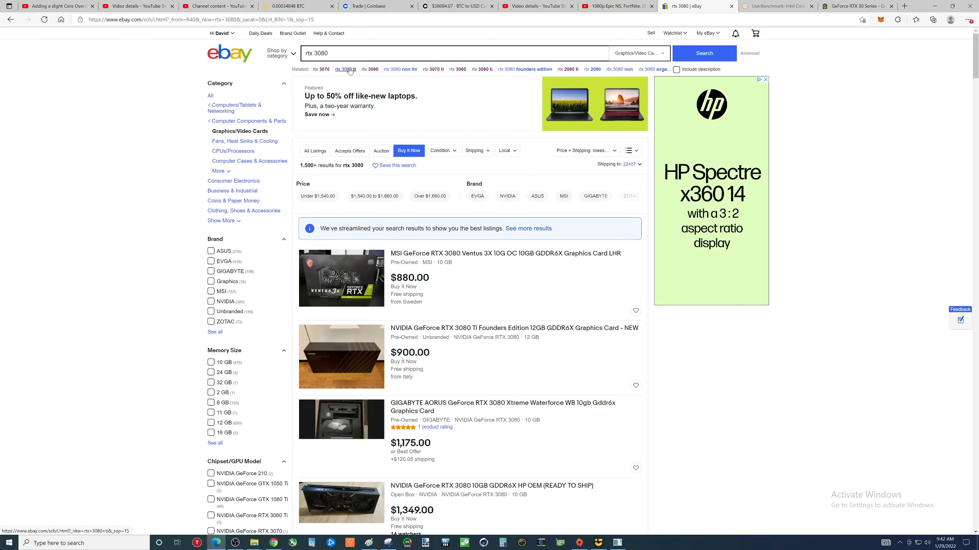
- Open the RTX 3080 Ti related search, filter to Buy It Now, and browse listings ($900–$1,700)
{"action": "left_click", "coordinate": [345, 69]}
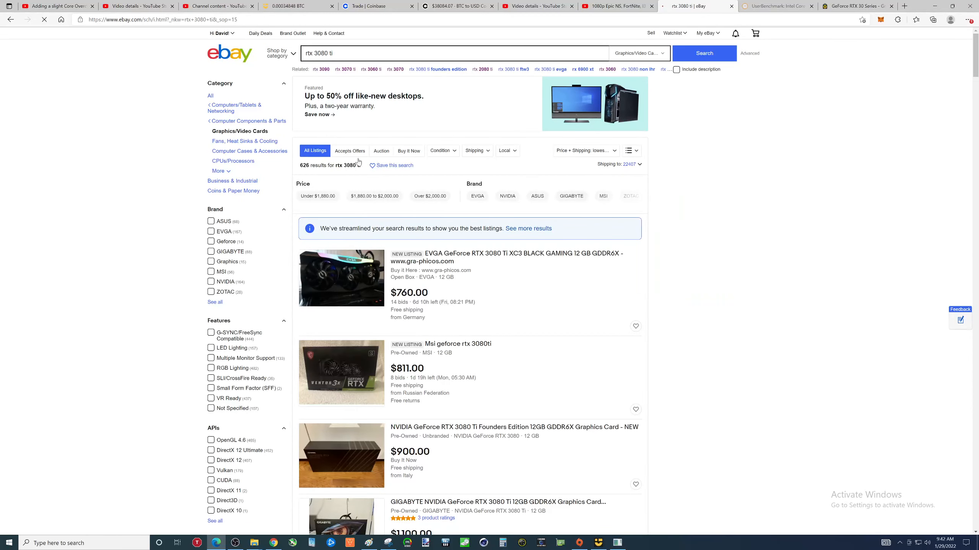
{"action": "left_click", "coordinate": [408, 150]}
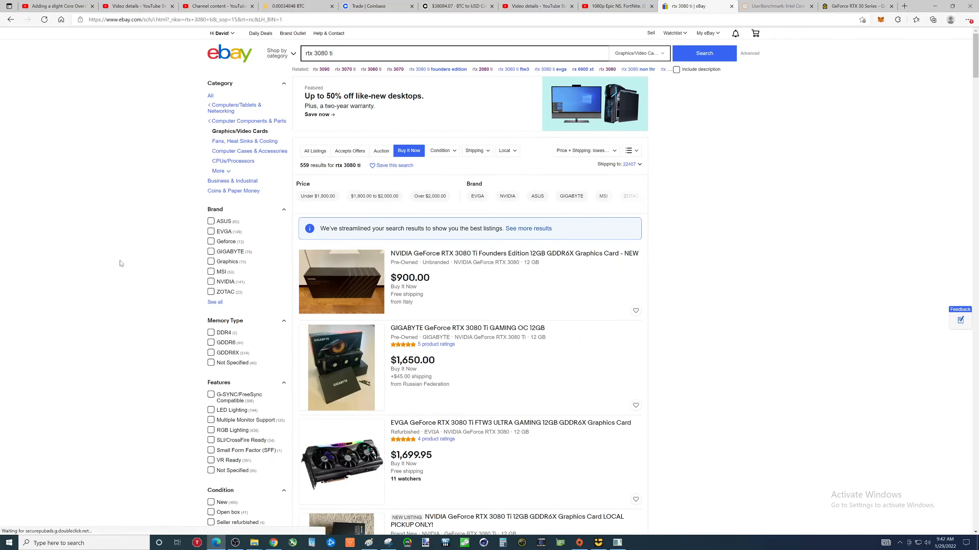
{"action": "scroll", "scroll_direction": "down", "scroll_amount": 3}
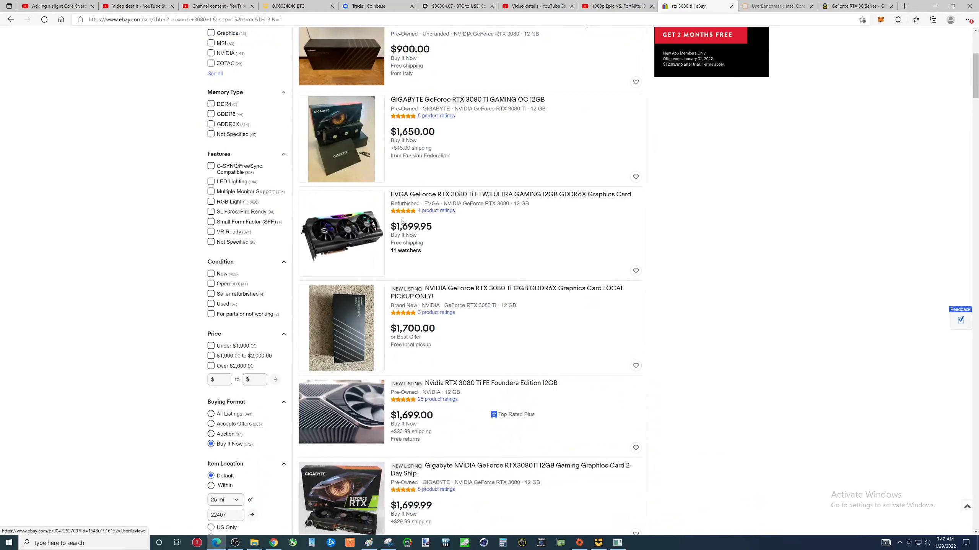
{"action": "mouse_move", "coordinate": [80, 235]}
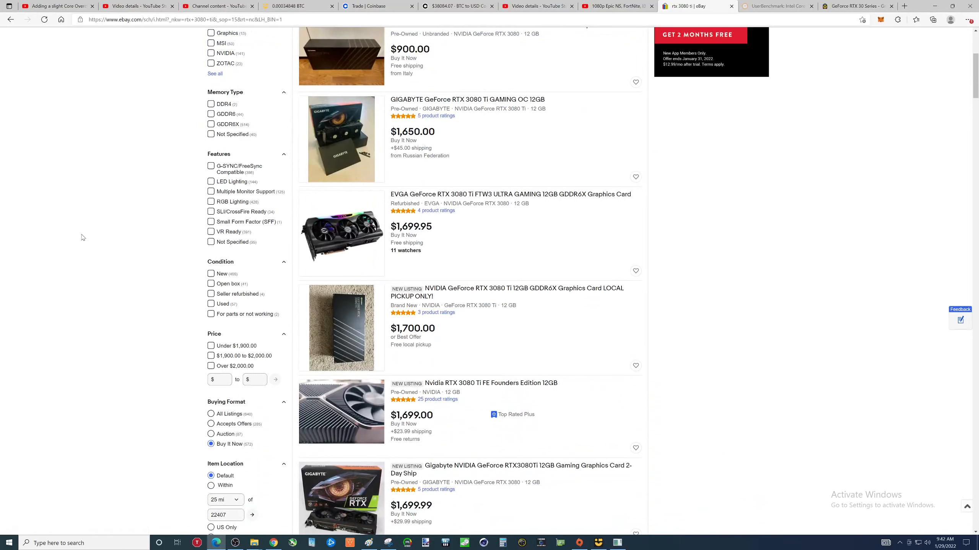
{"action": "mouse_move", "coordinate": [78, 230]}
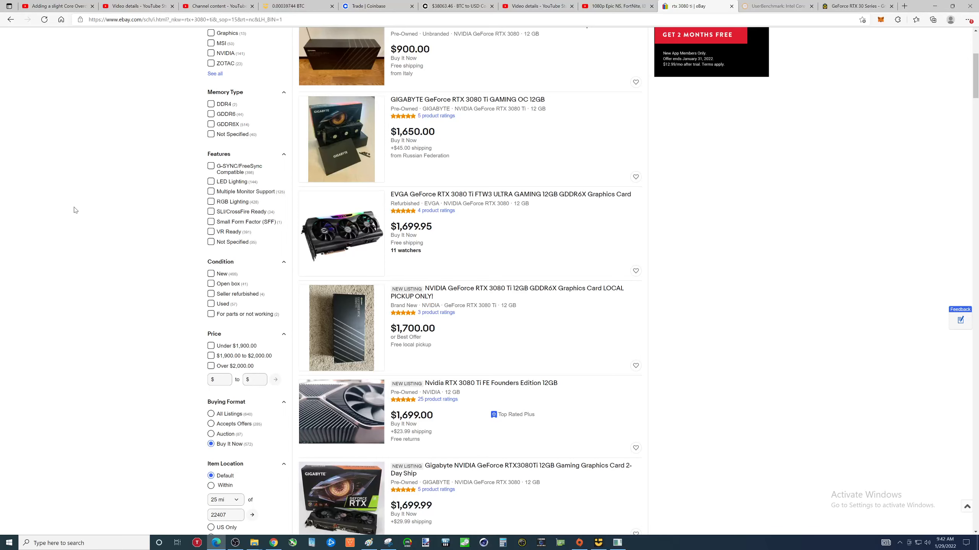
{"action": "mouse_move", "coordinate": [72, 208]}
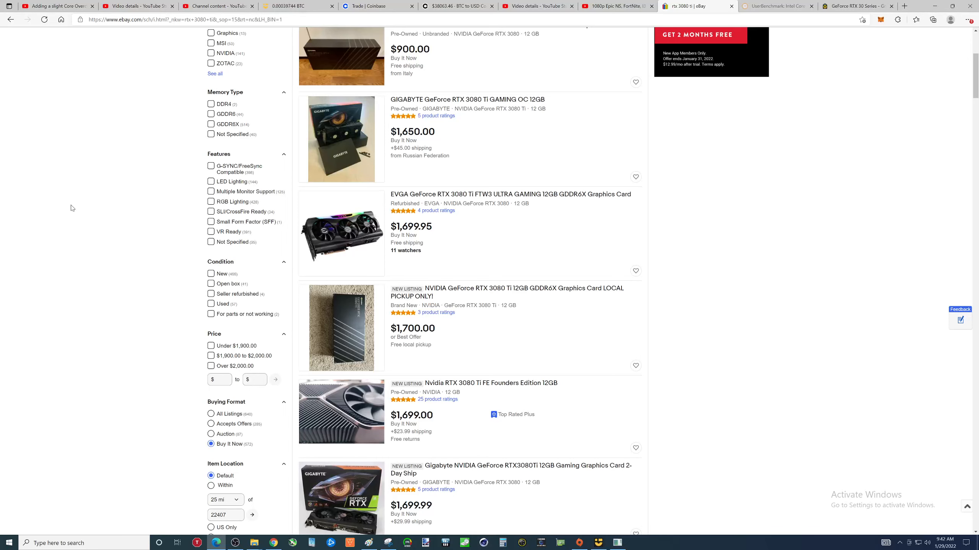
{"action": "mouse_move", "coordinate": [88, 277]}
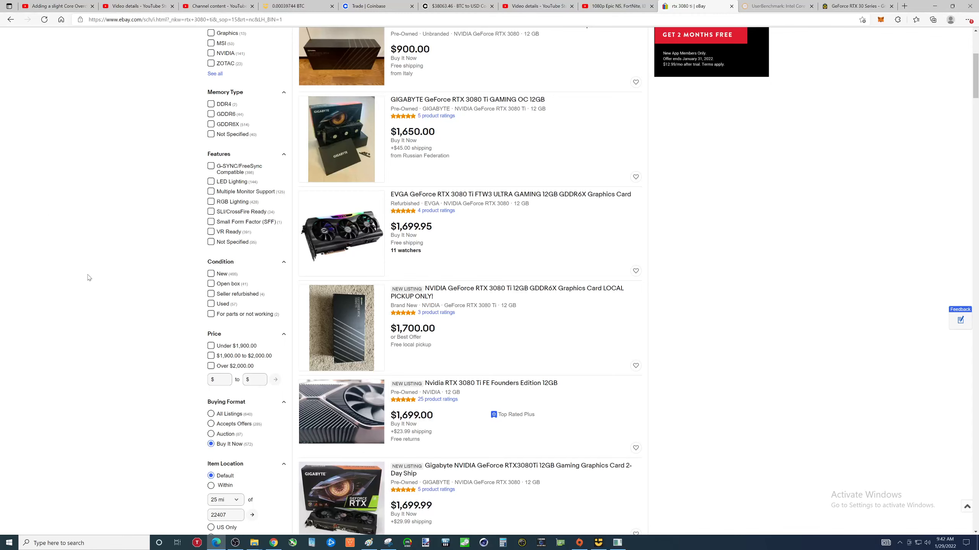
{"action": "scroll", "scroll_direction": "up", "scroll_amount": 3}
{"action": "type", "text": "rtx 3090"}
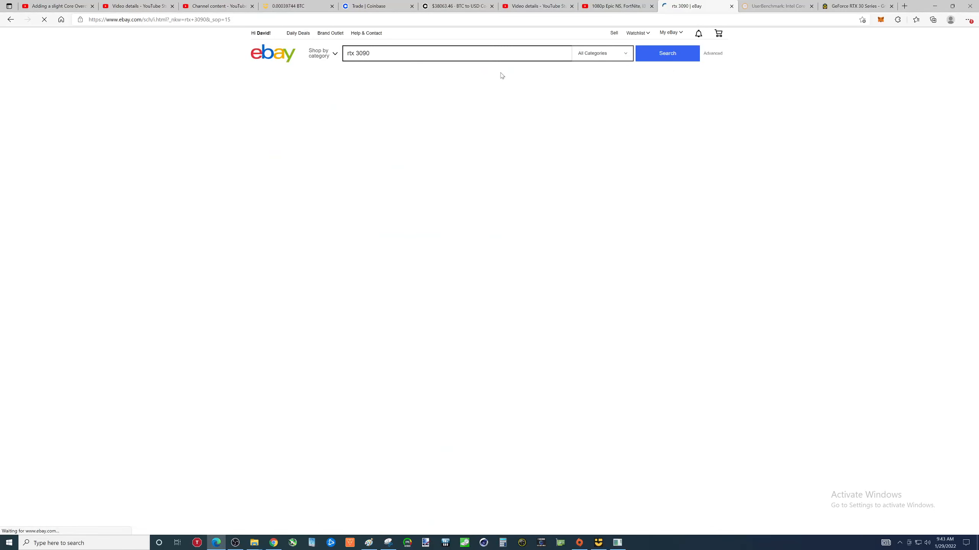
- Open RTX 3090 results, filter to Buy It Now, and browse the 921 listings ($1,800–$2,300)
{"action": "left_click", "coordinate": [667, 53]}
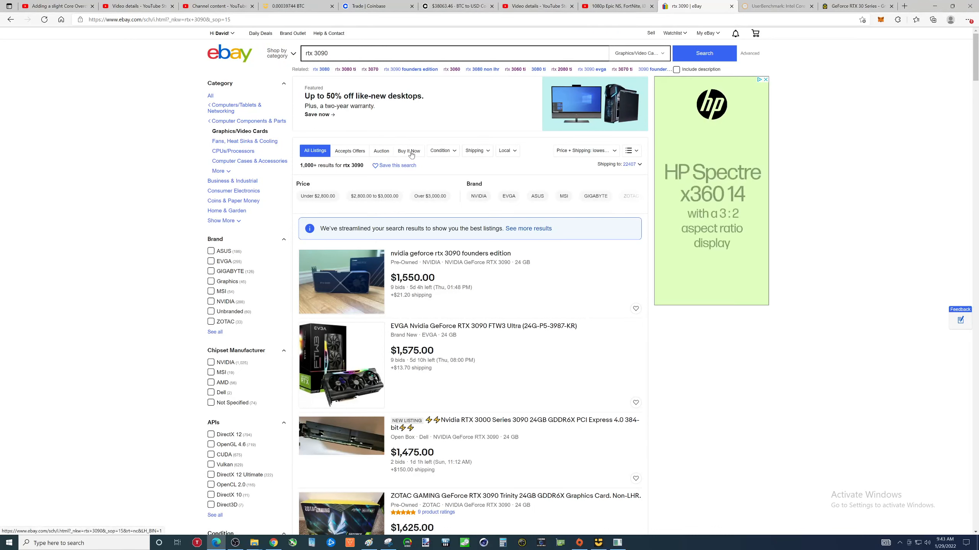
{"action": "left_click", "coordinate": [409, 150]}
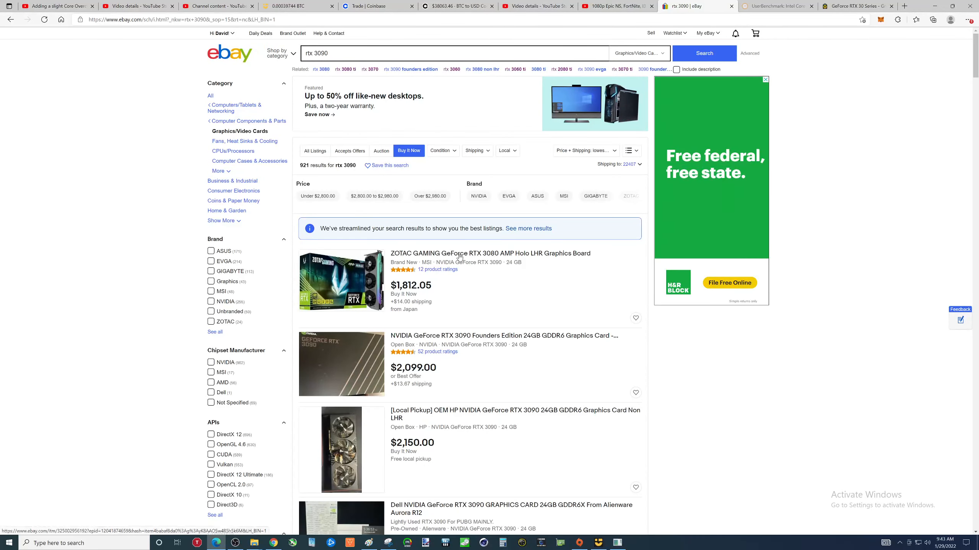
{"action": "mouse_move", "coordinate": [411, 301]}
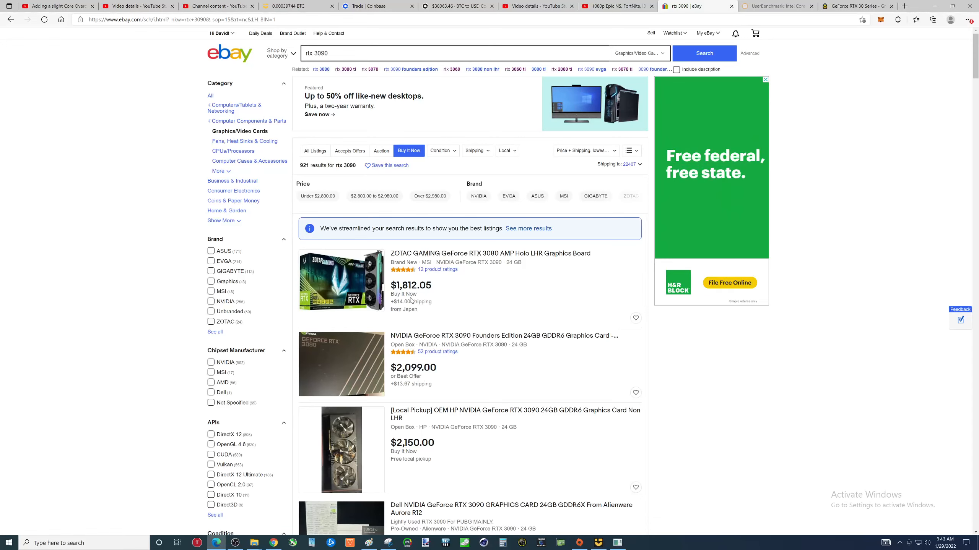
{"action": "scroll", "scroll_direction": "down", "scroll_amount": 3}
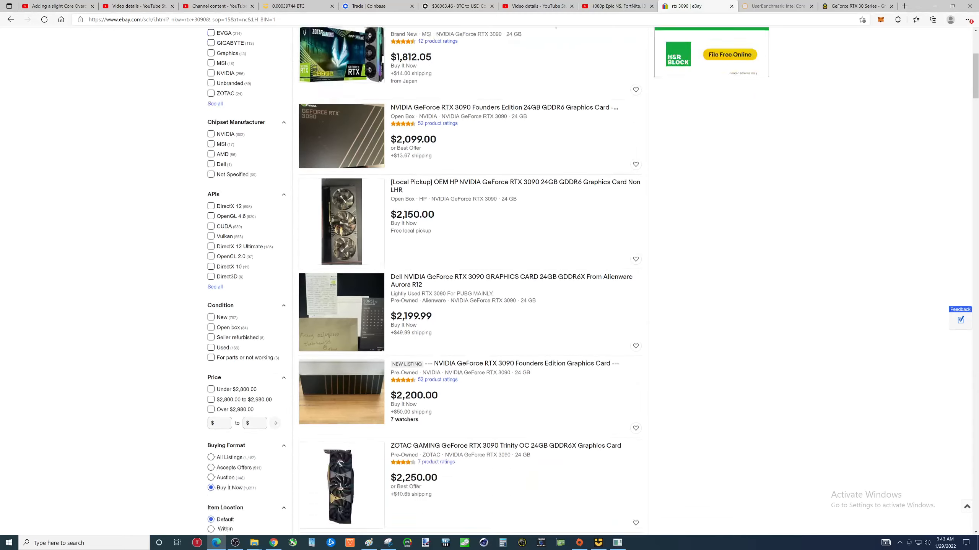
{"action": "scroll", "scroll_direction": "down", "scroll_amount": 3}
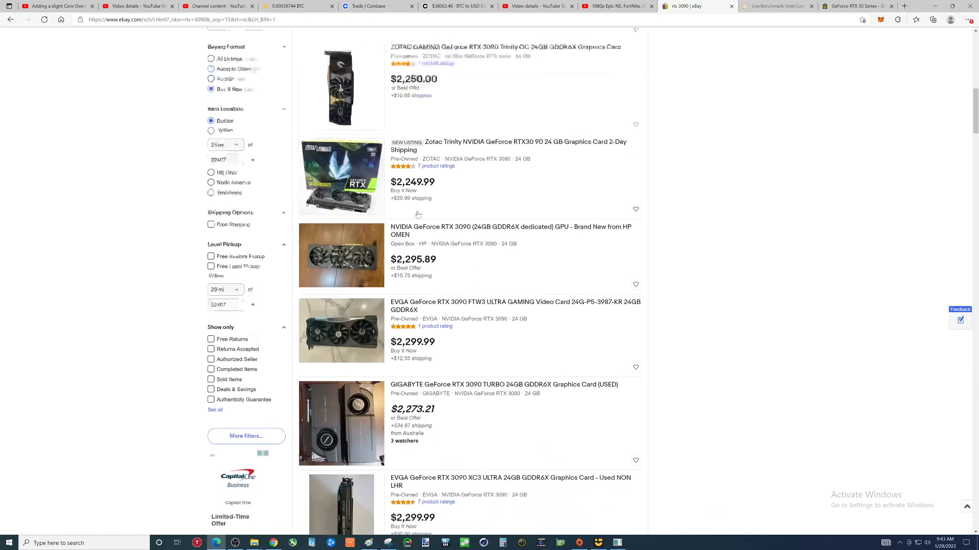
{"action": "scroll", "scroll_direction": "down", "scroll_amount": 3}
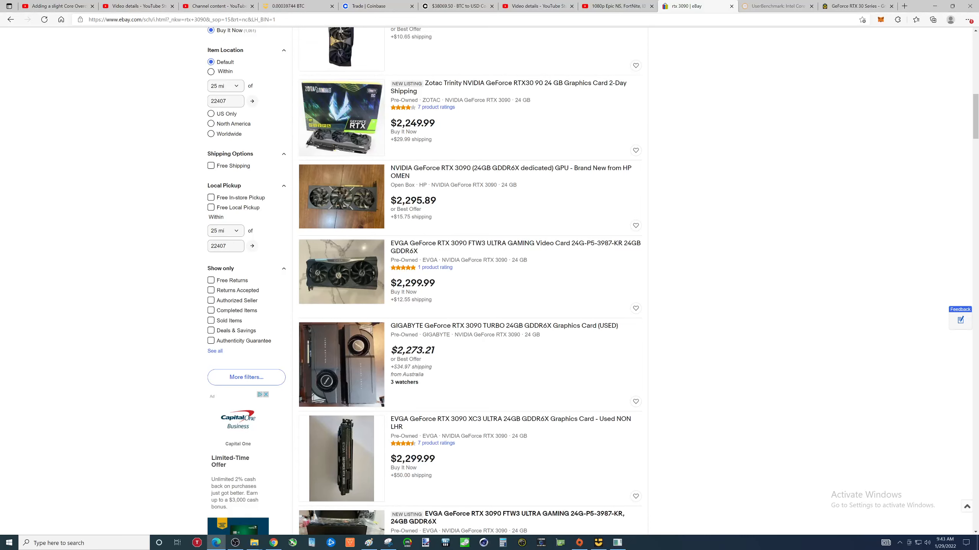
{"action": "mouse_move", "coordinate": [393, 235]}
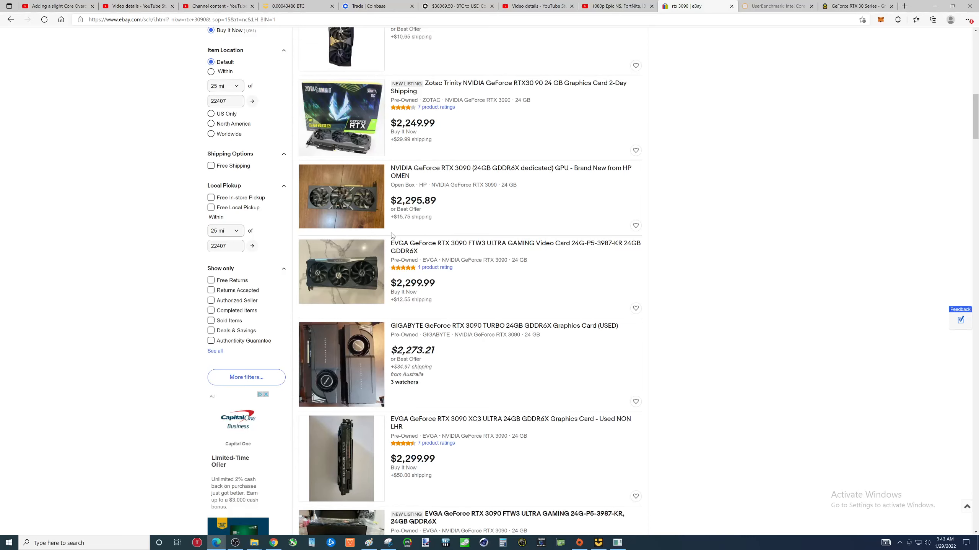
{"action": "mouse_move", "coordinate": [141, 244]}
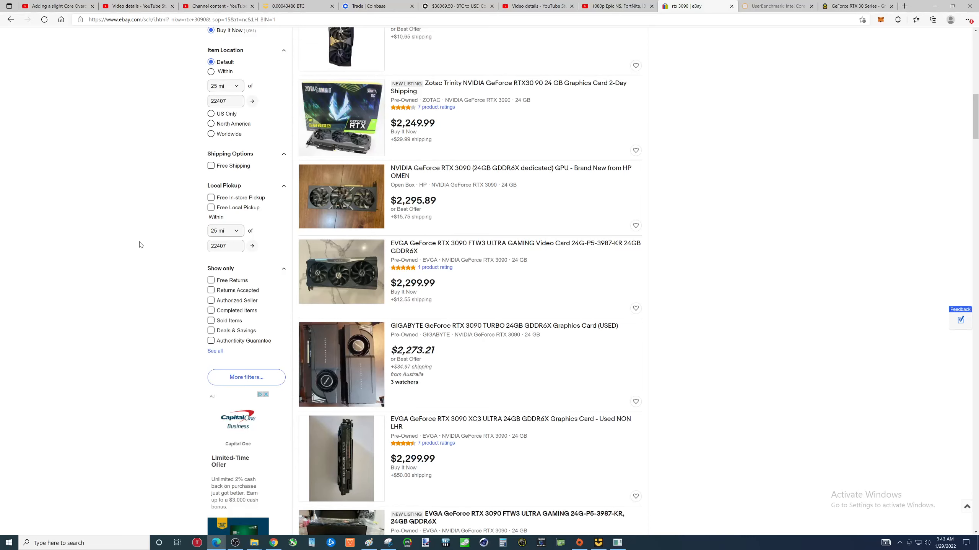
{"action": "mouse_move", "coordinate": [144, 236]}
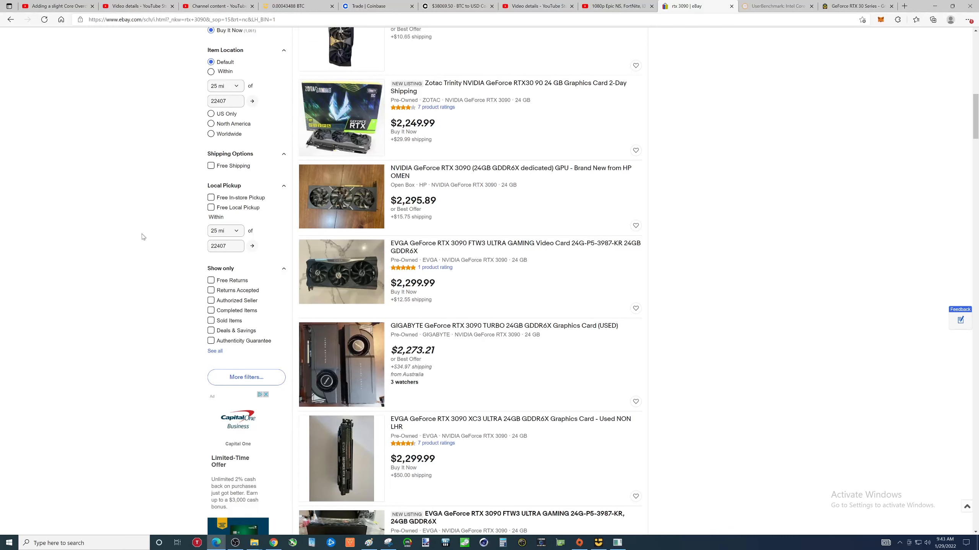
{"action": "mouse_move", "coordinate": [467, 211]}
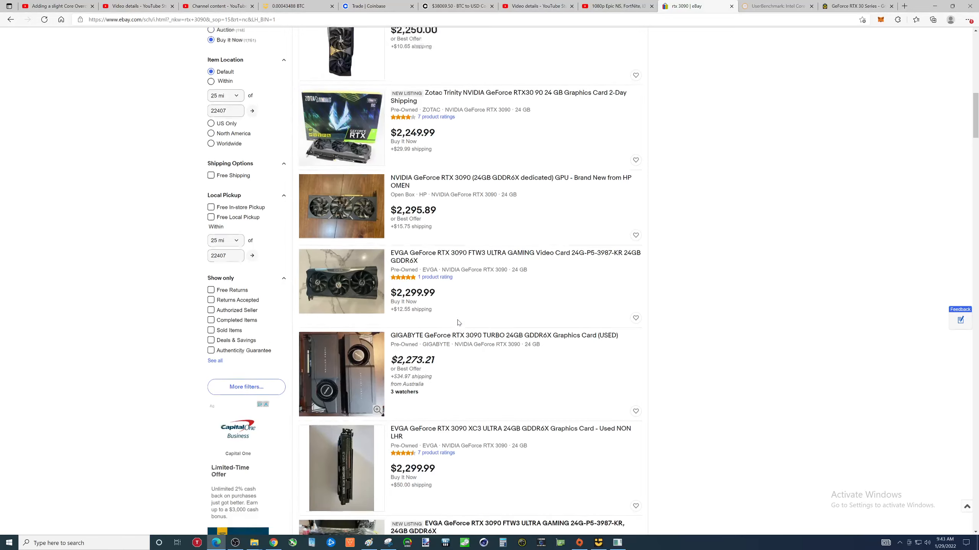
{"action": "scroll", "scroll_direction": "up", "scroll_amount": 3}
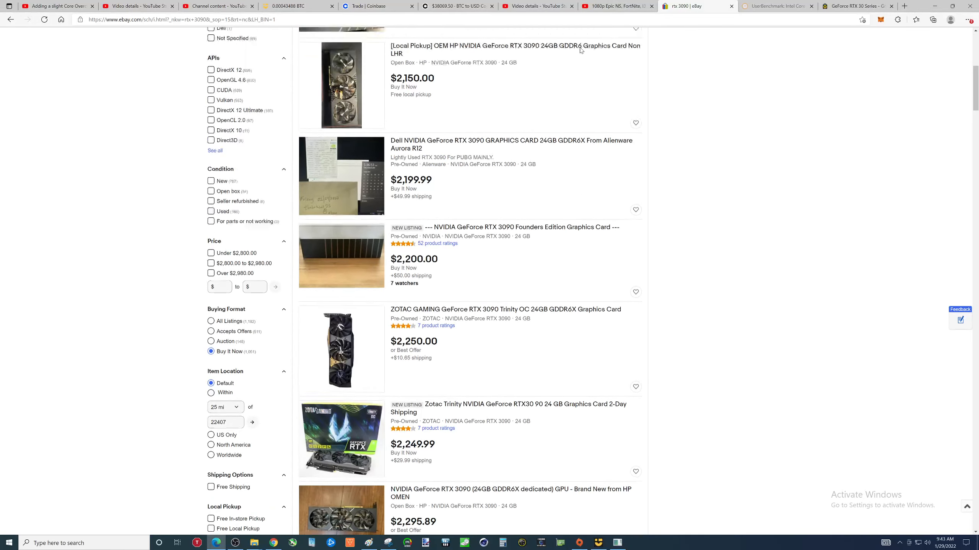
{"action": "scroll", "scroll_direction": "up", "scroll_amount": 3}
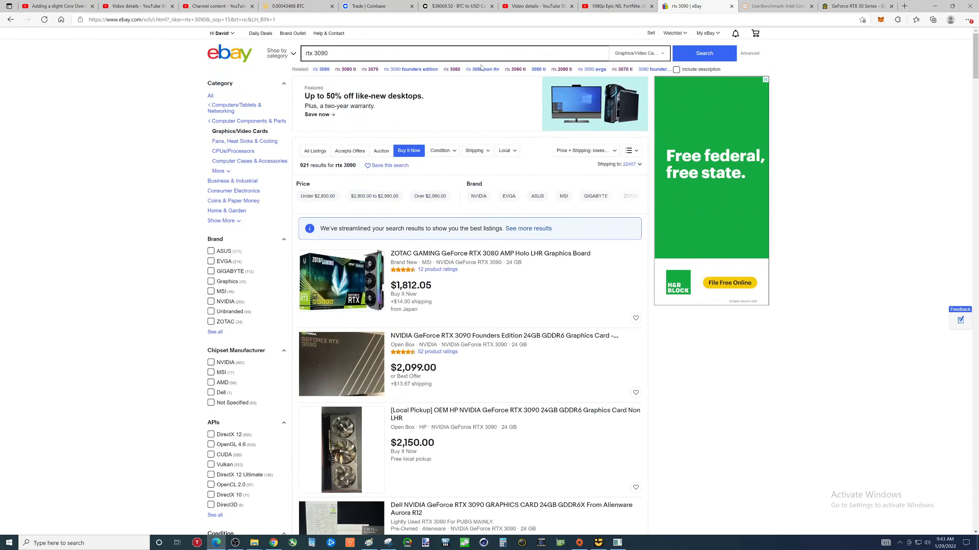
{"action": "mouse_move", "coordinate": [562, 72]}
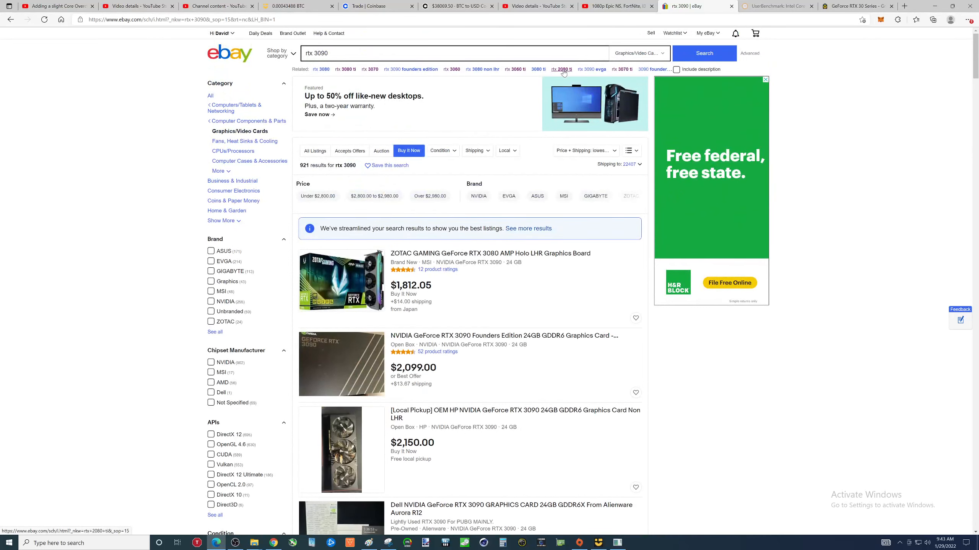
- Show RTX 2080 Ti Buy It Now results and browse the 141 listings from about $1,050
{"action": "left_click", "coordinate": [561, 69]}
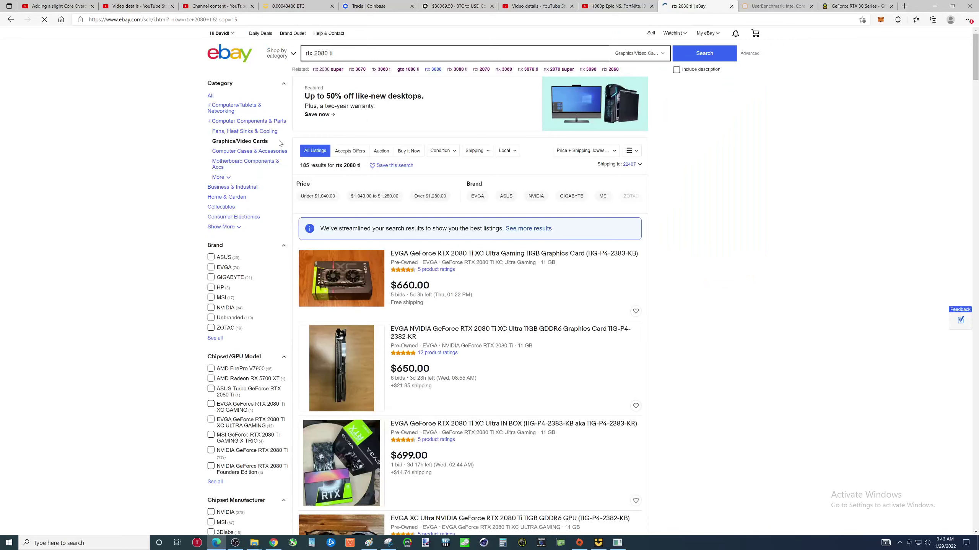
{"action": "left_click", "coordinate": [409, 151]}
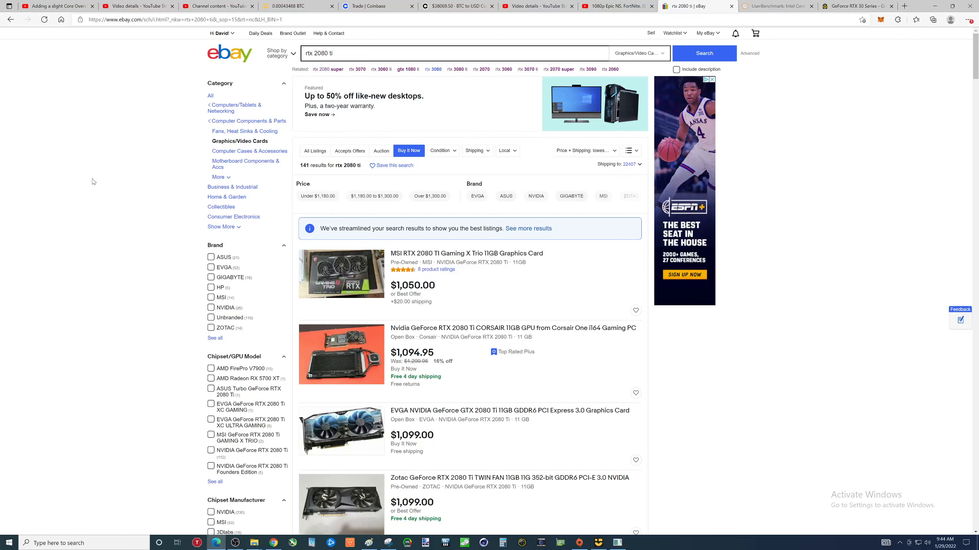
{"action": "mouse_move", "coordinate": [91, 179]}
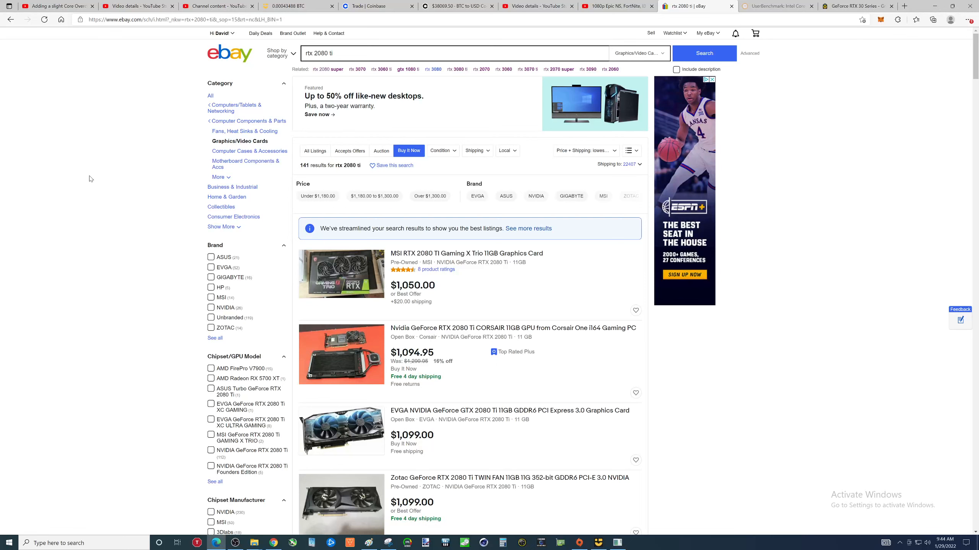
{"action": "mouse_move", "coordinate": [90, 185]}
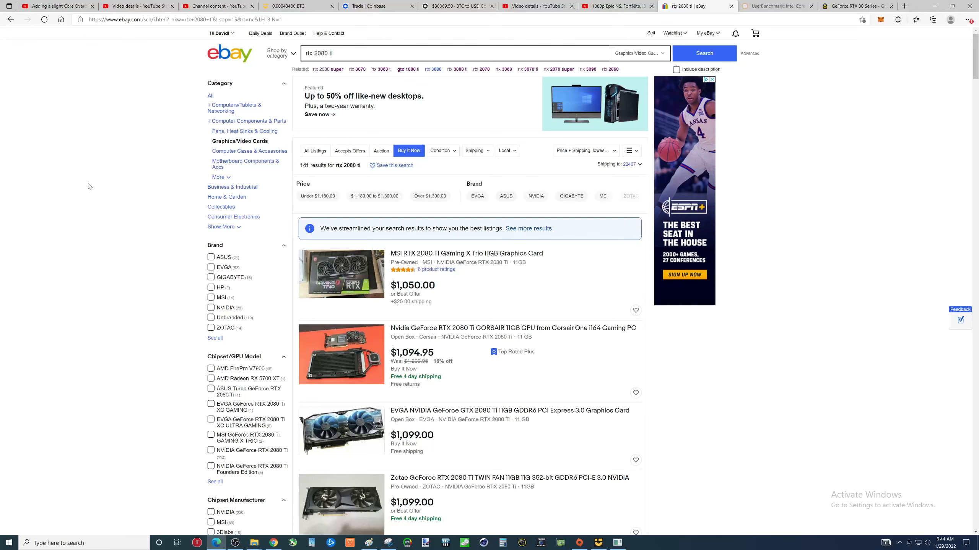
{"action": "mouse_move", "coordinate": [134, 242]}
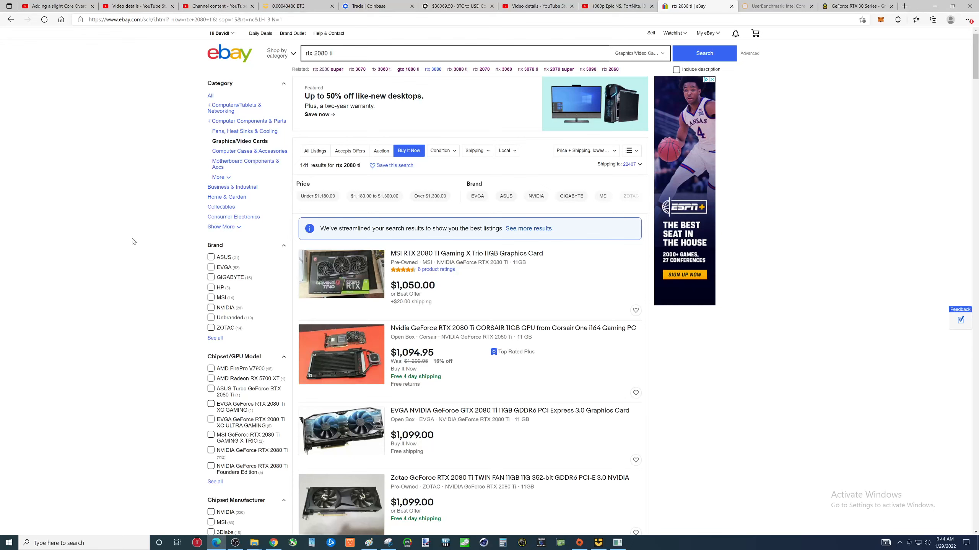
{"action": "scroll", "scroll_direction": "down", "scroll_amount": 3}
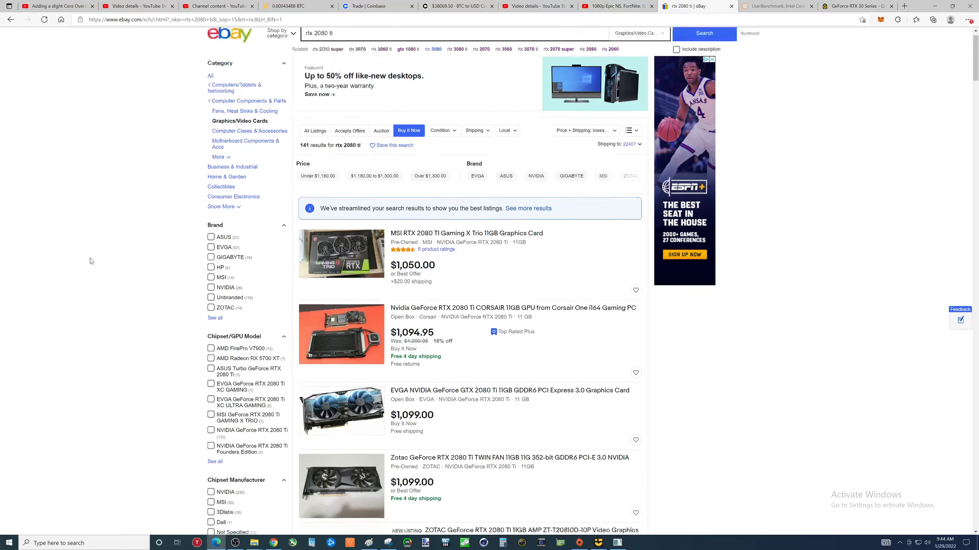
{"action": "scroll", "scroll_direction": "down", "scroll_amount": 3}
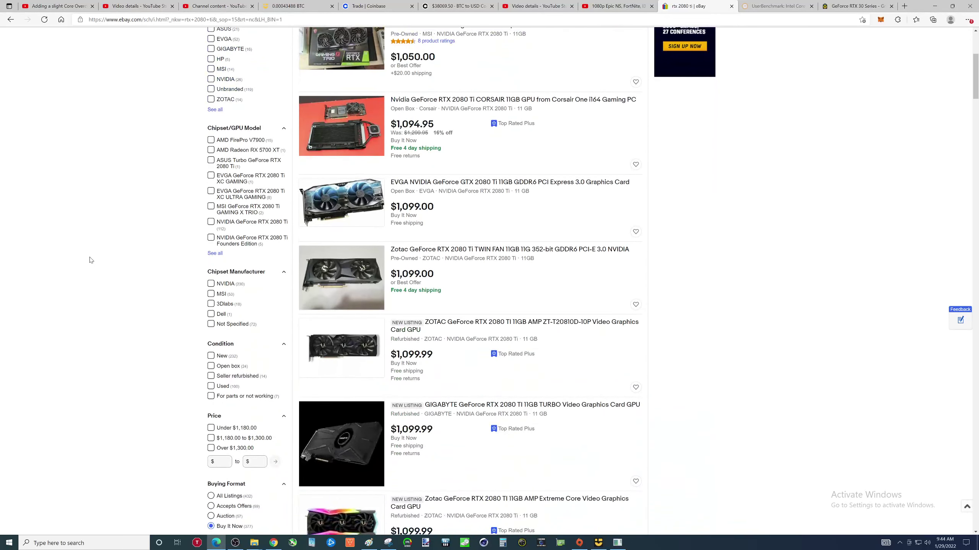
{"action": "mouse_move", "coordinate": [444, 286]}
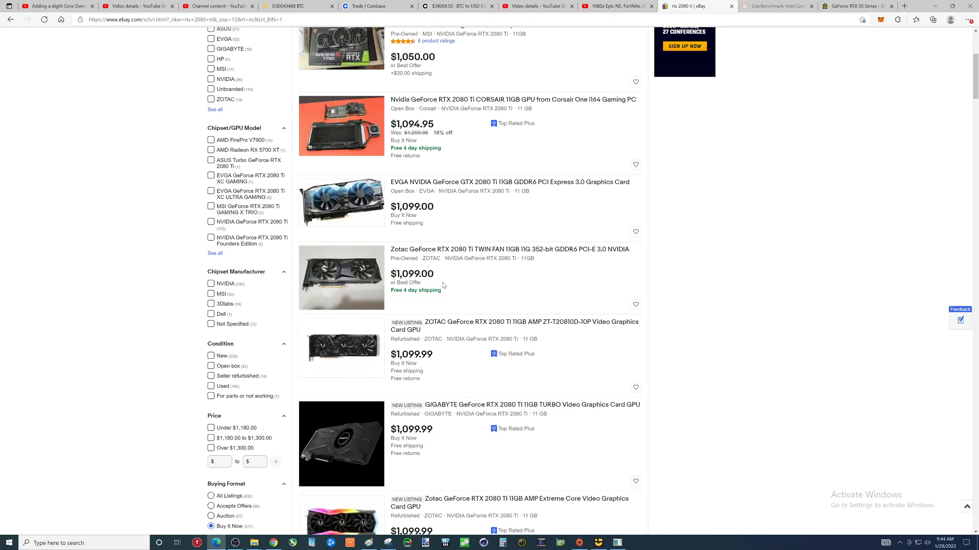
{"action": "mouse_move", "coordinate": [439, 281]}
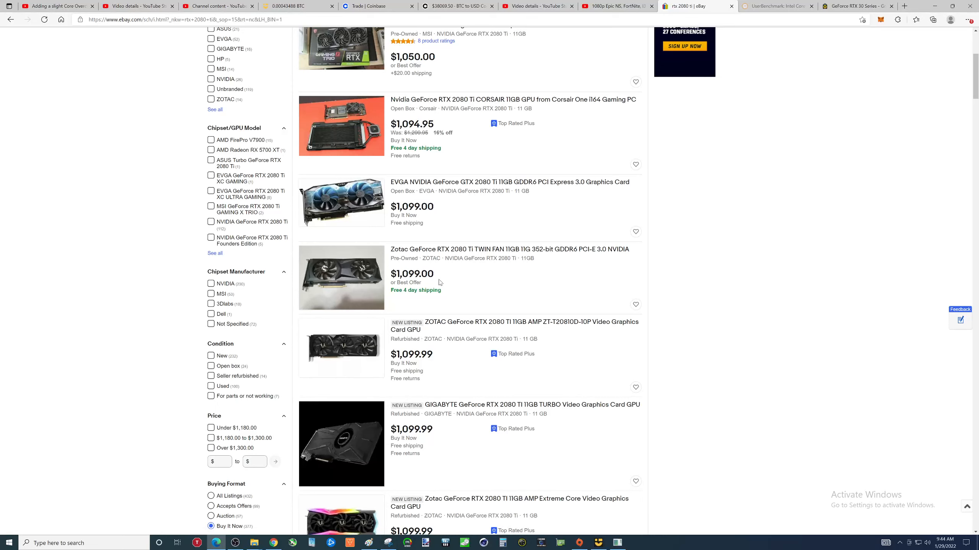
{"action": "mouse_move", "coordinate": [142, 294]}
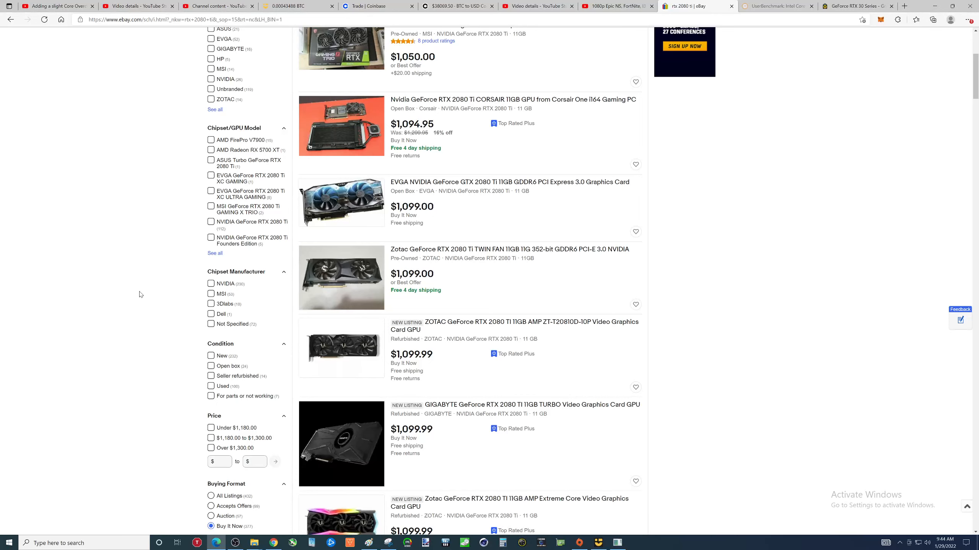
{"action": "mouse_move", "coordinate": [129, 294]}
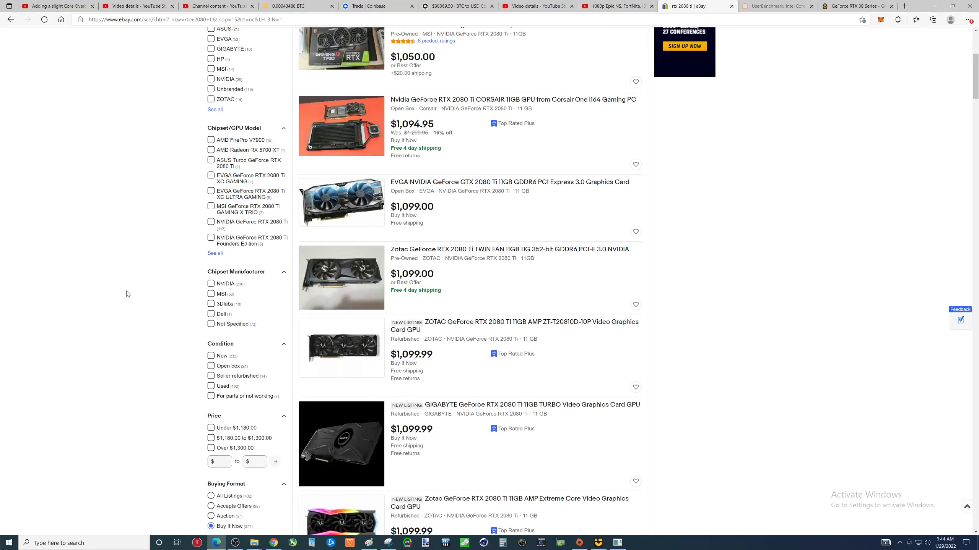
{"action": "mouse_move", "coordinate": [126, 290]}
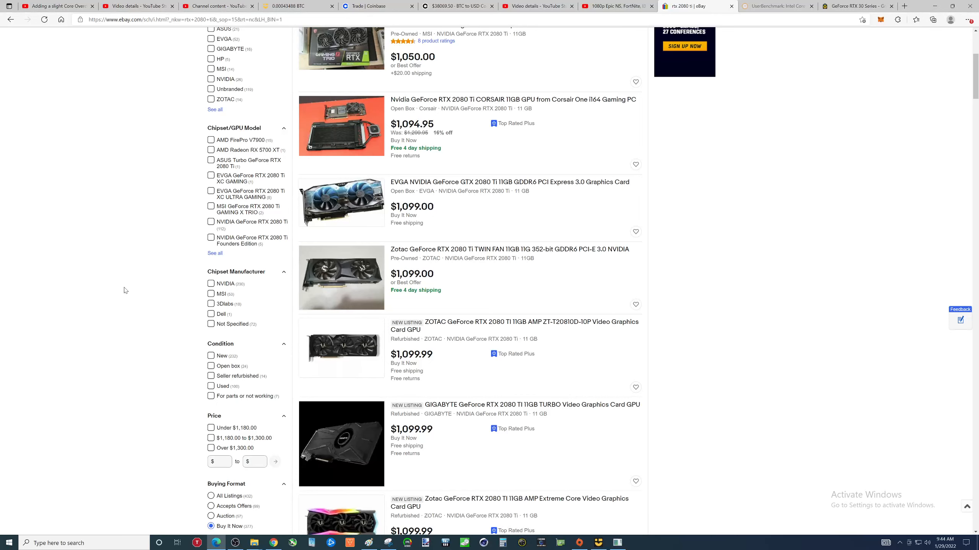
{"action": "mouse_move", "coordinate": [159, 353]}
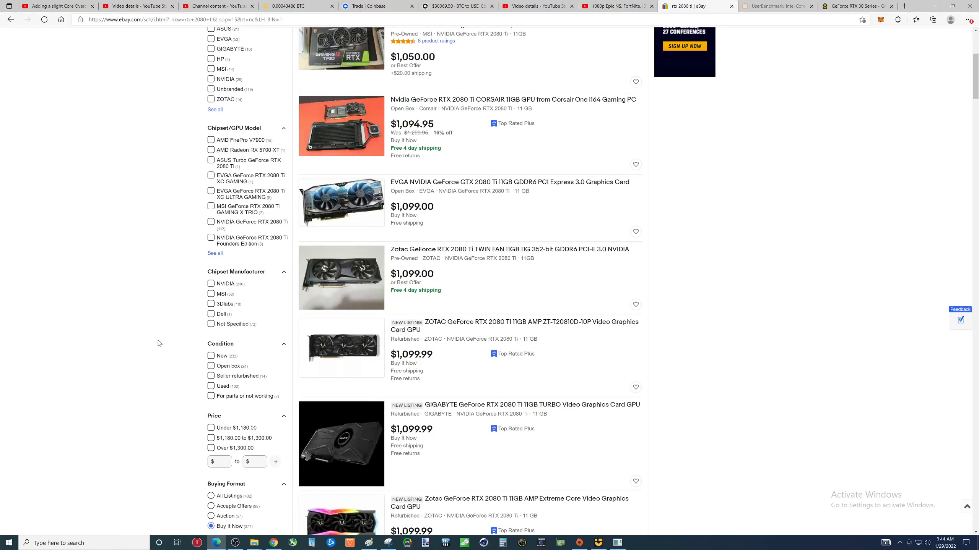
{"action": "scroll", "scroll_direction": "up", "scroll_amount": 3}
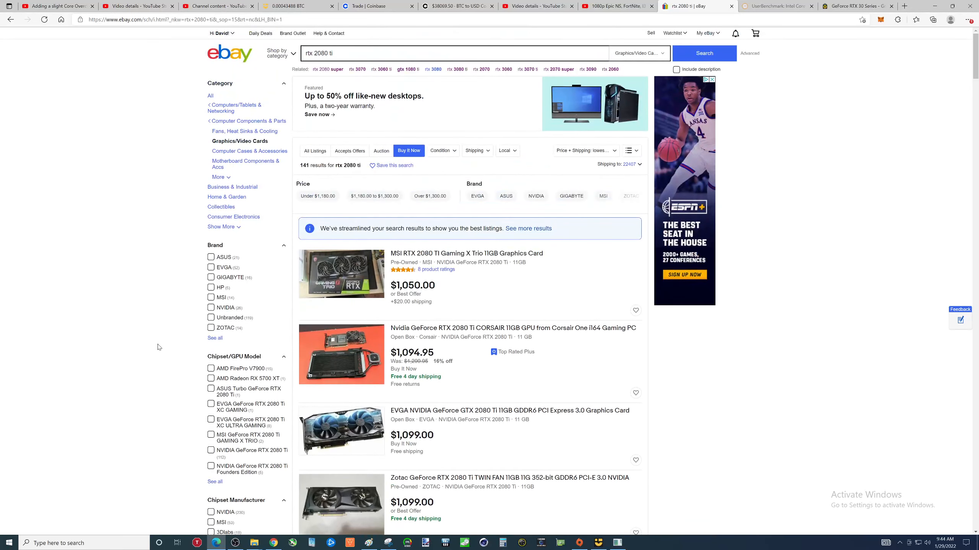
{"action": "mouse_move", "coordinate": [257, 319]}
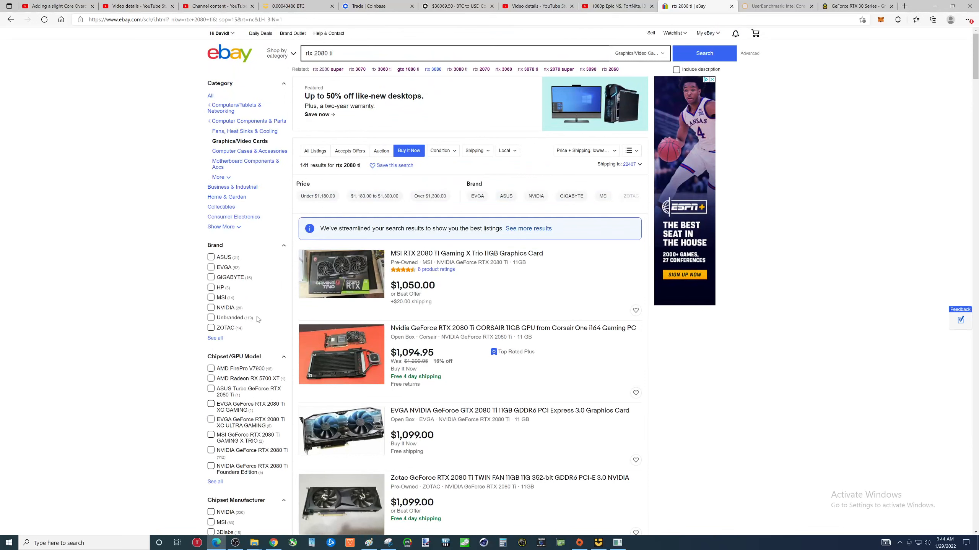
{"action": "mouse_move", "coordinate": [569, 114]}
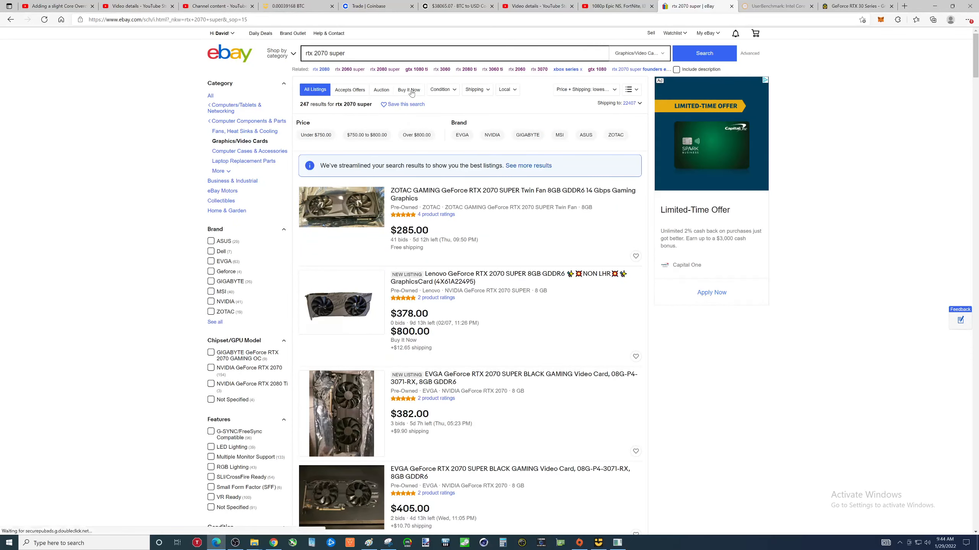
- Limit rtx 2070 super to Buy It Now and browse the 183 listings, about $650–$695
{"action": "left_click", "coordinate": [409, 90]}
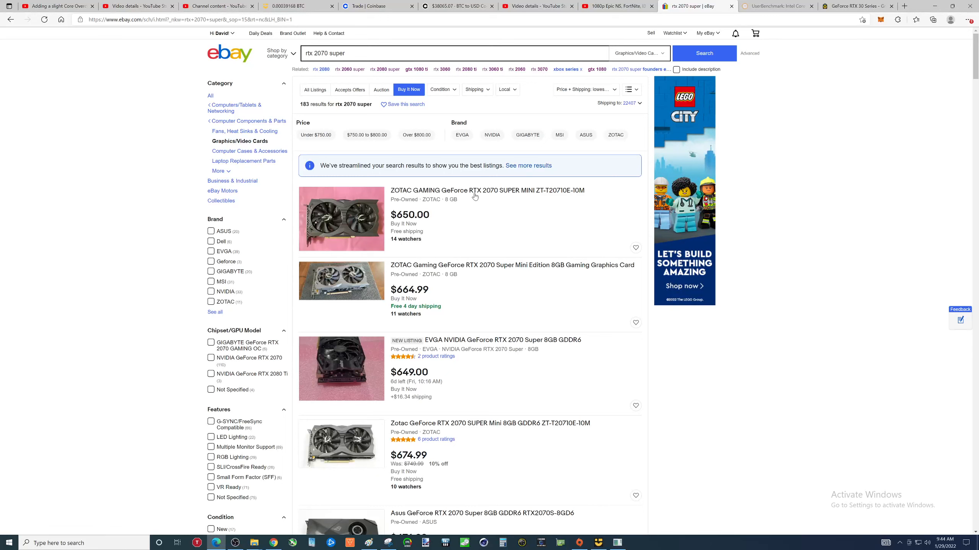
{"action": "mouse_move", "coordinate": [473, 223]}
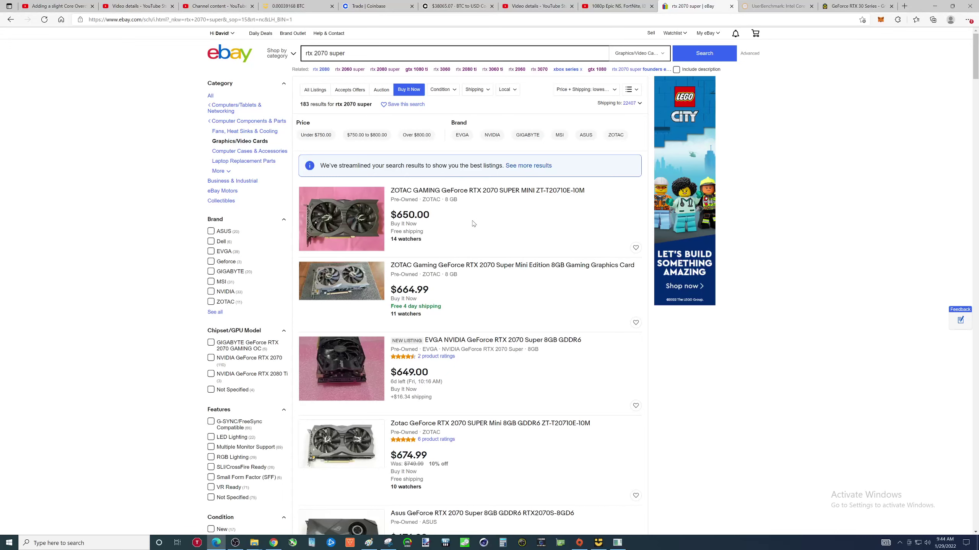
{"action": "scroll", "scroll_direction": "down", "scroll_amount": 3}
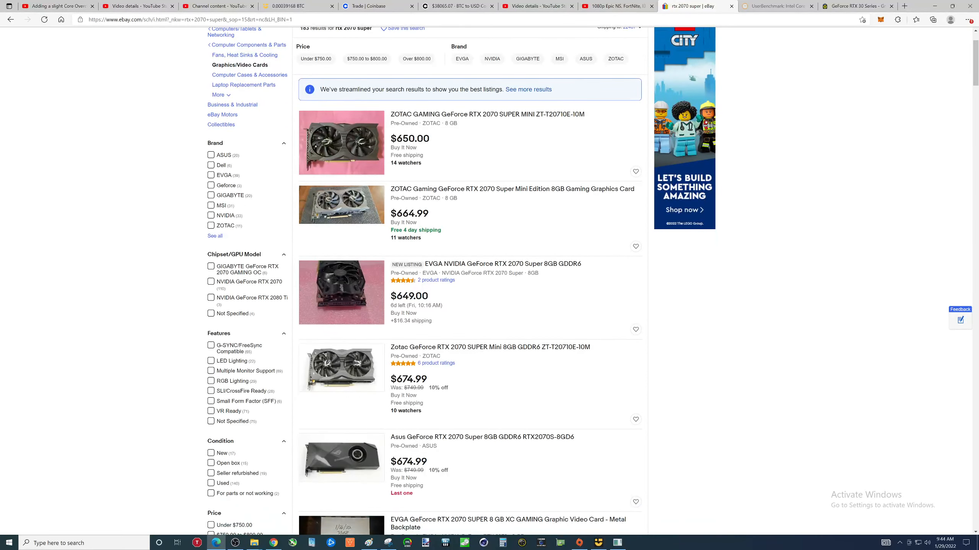
{"action": "scroll", "scroll_direction": "down", "scroll_amount": 3}
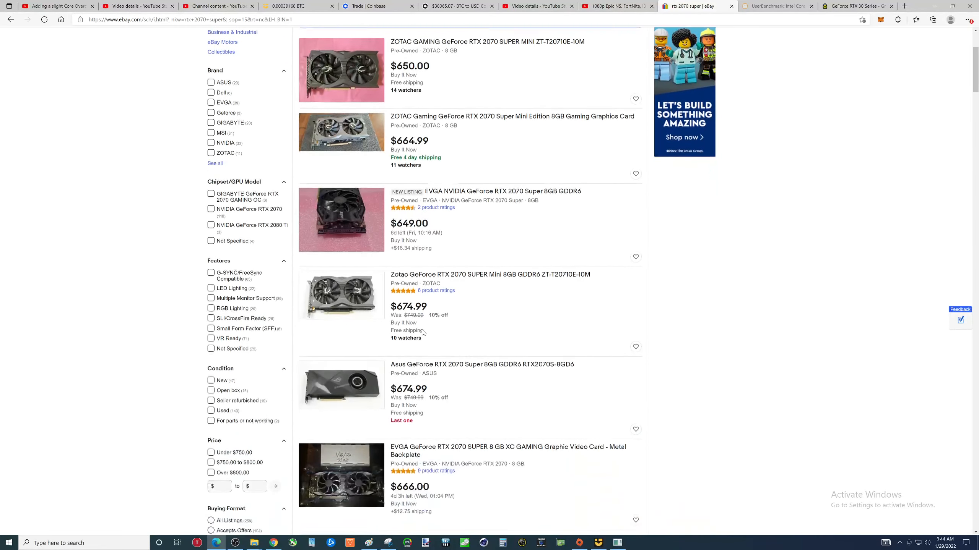
{"action": "scroll", "scroll_direction": "down", "scroll_amount": 3}
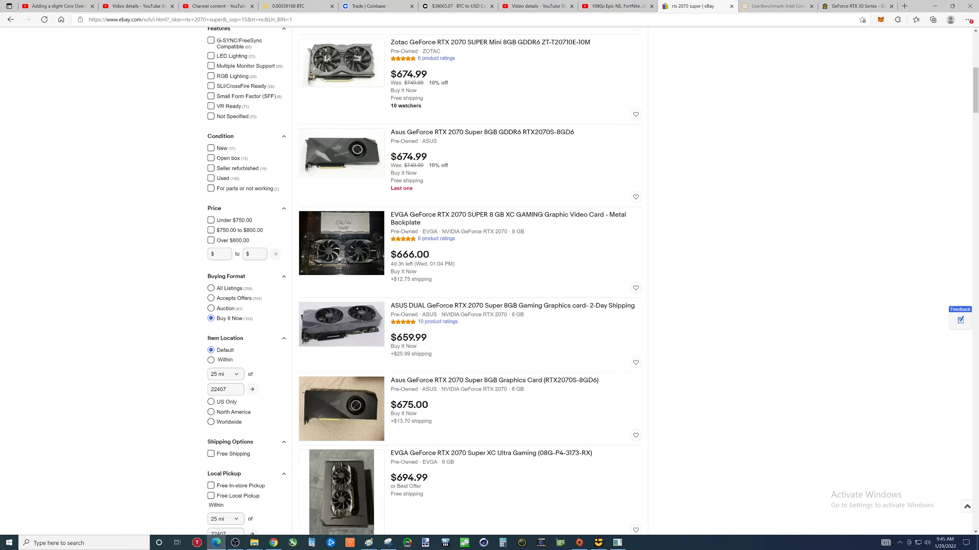
{"action": "mouse_move", "coordinate": [440, 336]}
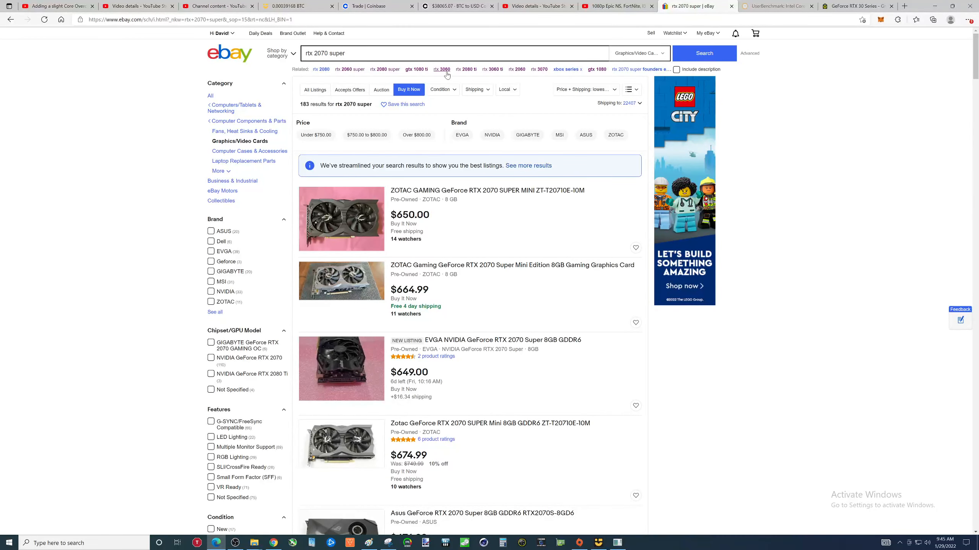
{"action": "mouse_move", "coordinate": [479, 72]}
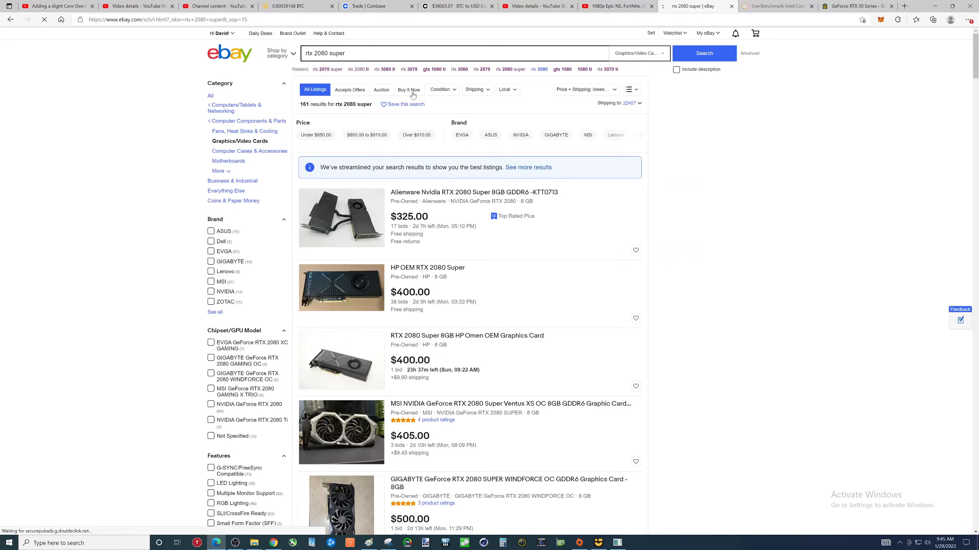
- Filter rtx 2080 super to Buy It Now and browse its 131 listings, about $700–$800
{"action": "left_click", "coordinate": [408, 89]}
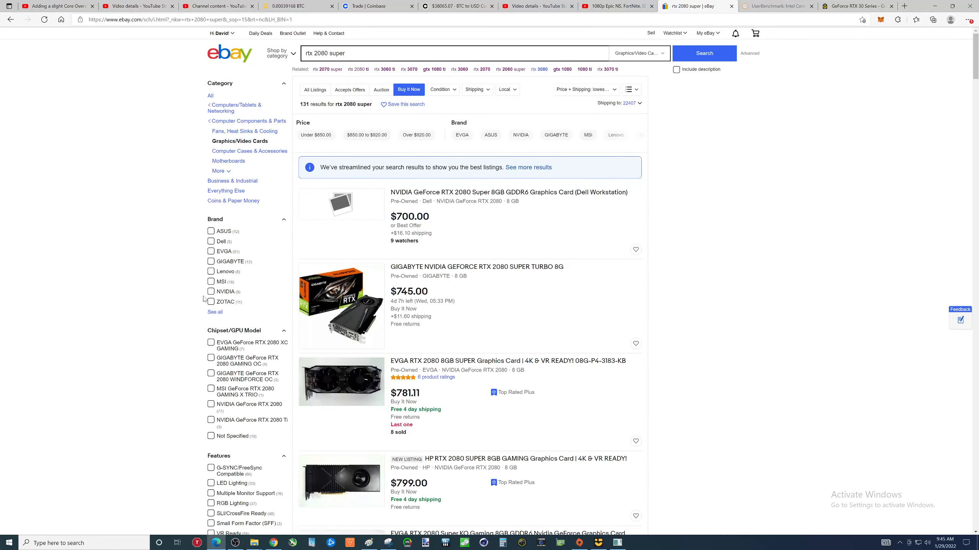
{"action": "scroll", "scroll_direction": "down", "scroll_amount": 3}
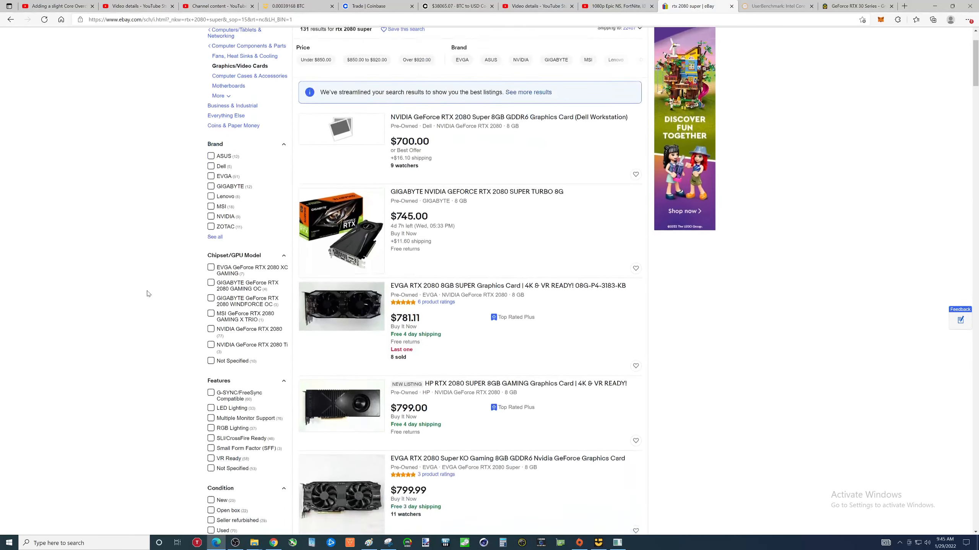
{"action": "scroll", "scroll_direction": "down", "scroll_amount": 3}
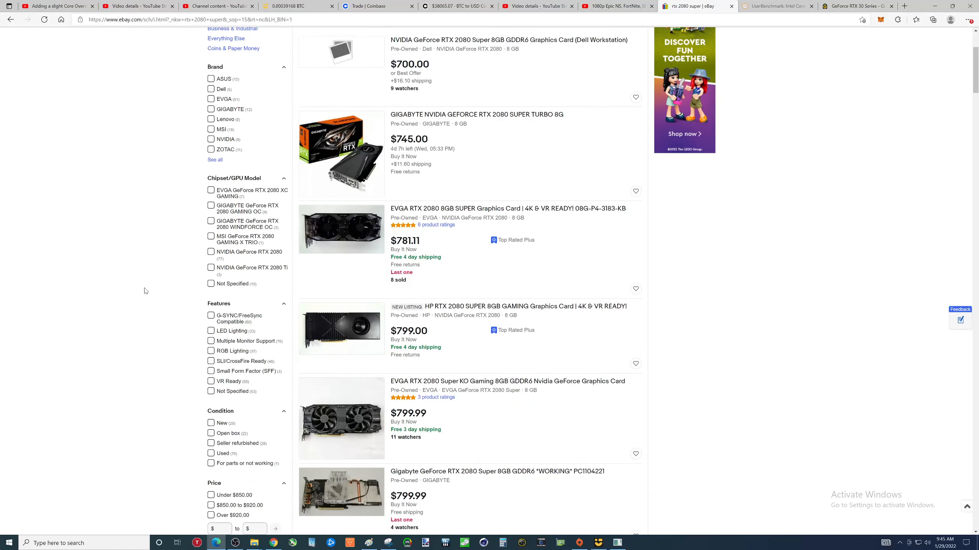
{"action": "mouse_move", "coordinate": [463, 239]}
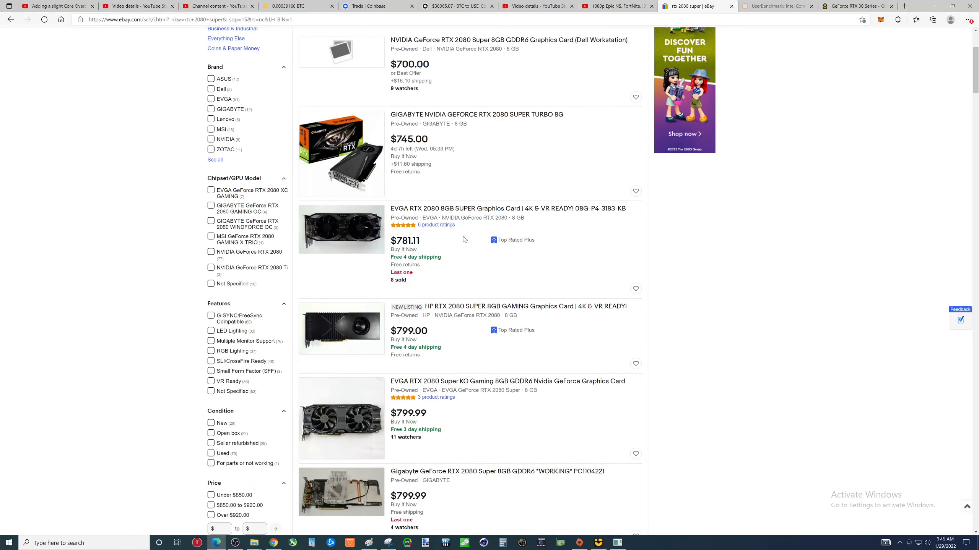
{"action": "scroll", "scroll_direction": "down", "scroll_amount": 3}
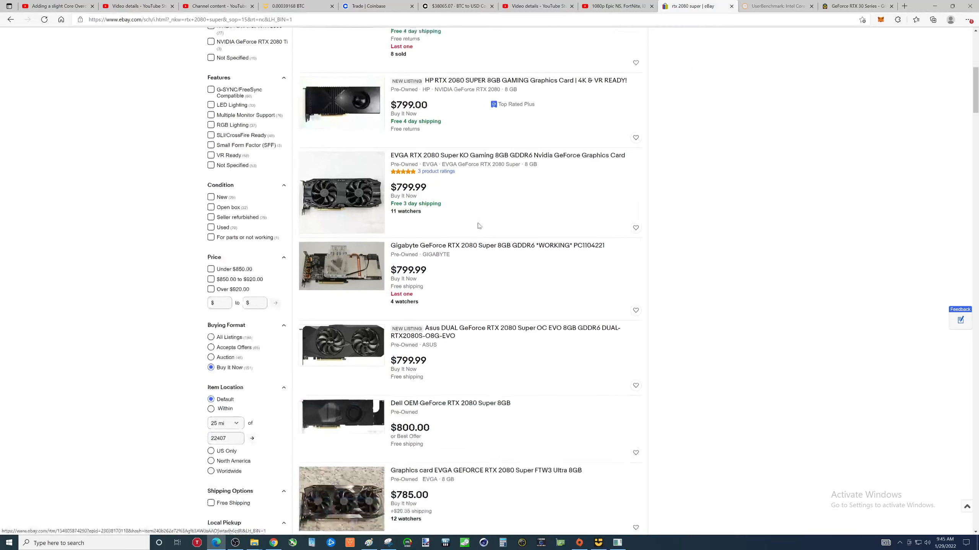
{"action": "scroll", "scroll_direction": "down", "scroll_amount": 3}
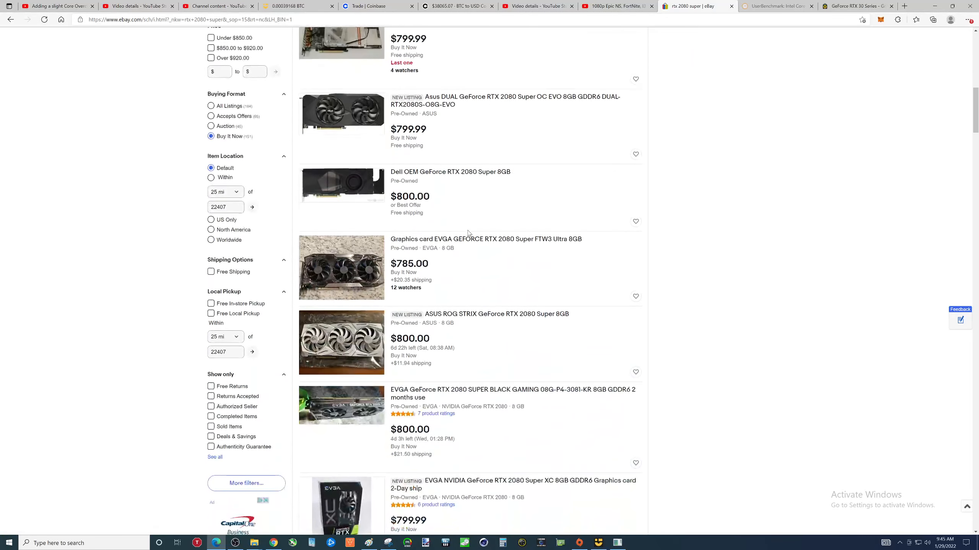
{"action": "scroll", "scroll_direction": "down", "scroll_amount": 3}
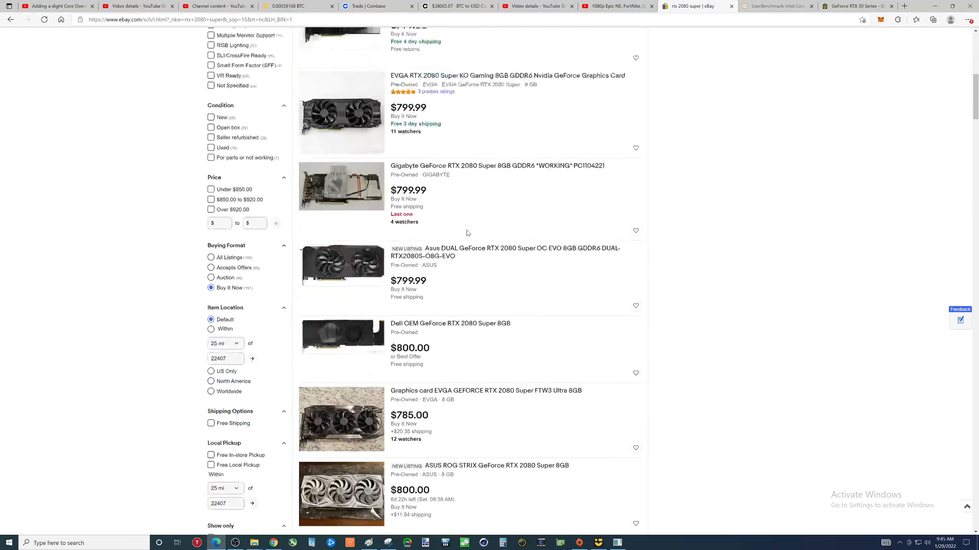
{"action": "scroll", "scroll_direction": "up", "scroll_amount": 3}
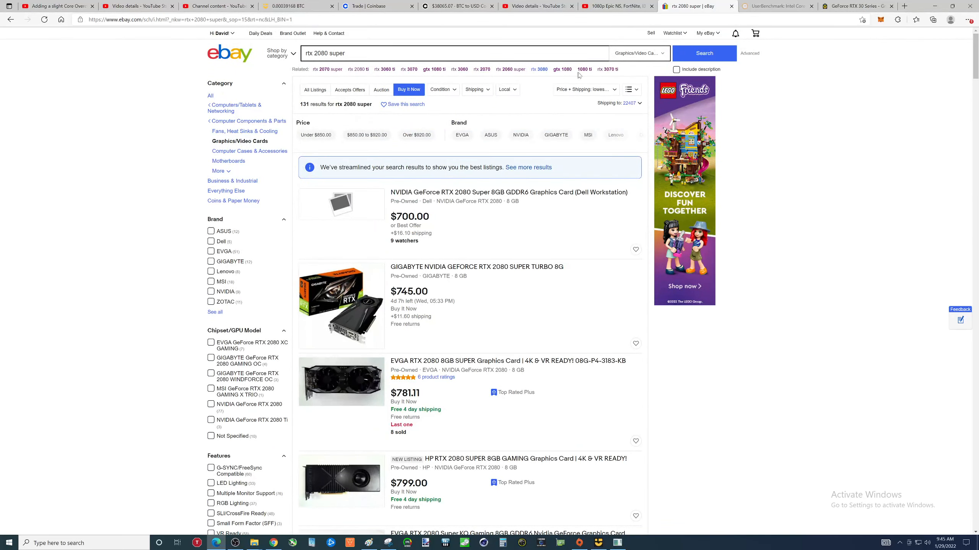
{"action": "mouse_move", "coordinate": [584, 70]}
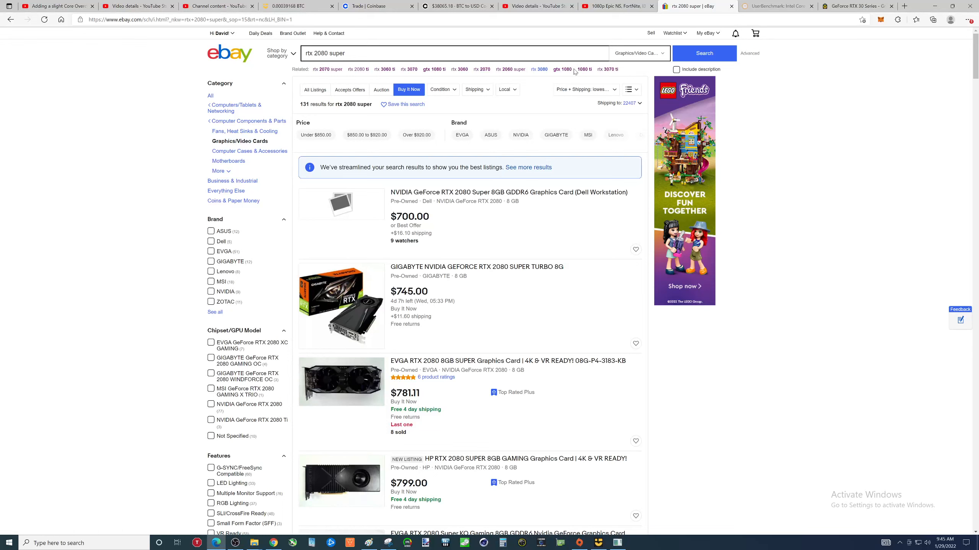
{"action": "mouse_move", "coordinate": [584, 71]}
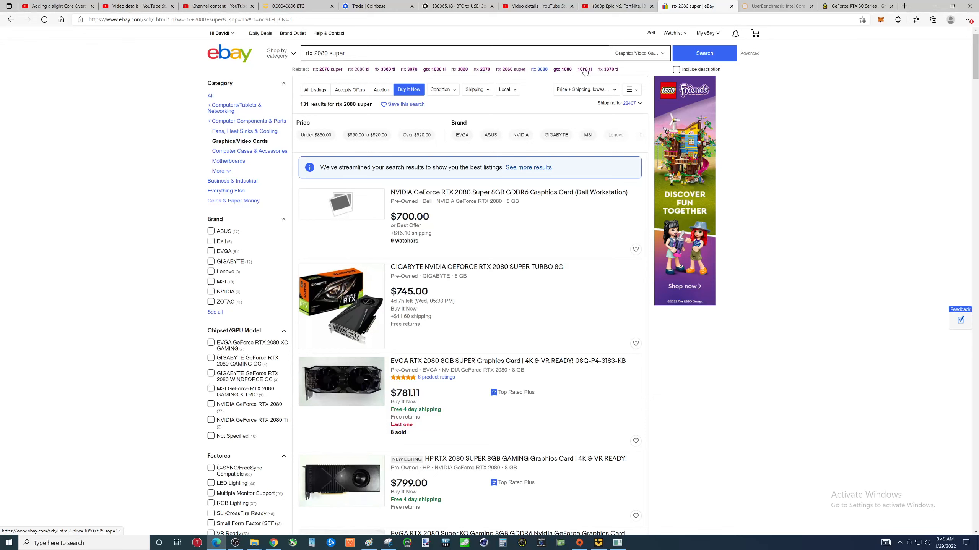
{"action": "left_click", "coordinate": [584, 69]}
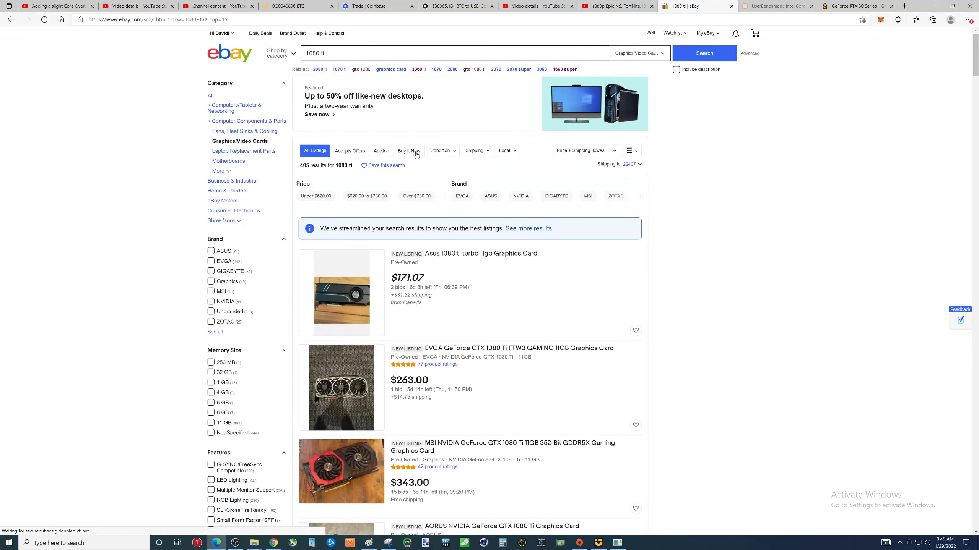
{"action": "left_click", "coordinate": [409, 151]}
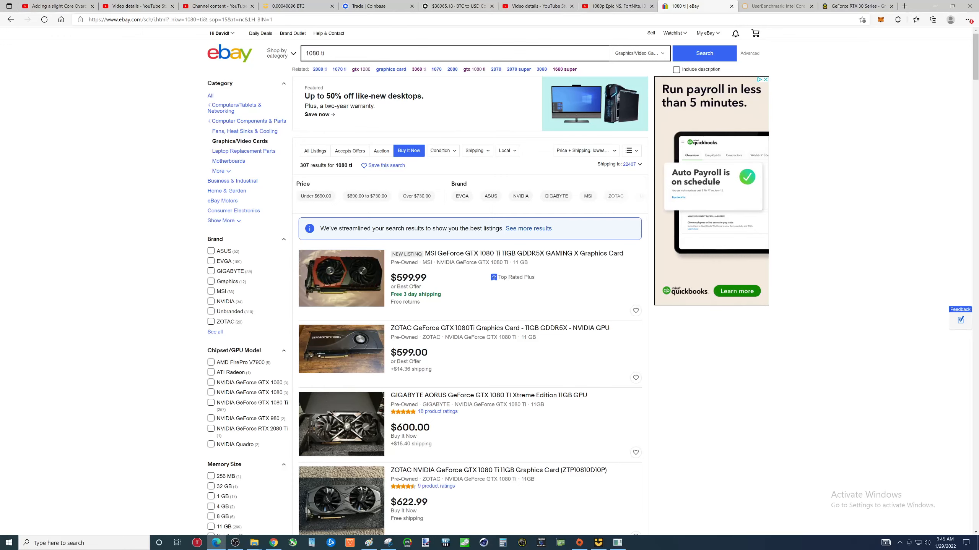
{"action": "scroll", "scroll_direction": "down", "scroll_amount": 3}
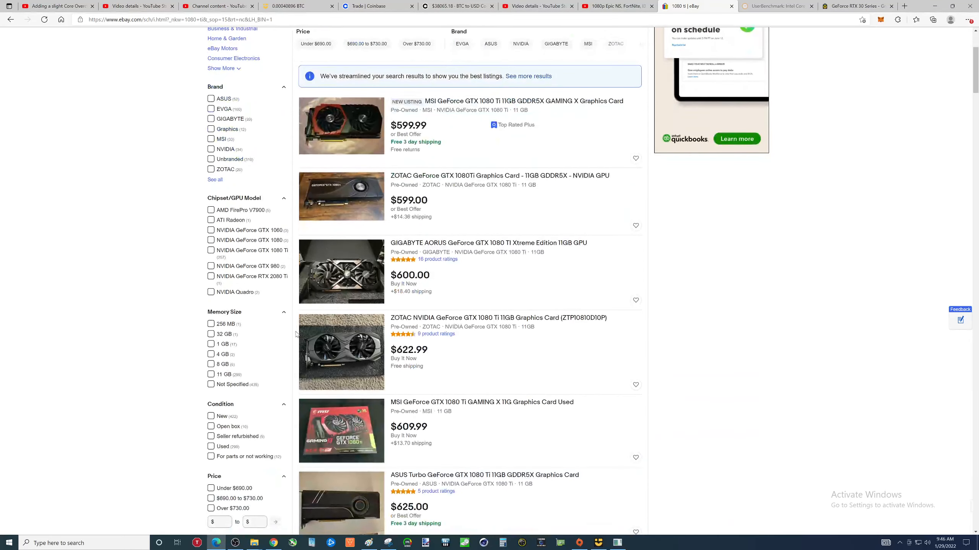
{"action": "scroll", "scroll_direction": "down", "scroll_amount": 3}
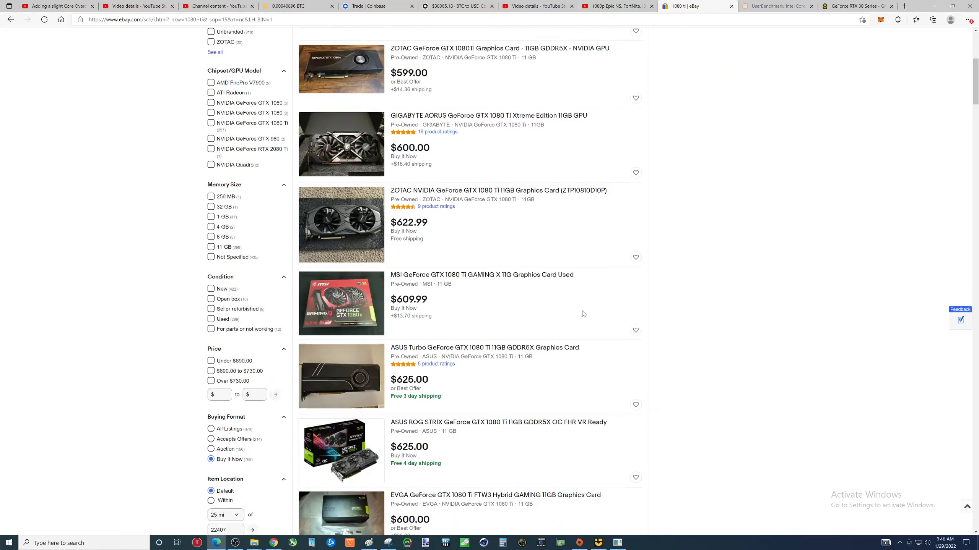
{"action": "scroll", "scroll_direction": "up", "scroll_amount": 3}
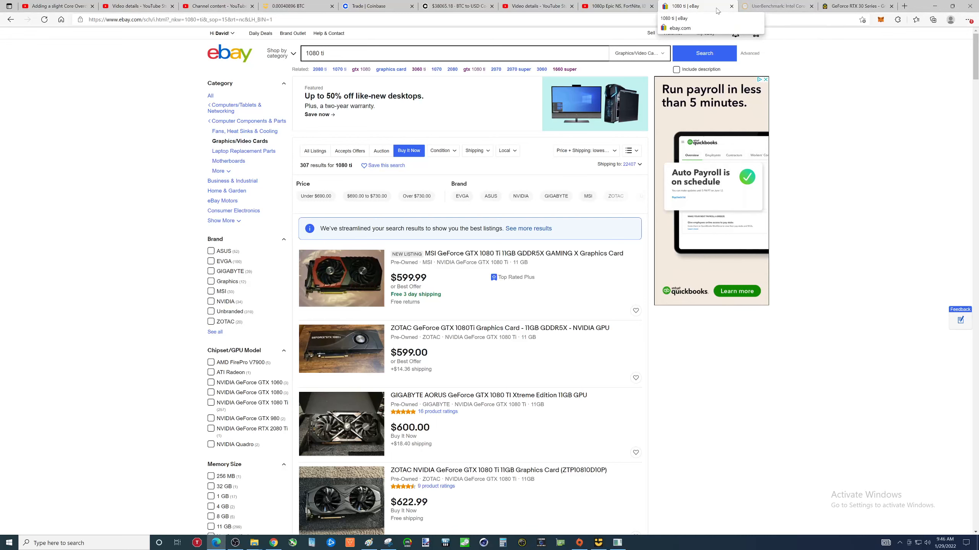
{"action": "mouse_move", "coordinate": [436, 72]}
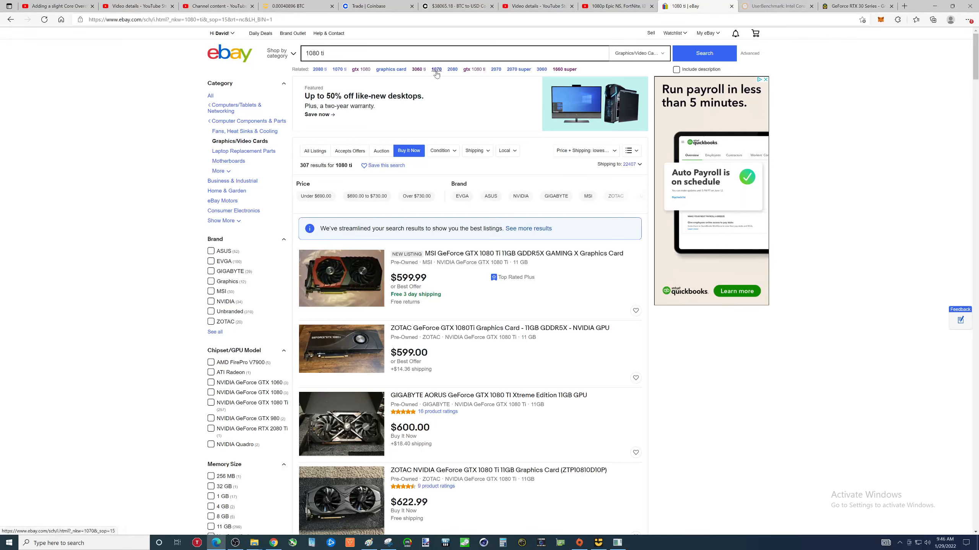
{"action": "mouse_move", "coordinate": [471, 73]}
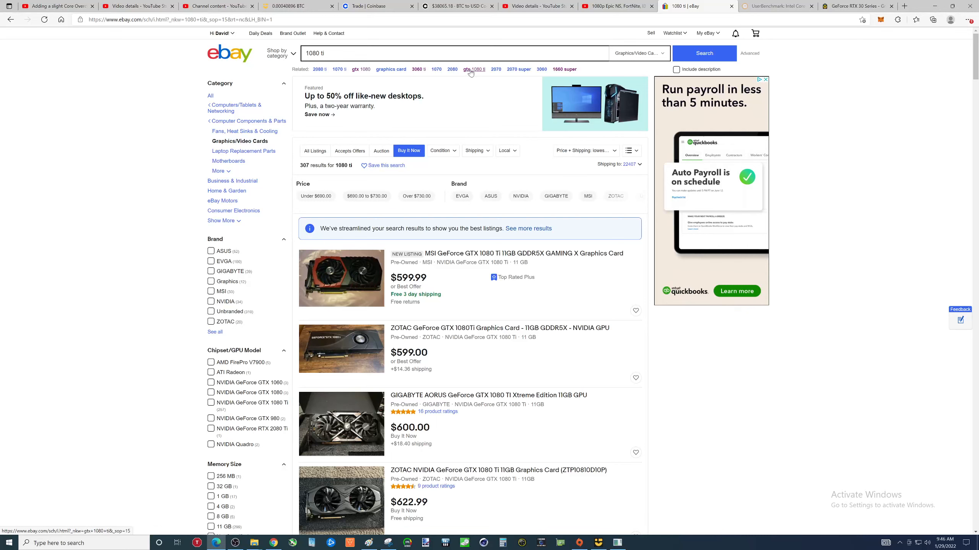
{"action": "mouse_move", "coordinate": [533, 72]}
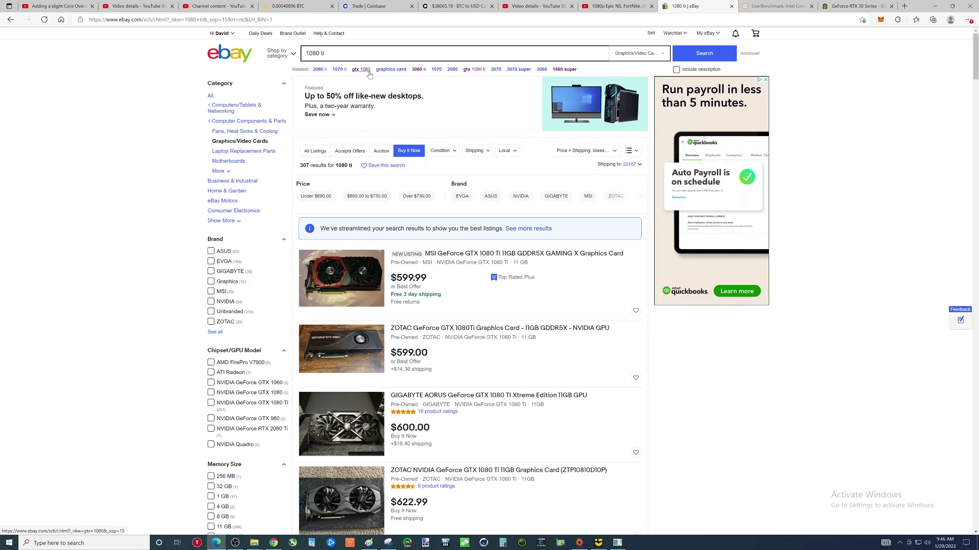
- Switch to gtx 1080 Buy It Now results and browse cards priced about $350–$450
{"action": "left_click", "coordinate": [361, 70]}
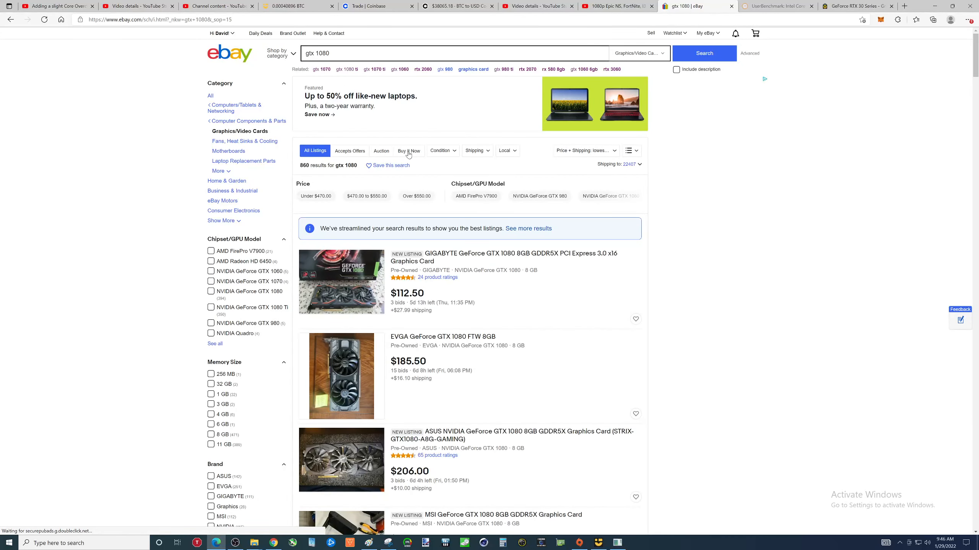
{"action": "left_click", "coordinate": [408, 151]}
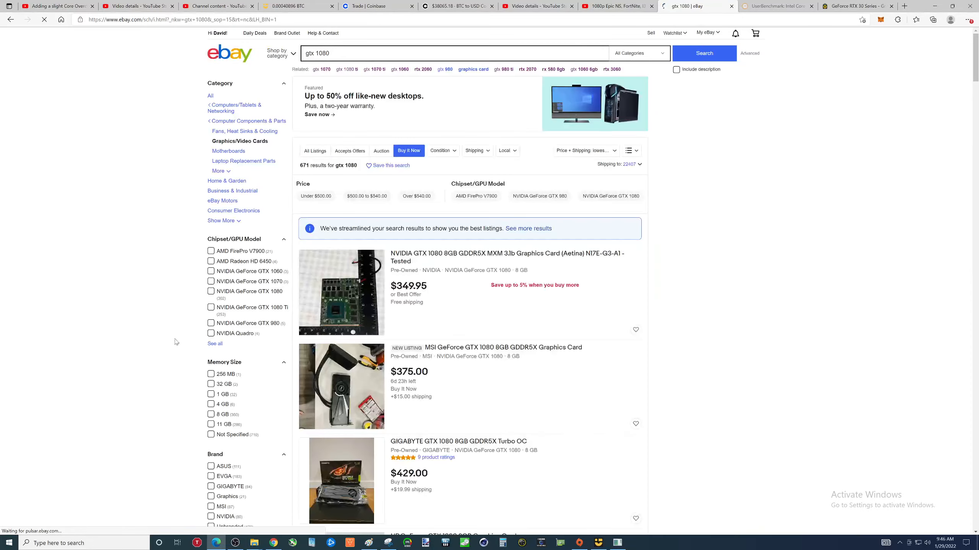
{"action": "scroll", "scroll_direction": "down", "scroll_amount": 3}
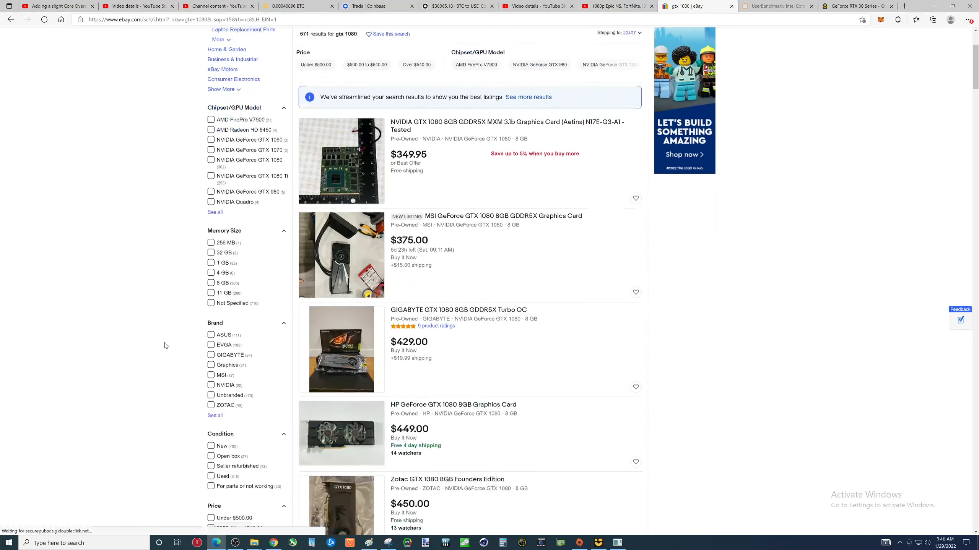
{"action": "scroll", "scroll_direction": "down", "scroll_amount": 3}
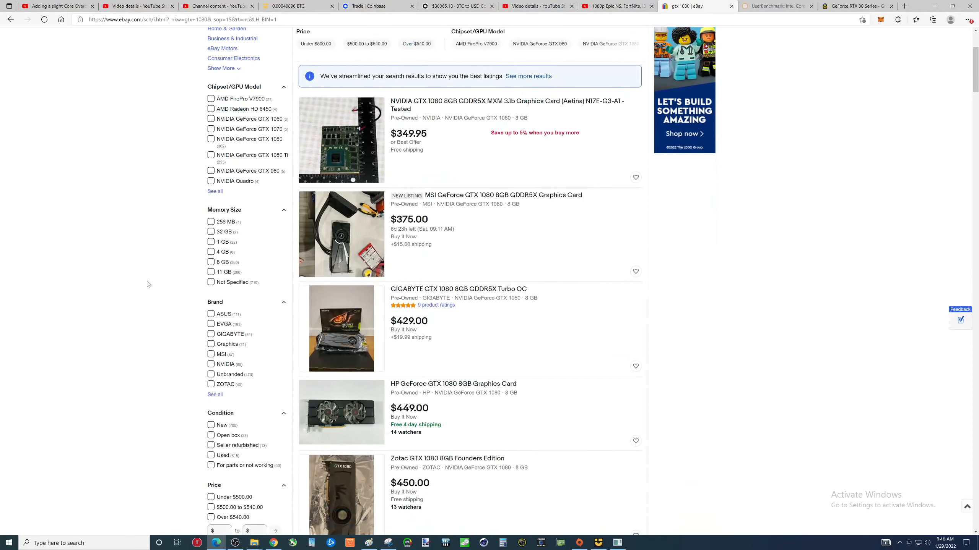
{"action": "mouse_move", "coordinate": [509, 331]}
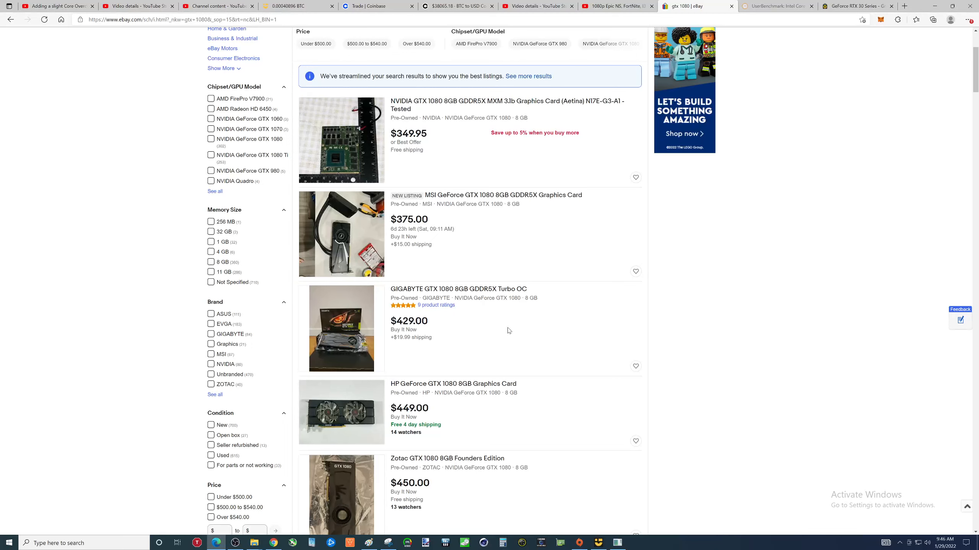
{"action": "mouse_move", "coordinate": [495, 326]}
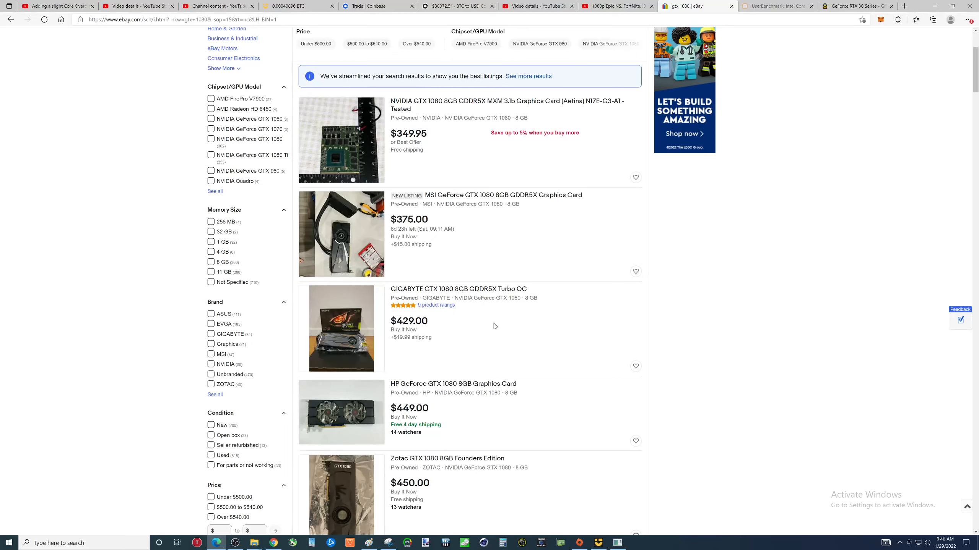
{"action": "mouse_move", "coordinate": [463, 306]}
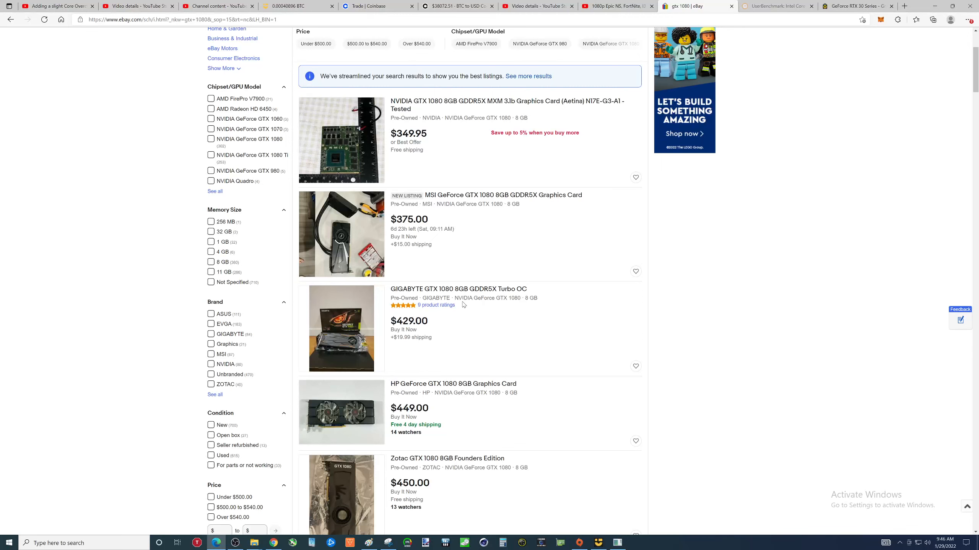
{"action": "mouse_move", "coordinate": [440, 292]}
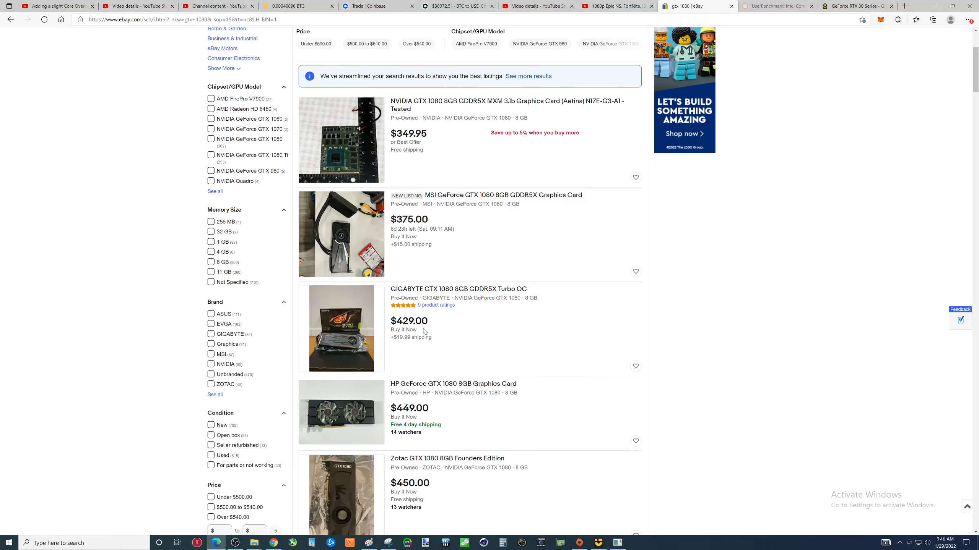
{"action": "scroll", "scroll_direction": "down", "scroll_amount": 3}
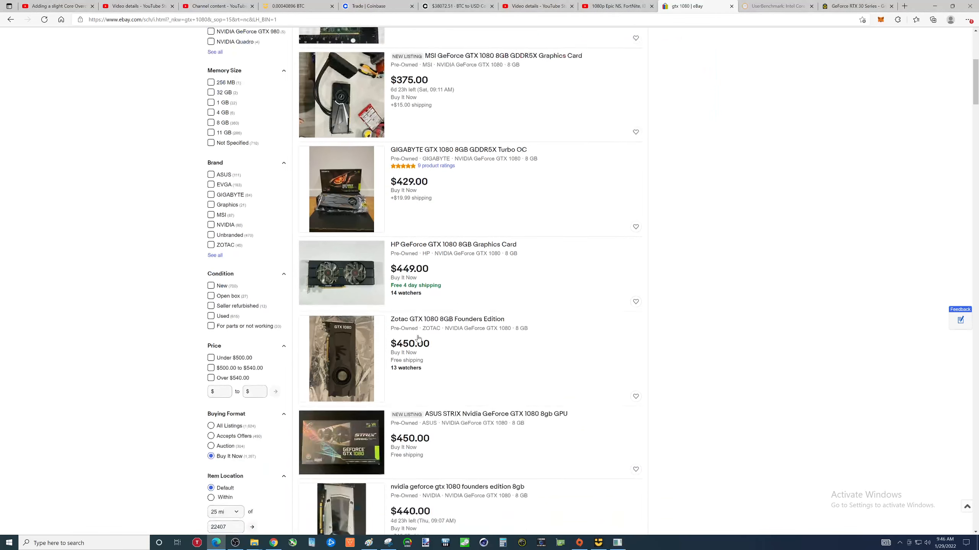
{"action": "scroll", "scroll_direction": "down", "scroll_amount": 3}
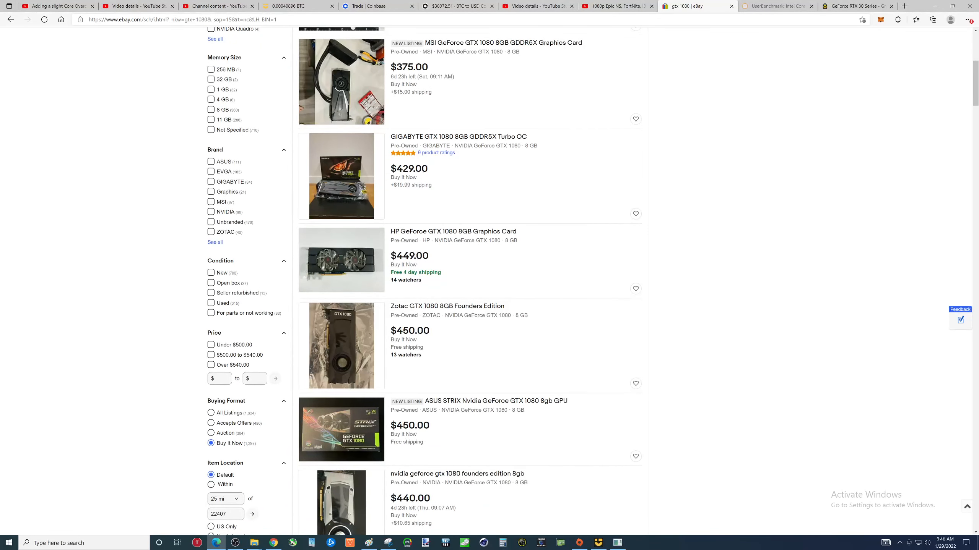
{"action": "mouse_move", "coordinate": [438, 342]}
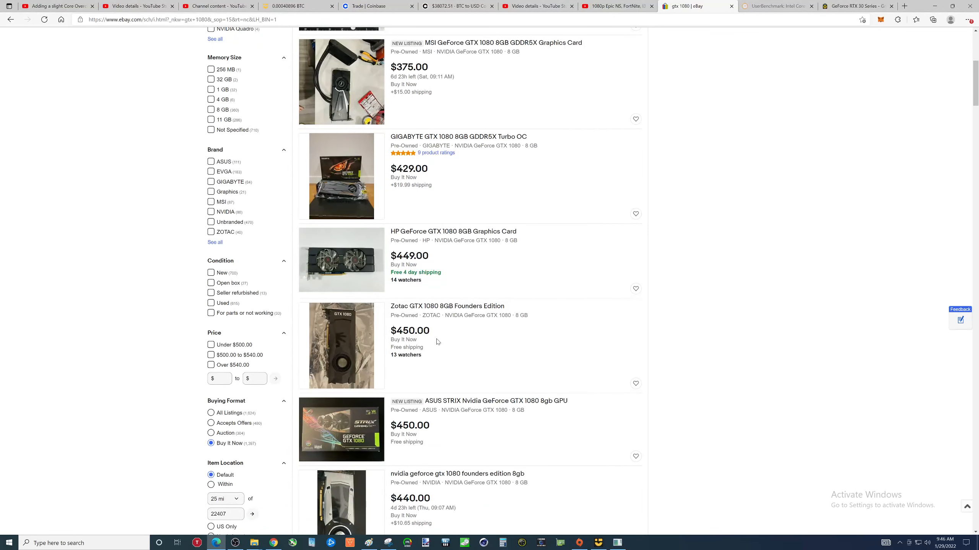
{"action": "mouse_move", "coordinate": [461, 289]}
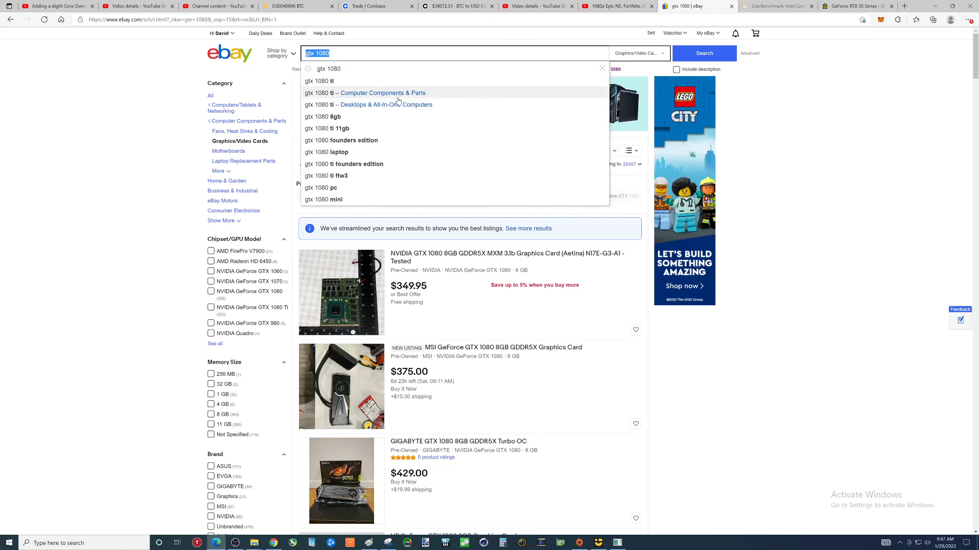
- Search 'rx vega 64' and browse its 54 Buy It Now listings, about $200–$630
{"action": "type", "text": "rx vega 65"}
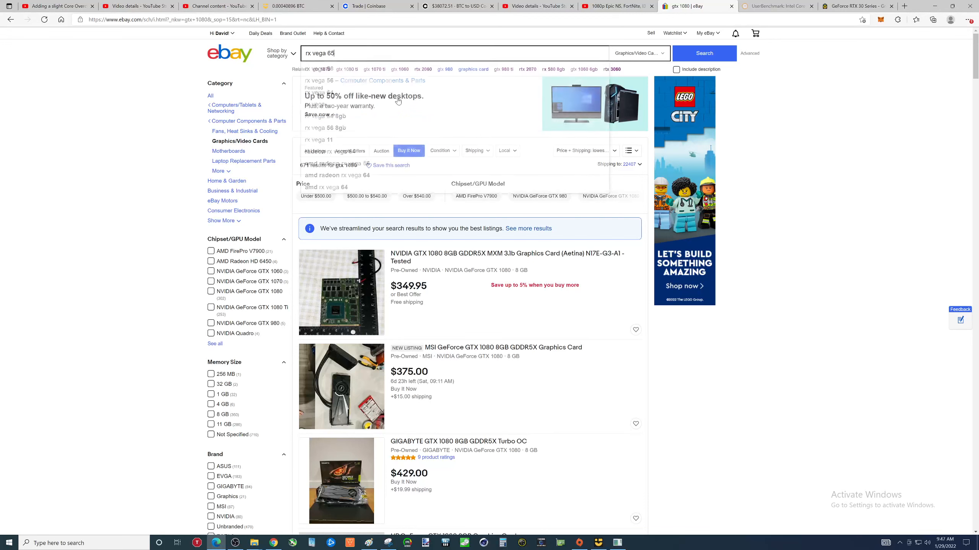
{"action": "key", "text": "Backspace"}
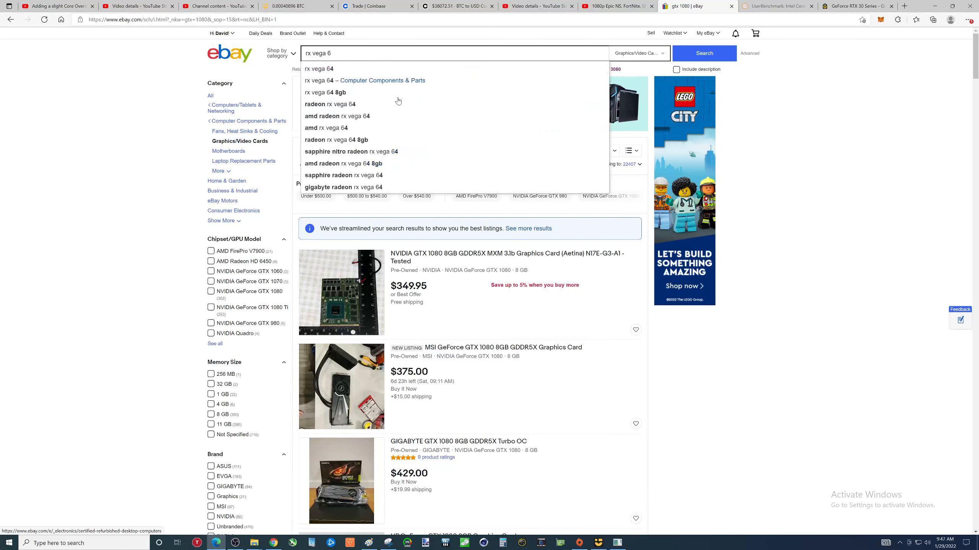
{"action": "left_click", "coordinate": [319, 69]}
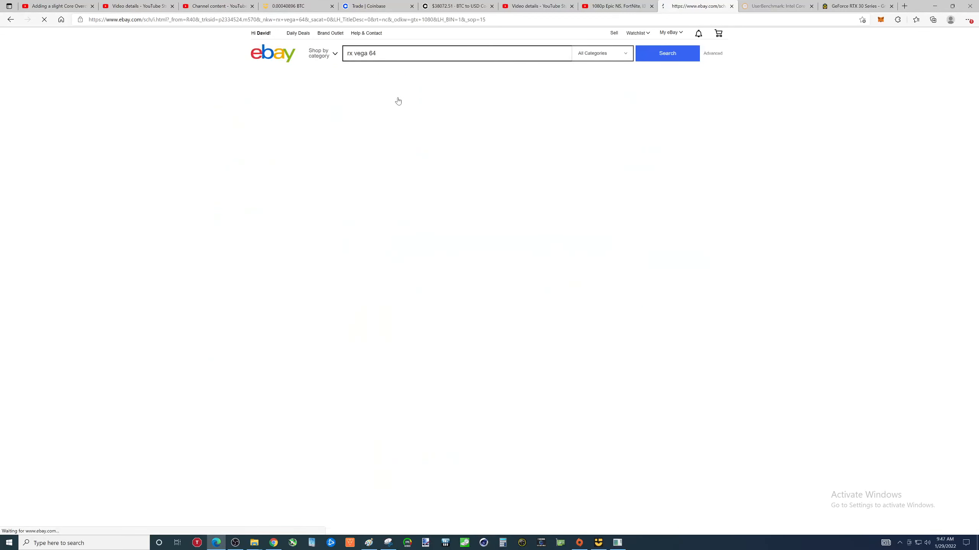
{"action": "left_click", "coordinate": [667, 54]}
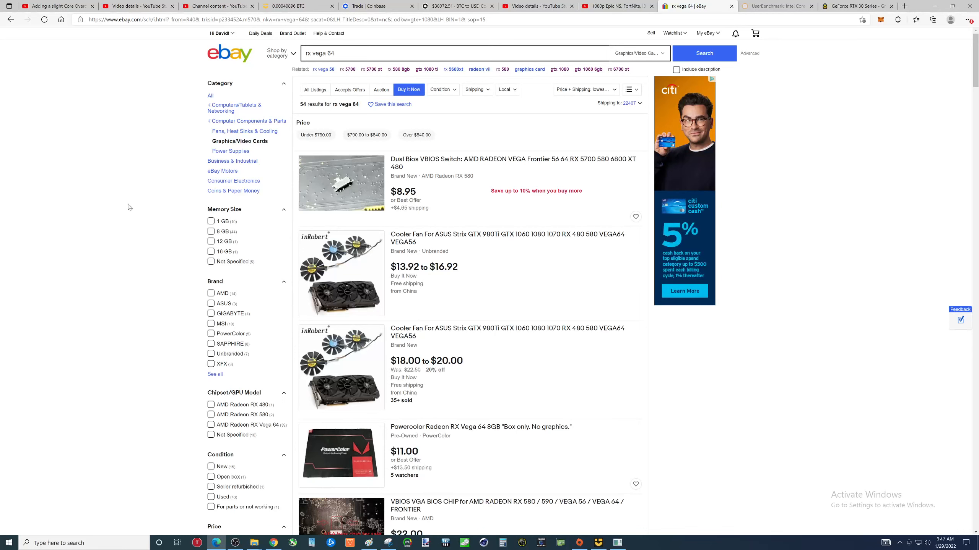
{"action": "mouse_move", "coordinate": [144, 215]}
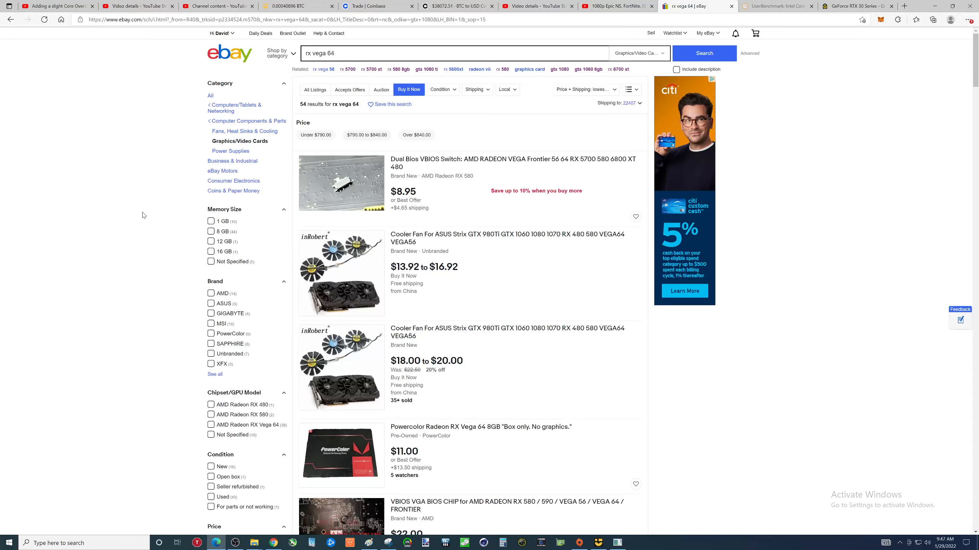
{"action": "scroll", "scroll_direction": "down", "scroll_amount": 3}
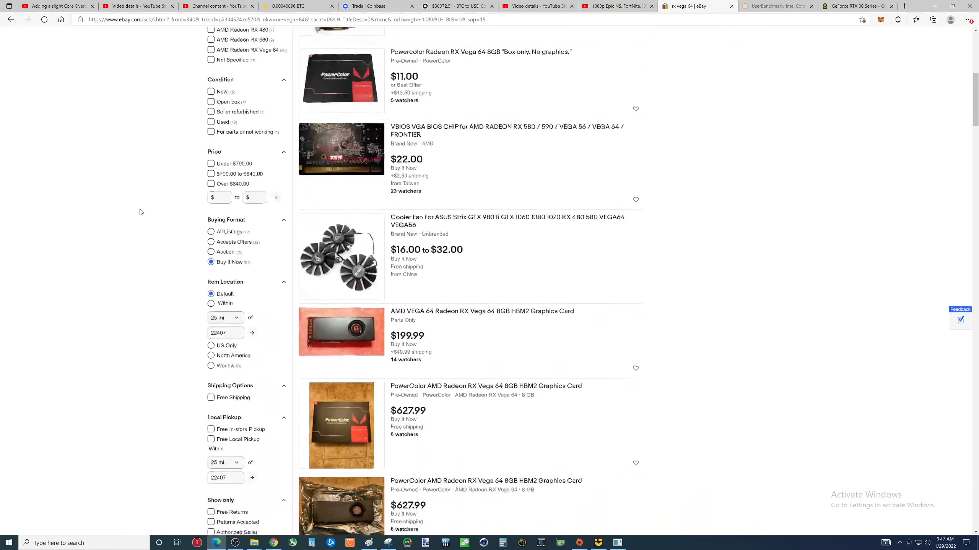
{"action": "scroll", "scroll_direction": "down", "scroll_amount": 3}
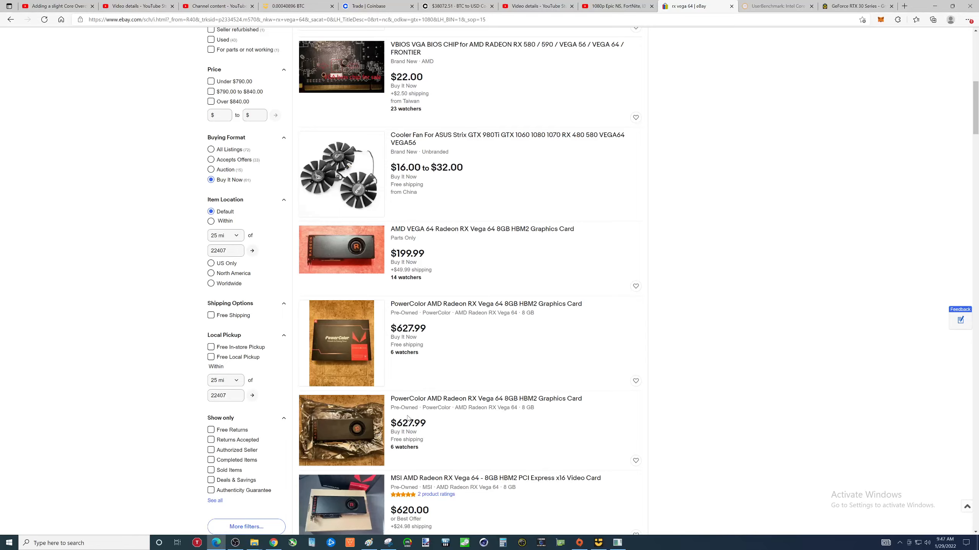
{"action": "scroll", "scroll_direction": "down", "scroll_amount": 3}
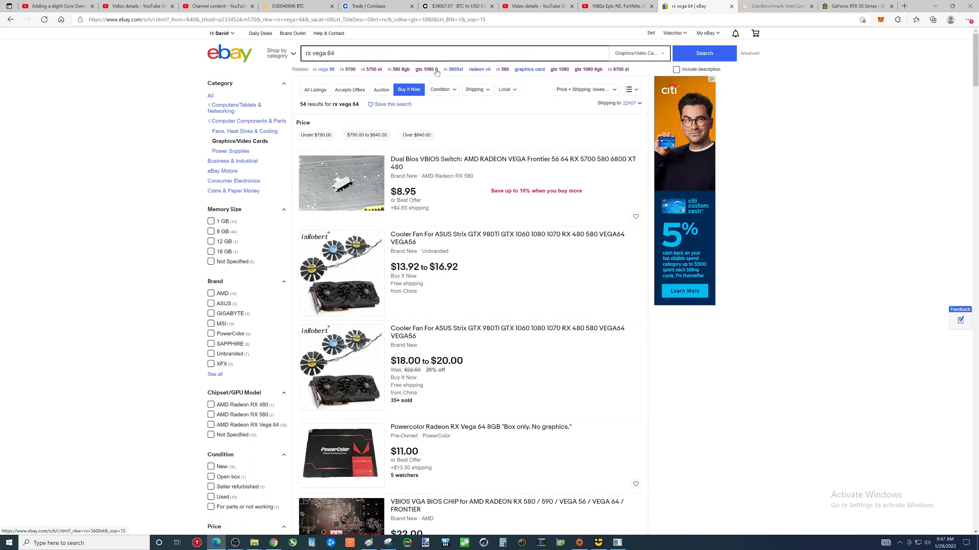
{"action": "mouse_move", "coordinate": [479, 75]}
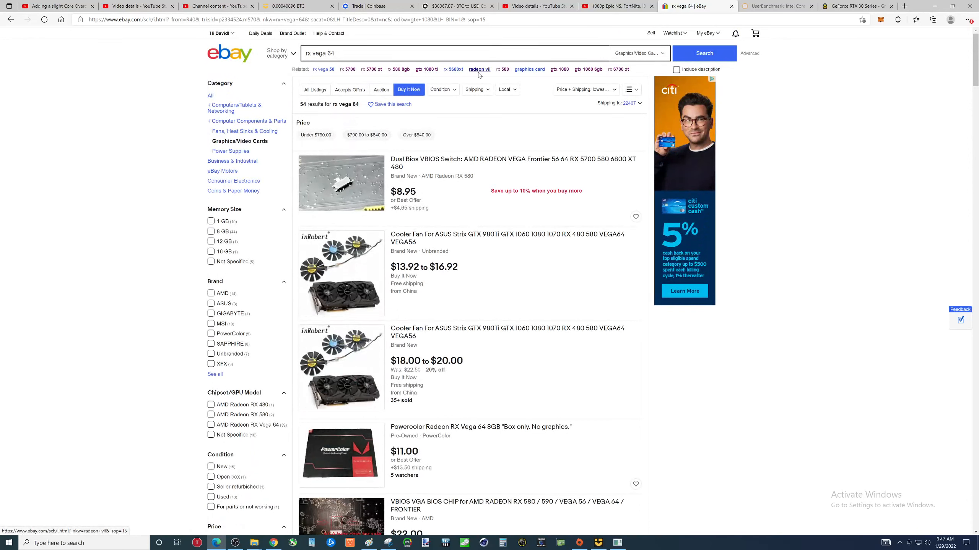
{"action": "left_click", "coordinate": [479, 70]}
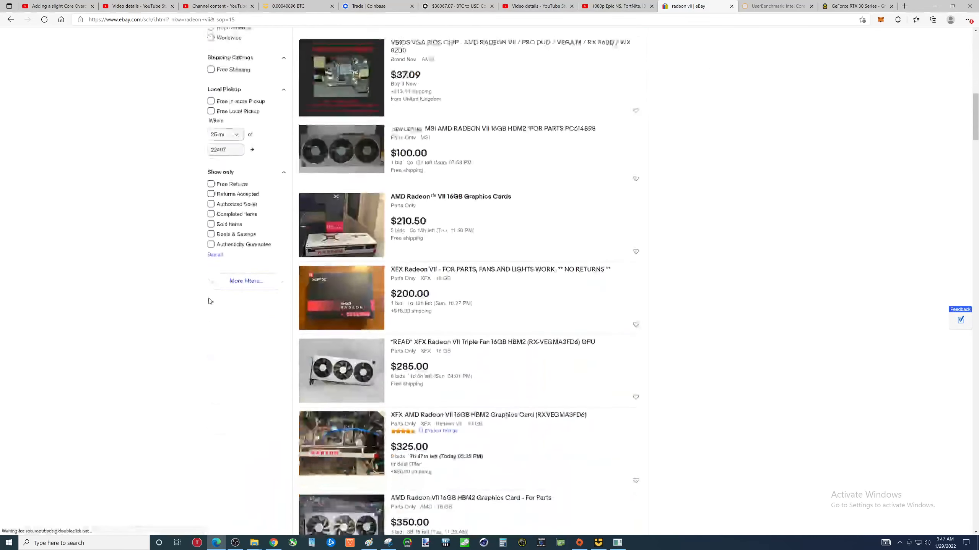
{"action": "scroll", "scroll_direction": "down", "scroll_amount": 3}
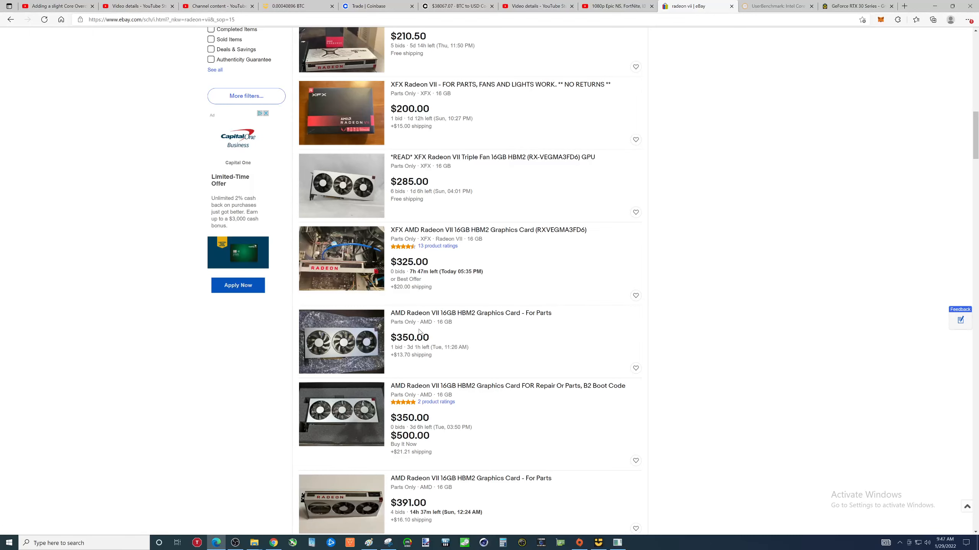
{"action": "scroll", "scroll_direction": "down", "scroll_amount": 3}
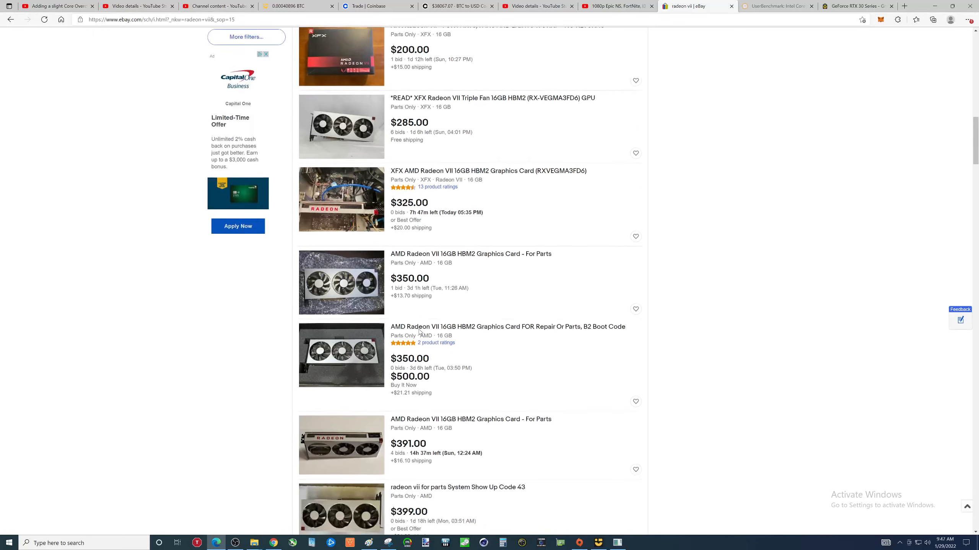
{"action": "scroll", "scroll_direction": "down", "scroll_amount": 3}
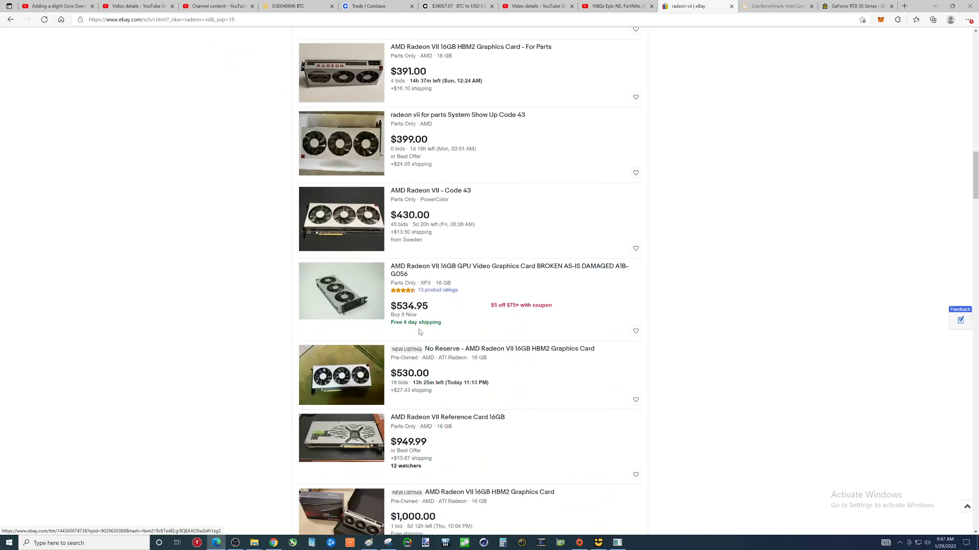
{"action": "scroll", "scroll_direction": "down", "scroll_amount": 3}
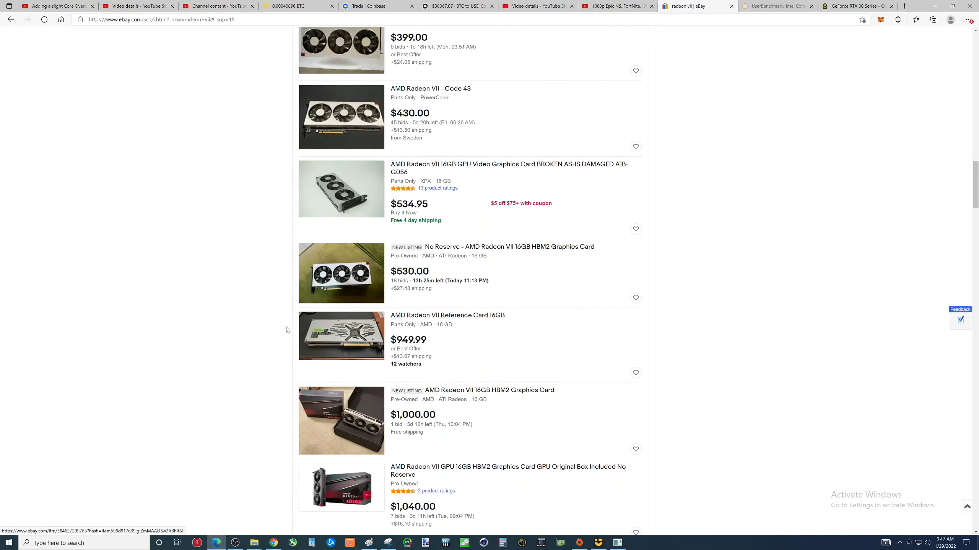
{"action": "scroll", "scroll_direction": "down", "scroll_amount": 3}
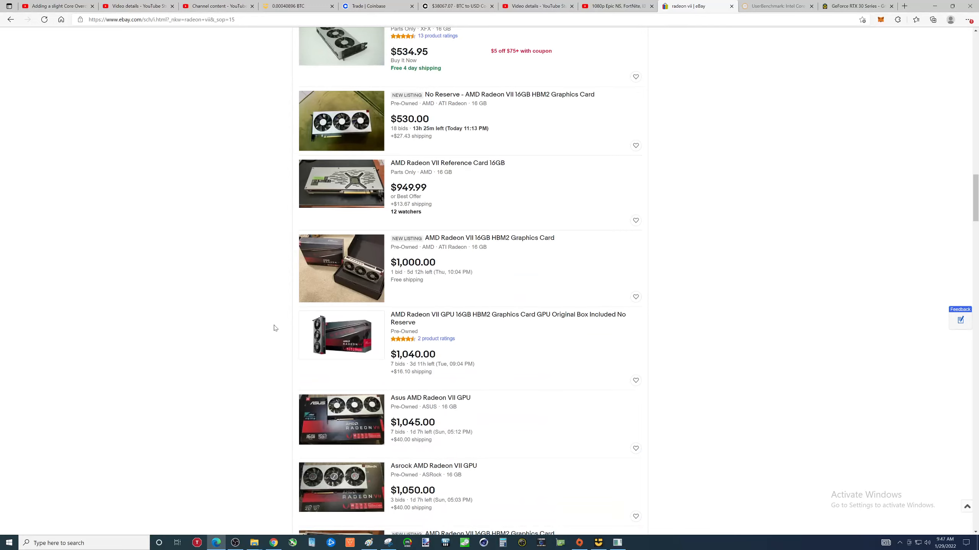
{"action": "scroll", "scroll_direction": "down", "scroll_amount": 3}
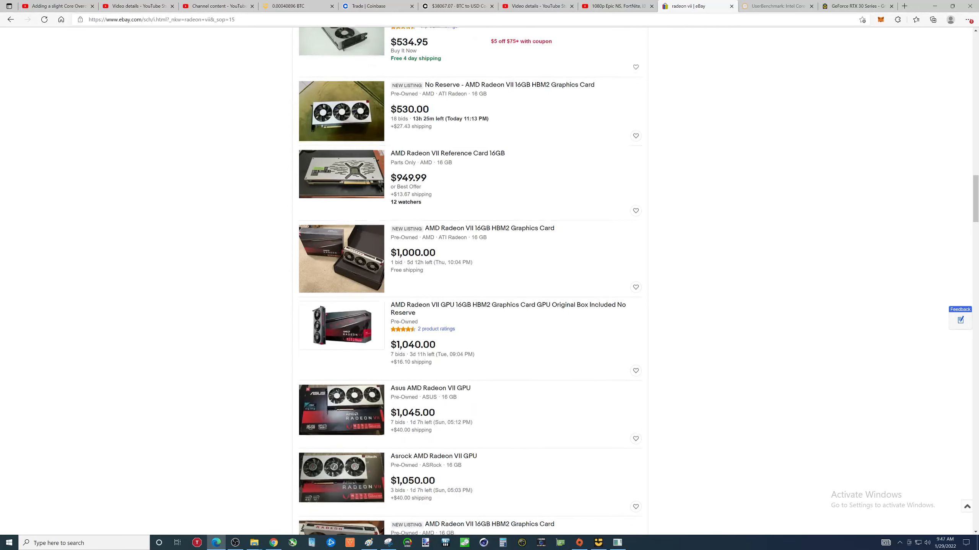
{"action": "scroll", "scroll_direction": "down", "scroll_amount": 3}
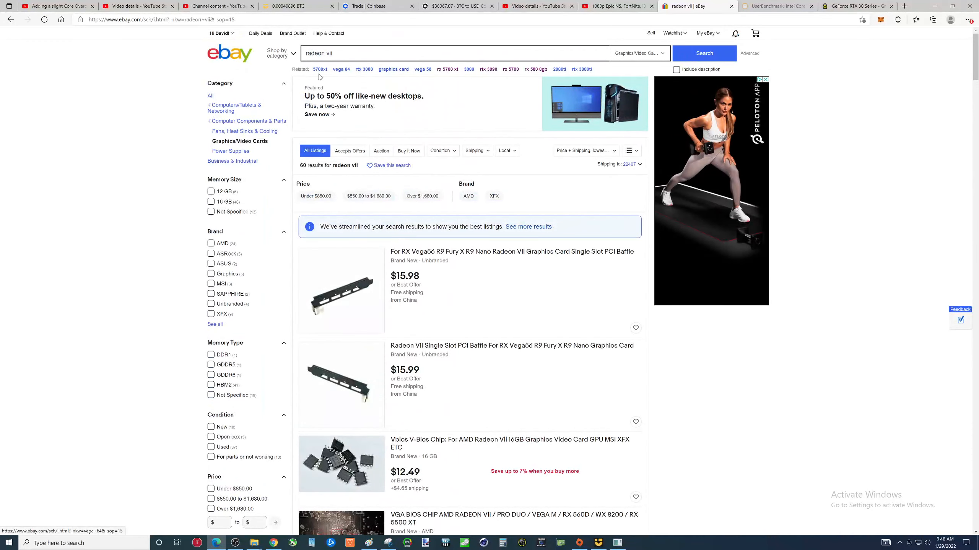
- Show 5700xt results as Buy It Now only, 217 listings from about $740
{"action": "left_click", "coordinate": [320, 69]}
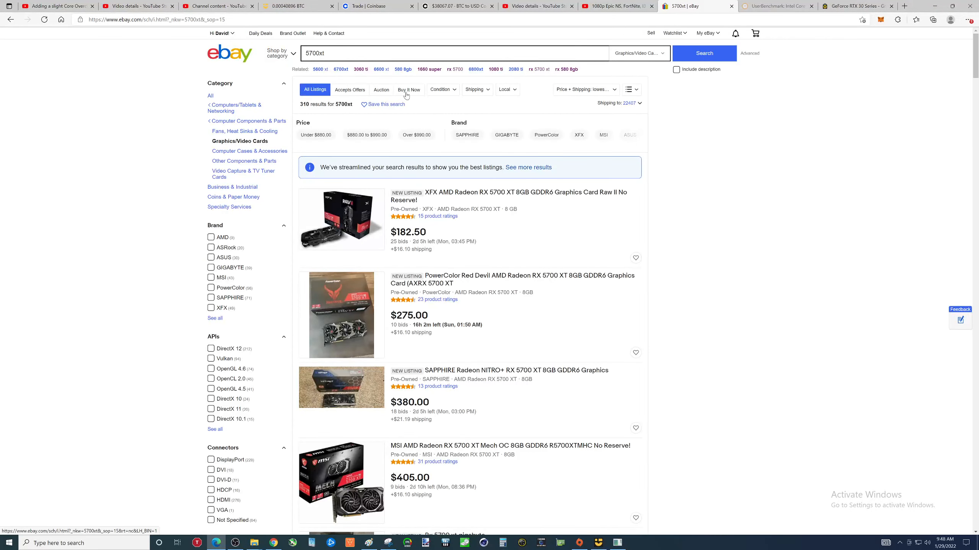
{"action": "left_click", "coordinate": [408, 90]}
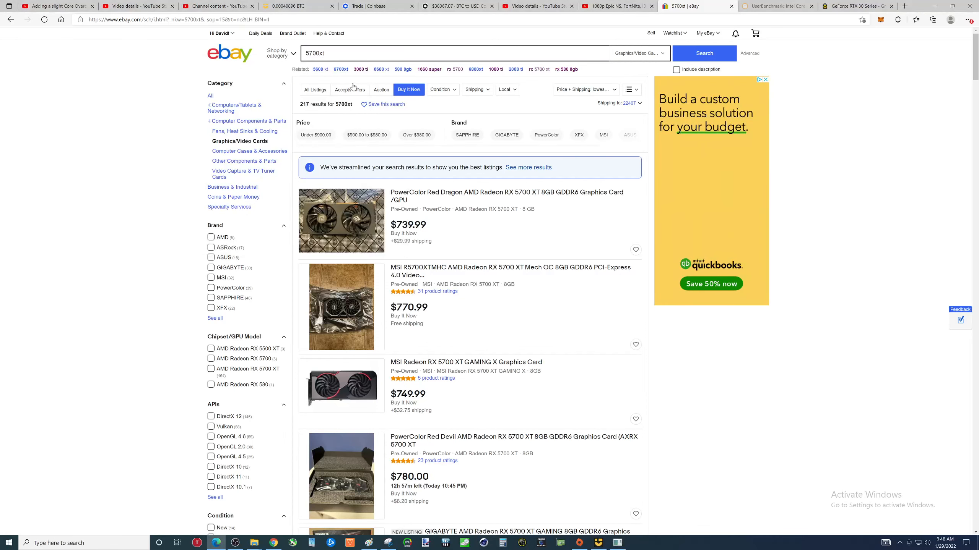
- Show 6700xt Buy It Now results and browse the 294 listings, about $725–$825
{"action": "left_click", "coordinate": [341, 69]}
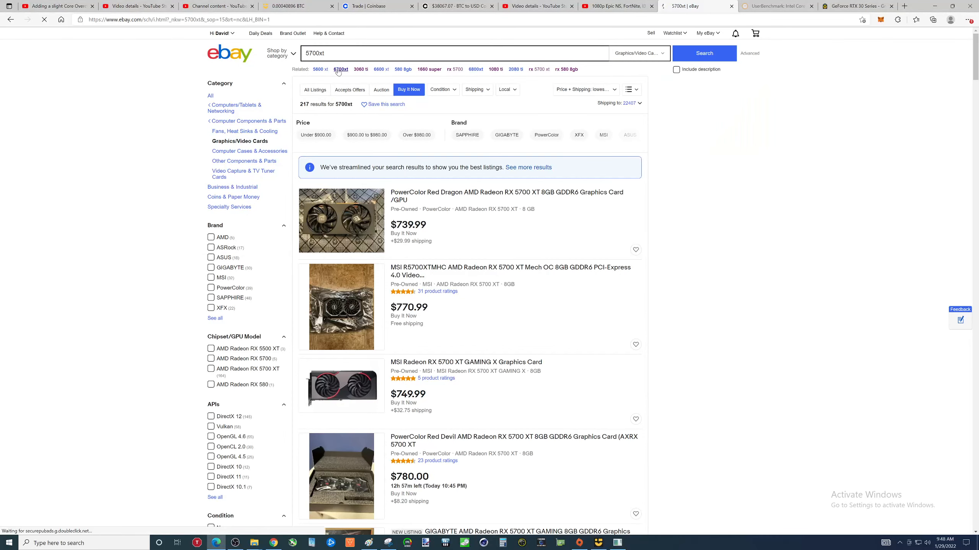
{"action": "left_click", "coordinate": [341, 69]}
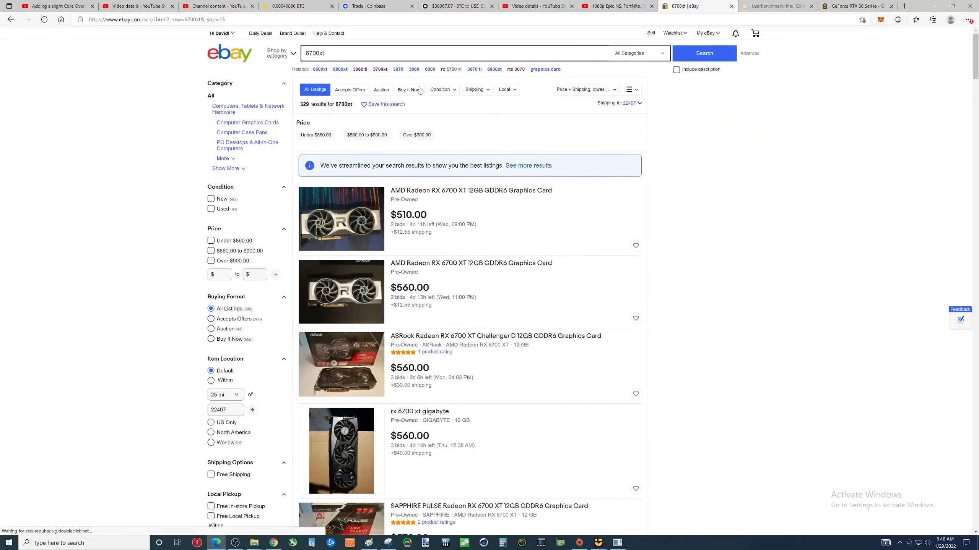
{"action": "left_click", "coordinate": [408, 89]}
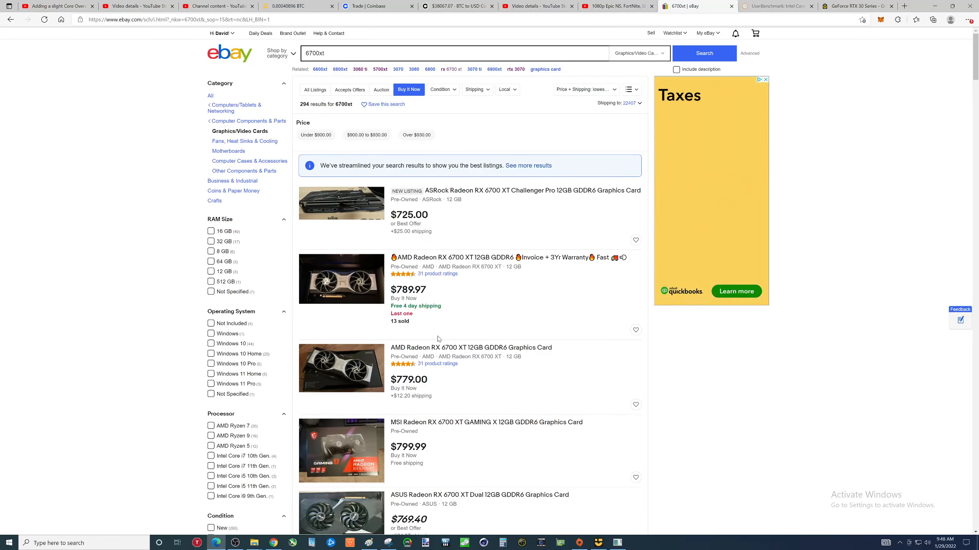
{"action": "mouse_move", "coordinate": [424, 365]}
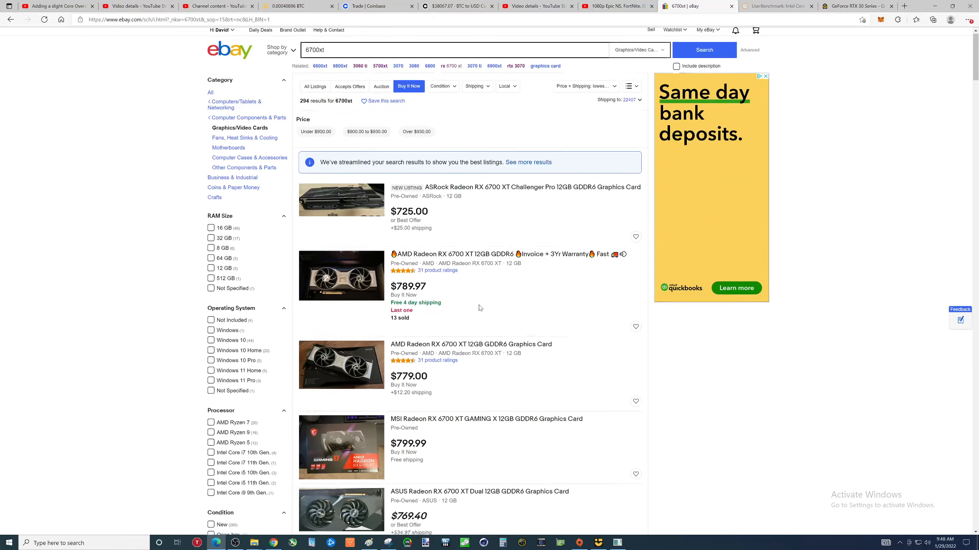
{"action": "scroll", "scroll_direction": "down", "scroll_amount": 3}
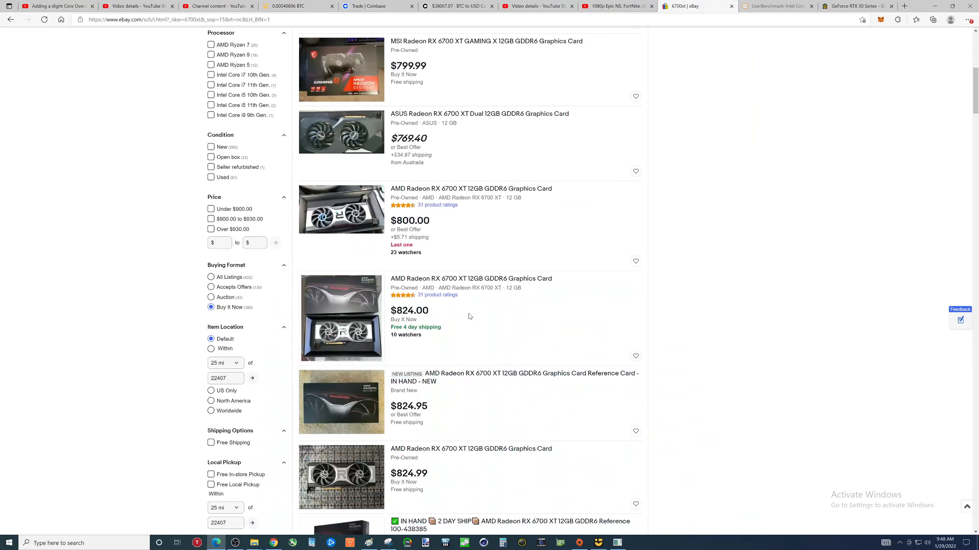
{"action": "scroll", "scroll_direction": "down", "scroll_amount": 3}
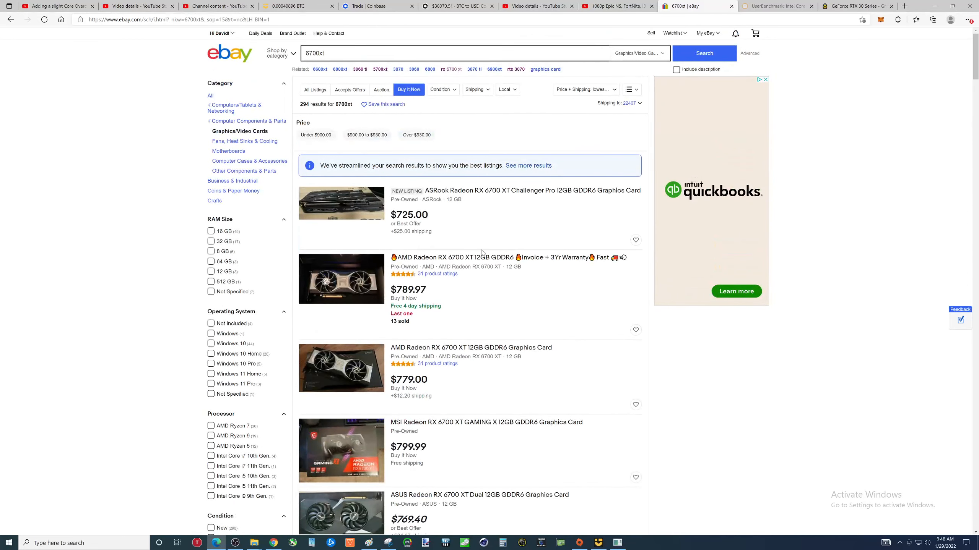
{"action": "mouse_move", "coordinate": [474, 69]}
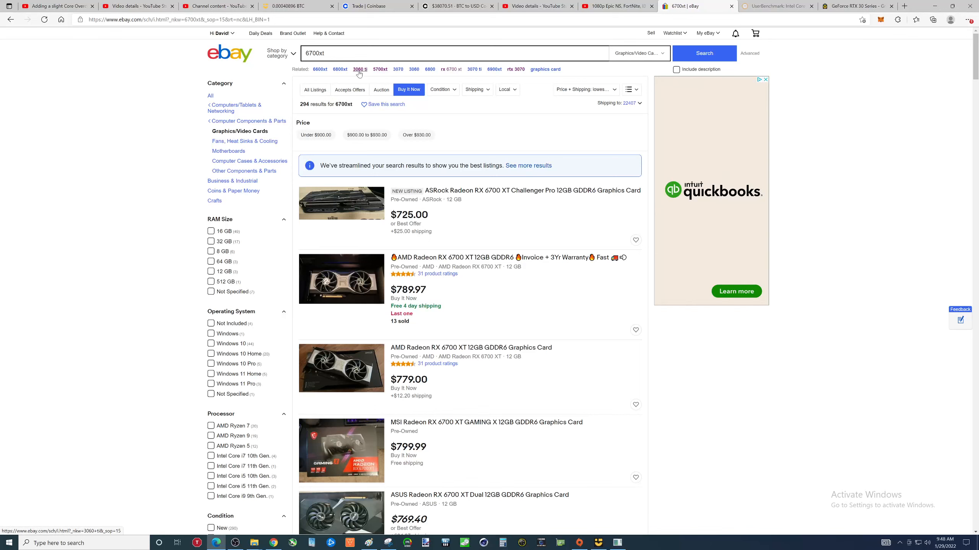
- Load 6600xt results as Buy It Now and browse 438 listings from about $480
{"action": "left_click", "coordinate": [320, 69]}
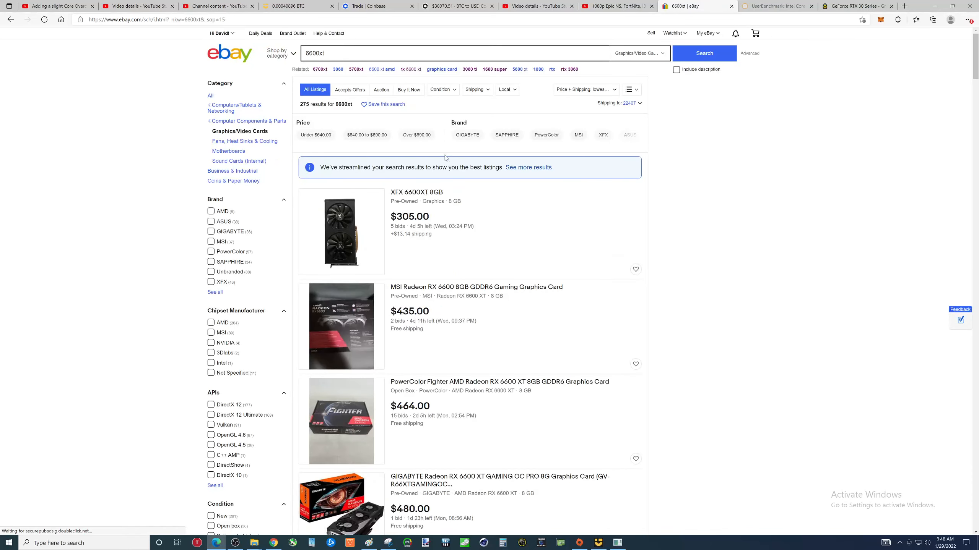
{"action": "left_click", "coordinate": [409, 90]}
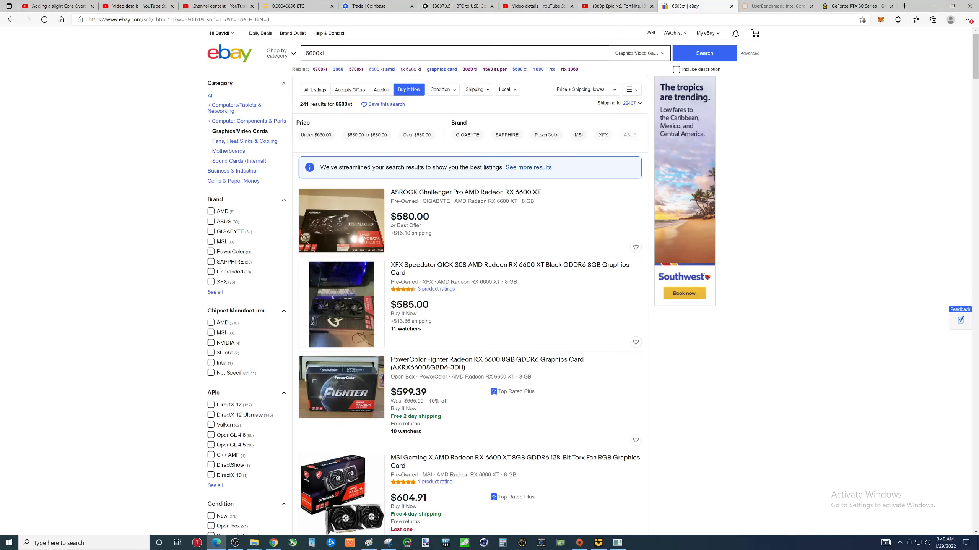
{"action": "mouse_move", "coordinate": [464, 240]}
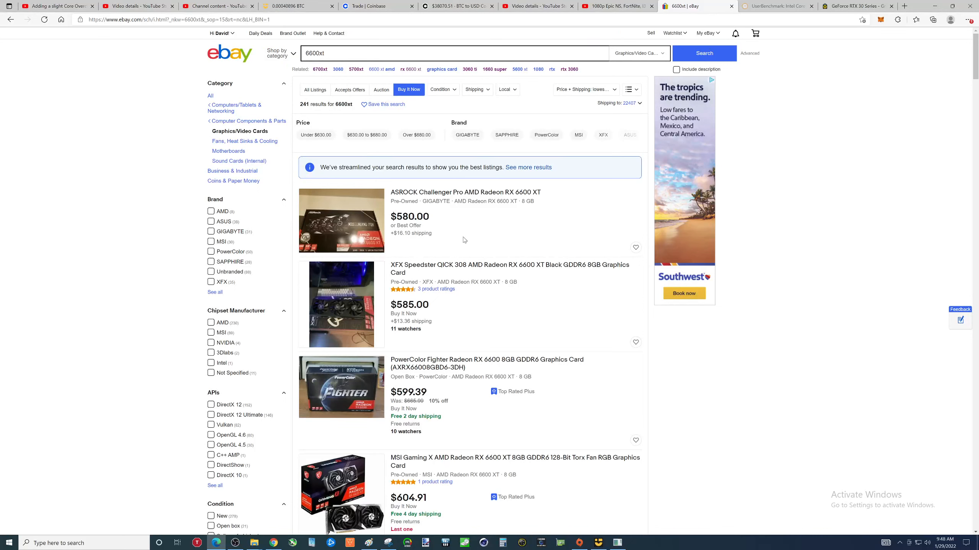
{"action": "mouse_move", "coordinate": [322, 71]}
{"action": "type", "text": " amd"}
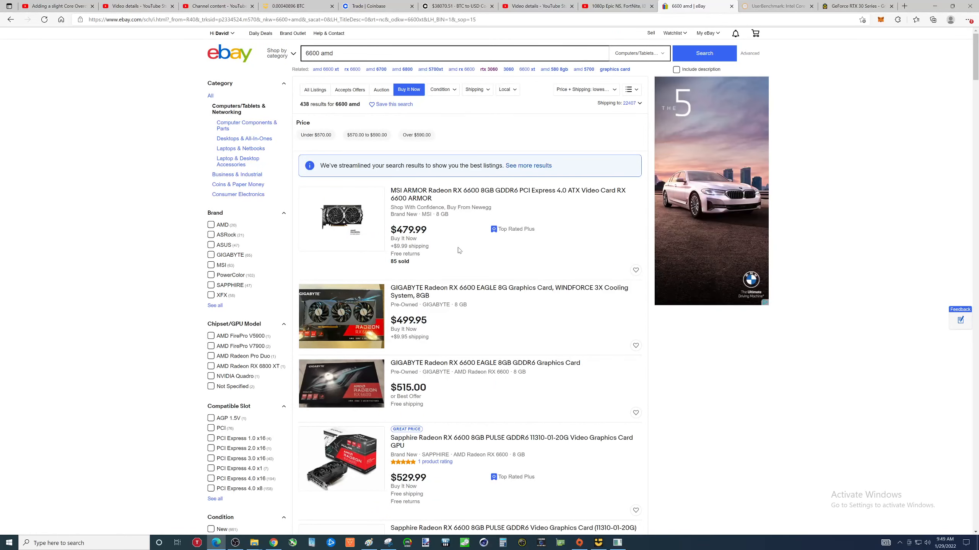
{"action": "scroll", "scroll_direction": "down", "scroll_amount": 3}
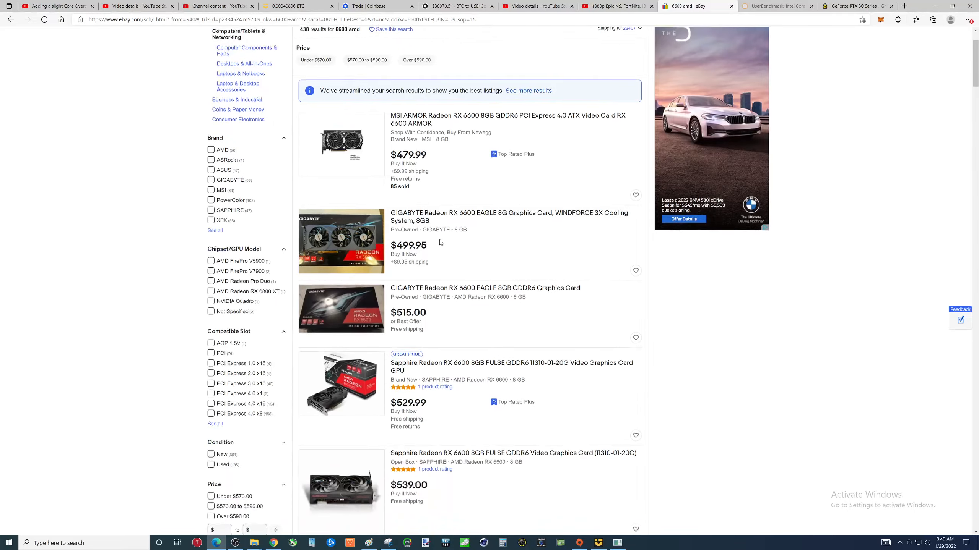
{"action": "scroll", "scroll_direction": "down", "scroll_amount": 3}
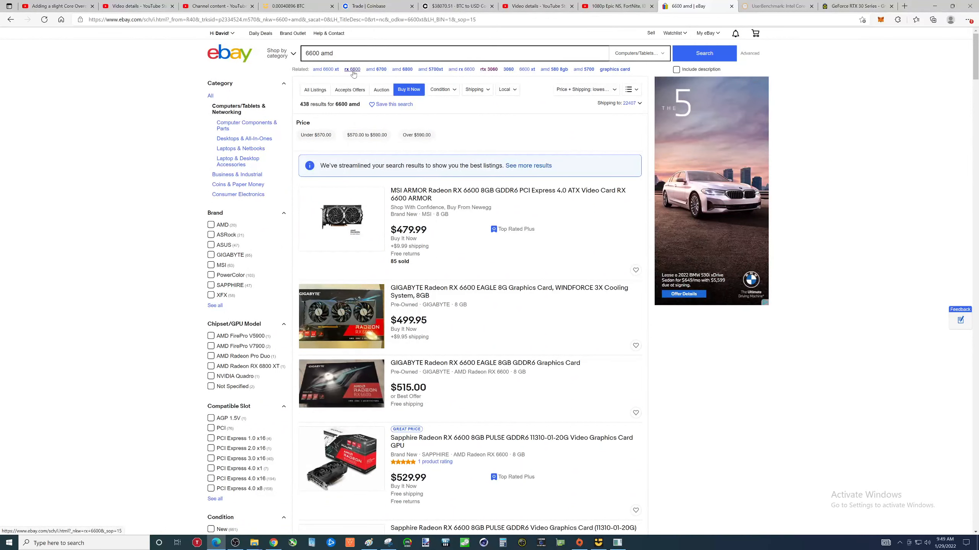
{"action": "mouse_move", "coordinate": [466, 72]}
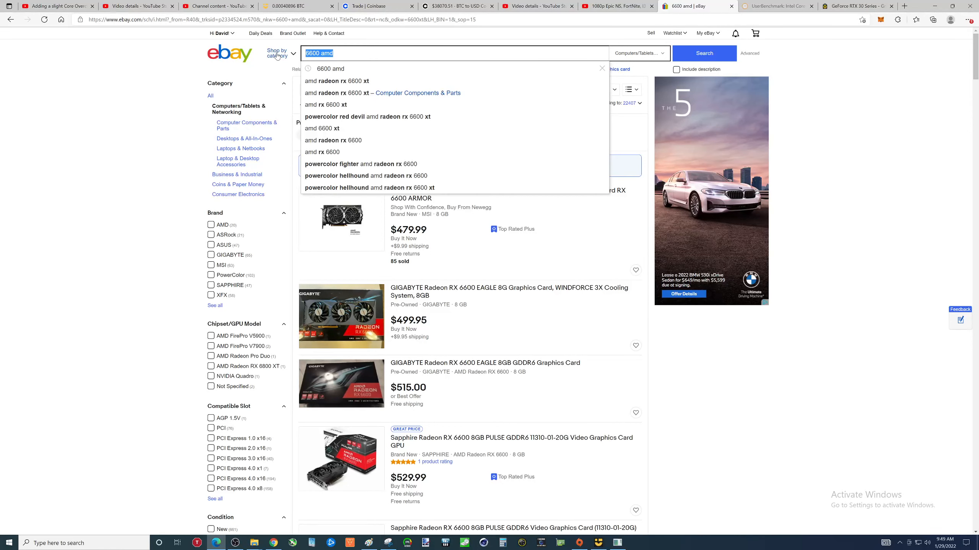
- Search 'rx 5500 xt 8gb' and browse the 45 Buy It Now cards, about $350–$404
{"action": "type", "text": "rx 5500 xt 8gb"}
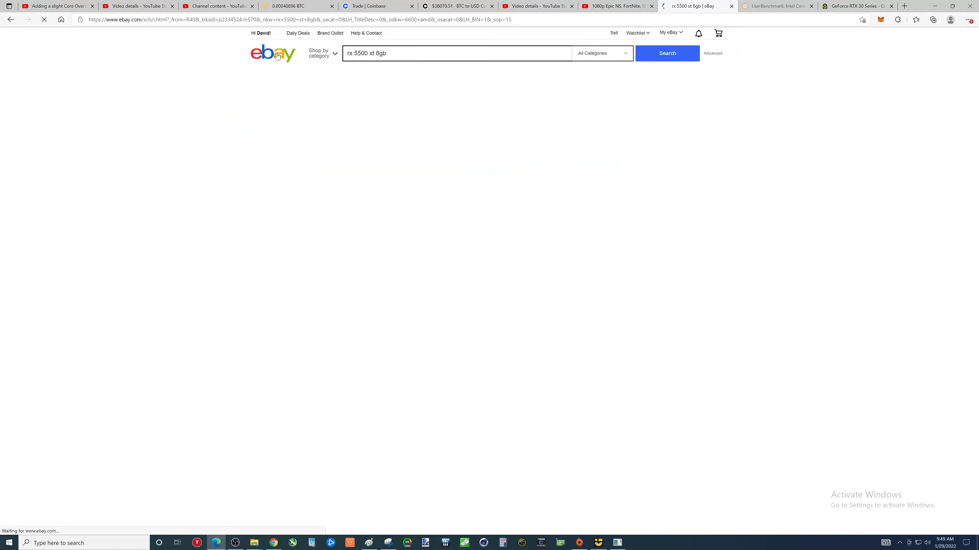
{"action": "left_click", "coordinate": [667, 53]}
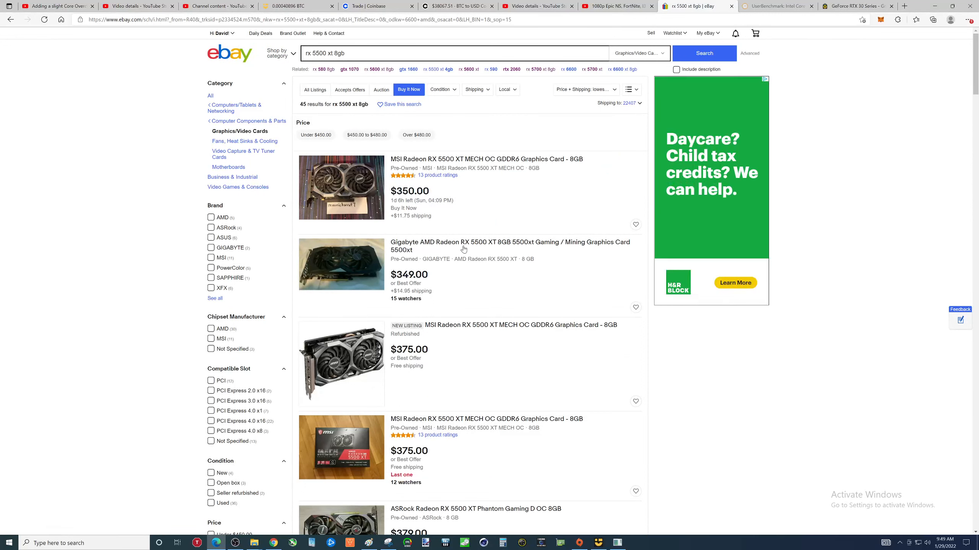
{"action": "mouse_move", "coordinate": [428, 223]}
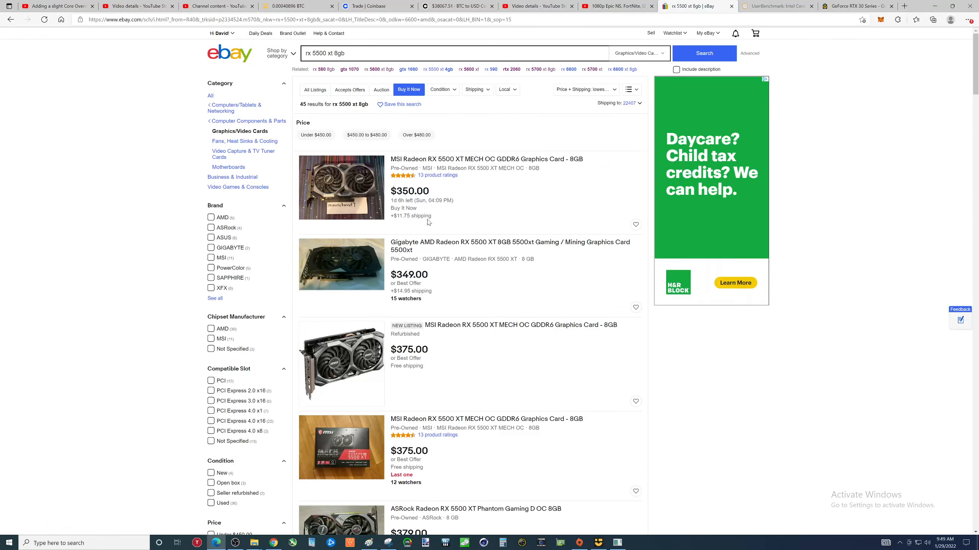
{"action": "scroll", "scroll_direction": "down", "scroll_amount": 3}
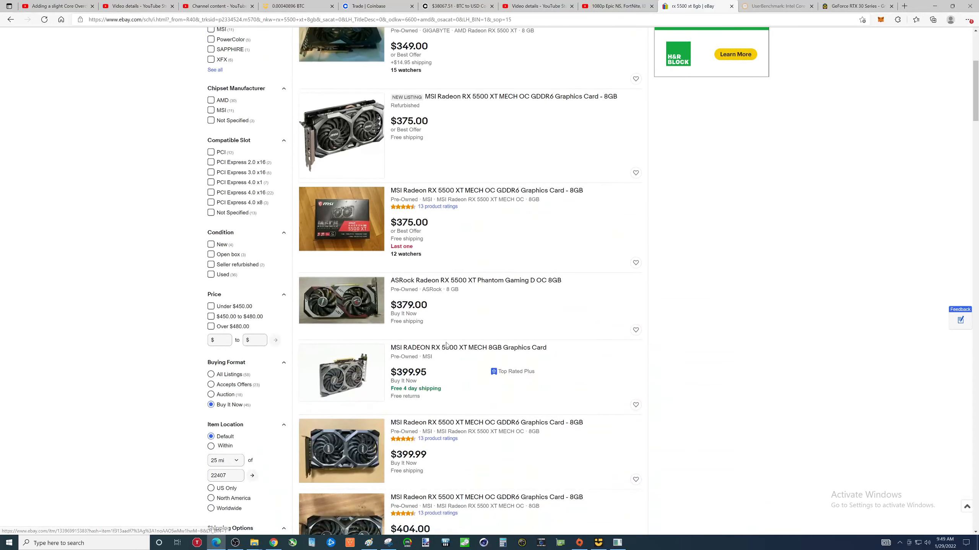
{"action": "scroll", "scroll_direction": "up", "scroll_amount": 3}
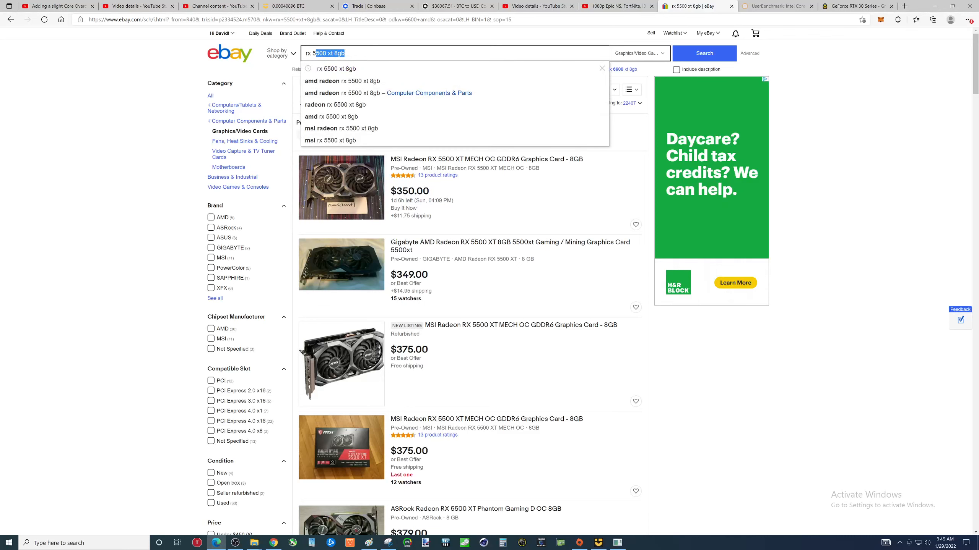
- Search 'rx 580 8gb' and browse the 424 Buy It Now listings, about $100–$350
{"action": "type", "text": "rx 58"}
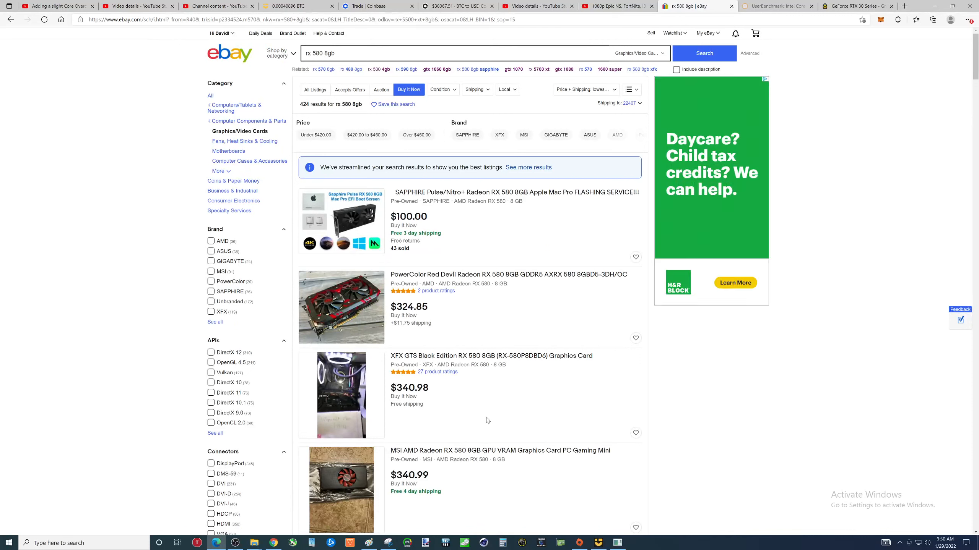
{"action": "mouse_move", "coordinate": [475, 363]}
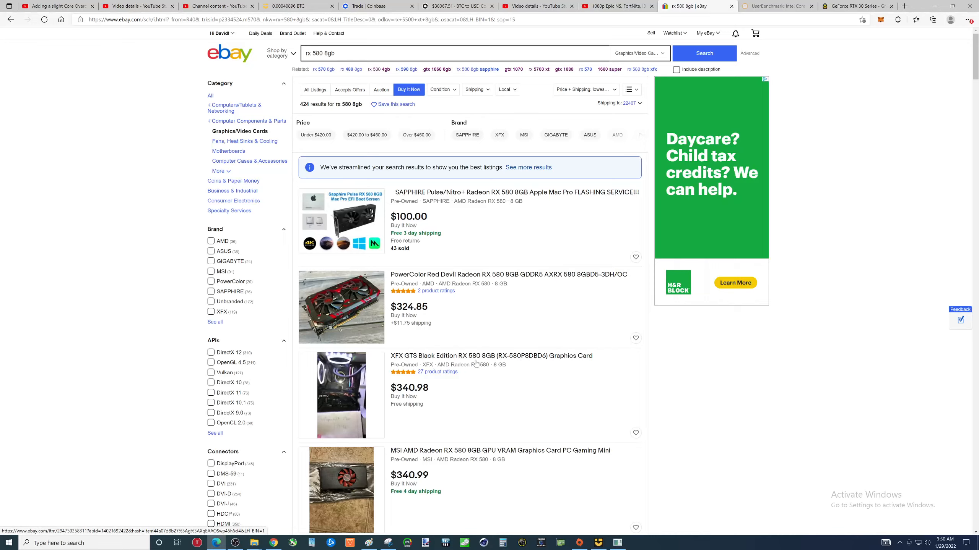
{"action": "scroll", "scroll_direction": "down", "scroll_amount": 3}
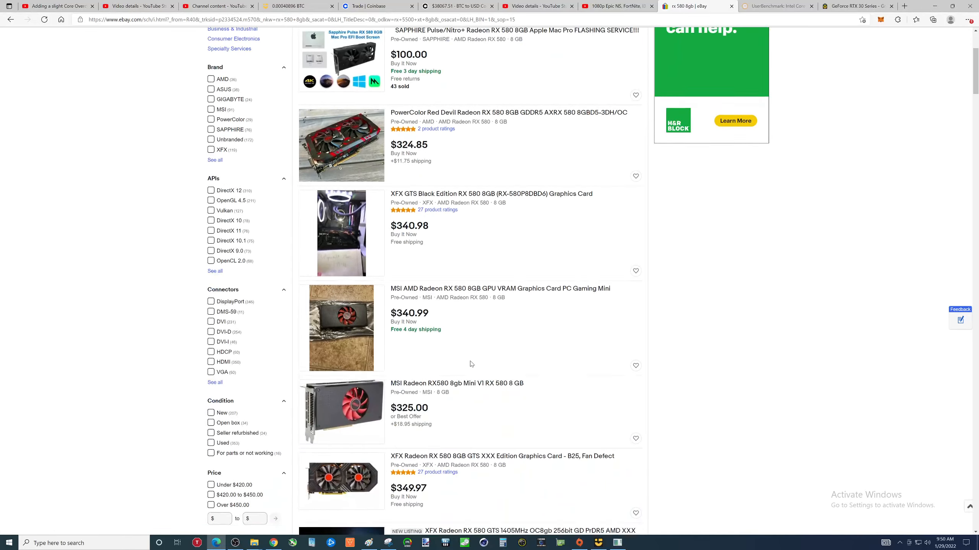
{"action": "scroll", "scroll_direction": "down", "scroll_amount": 3}
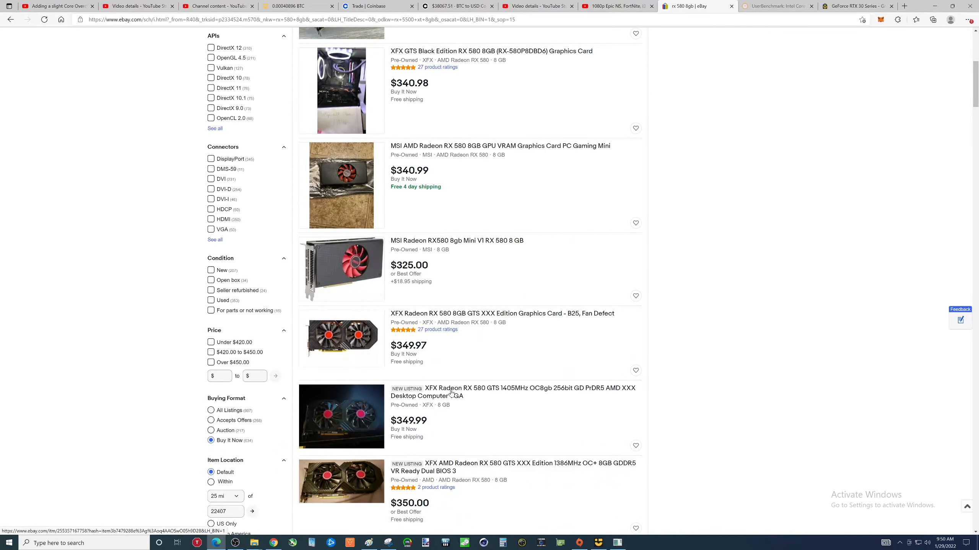
{"action": "scroll", "scroll_direction": "down", "scroll_amount": 3}
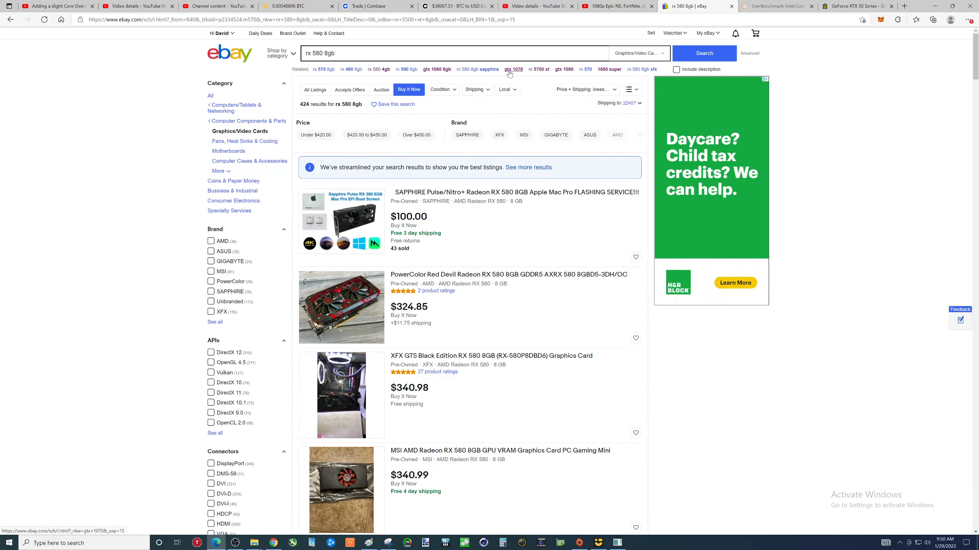
- Open the GTX 1070 results, filter to Buy It Now, and browse the 485 listings ($250–$350)
{"action": "left_click", "coordinate": [513, 70]}
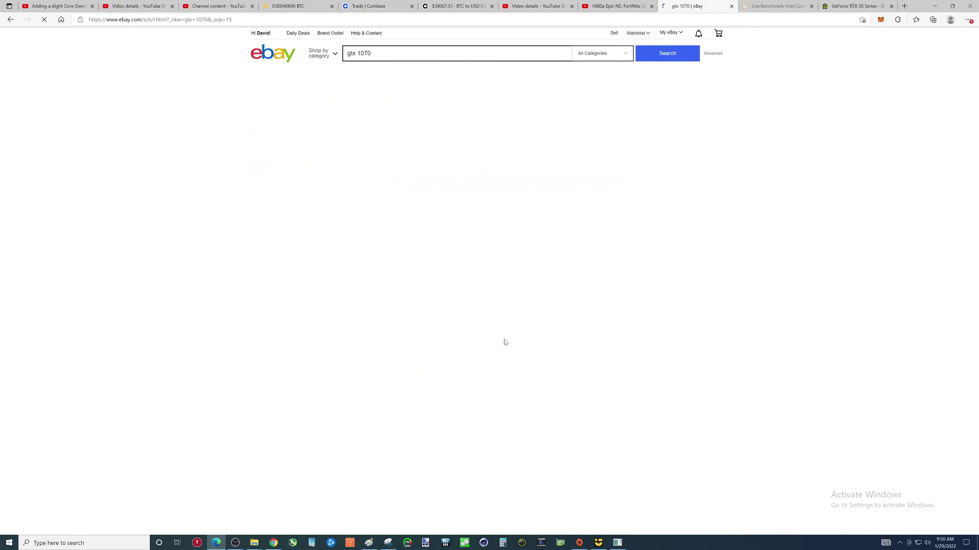
{"action": "left_click", "coordinate": [667, 53]}
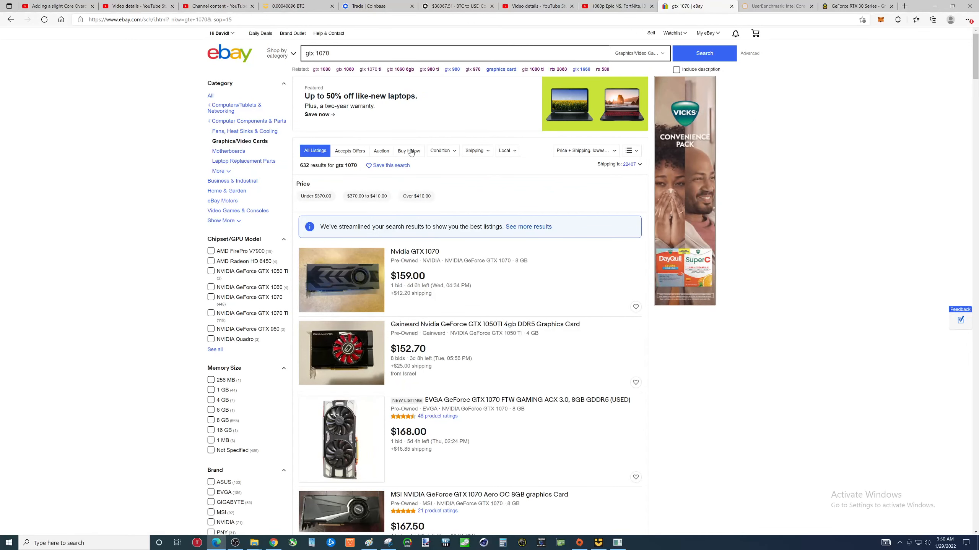
{"action": "left_click", "coordinate": [409, 150]}
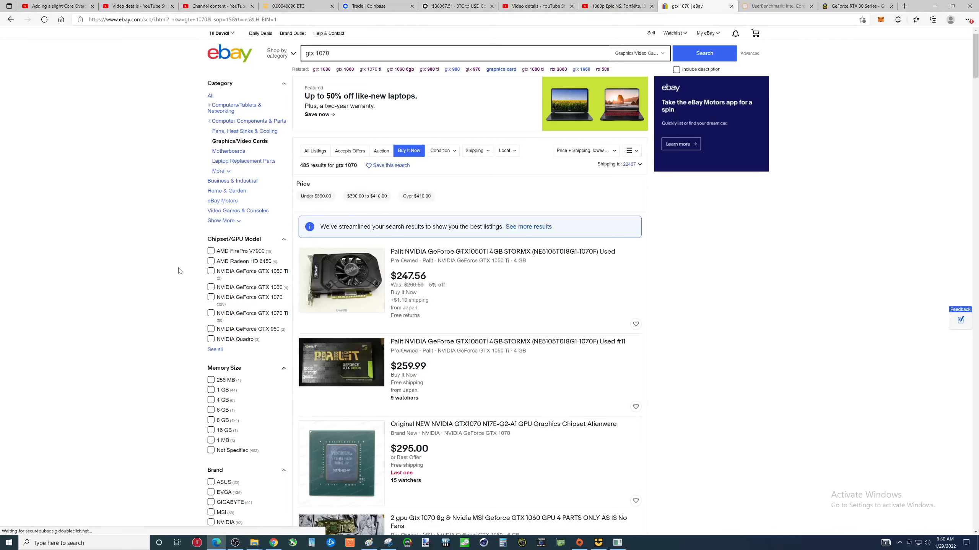
{"action": "mouse_move", "coordinate": [482, 285]}
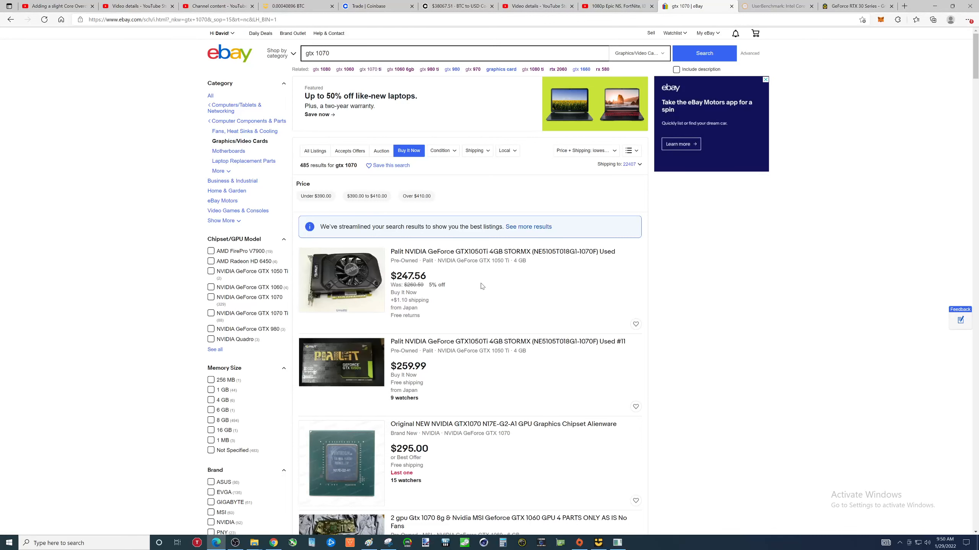
{"action": "scroll", "scroll_direction": "down", "scroll_amount": 3}
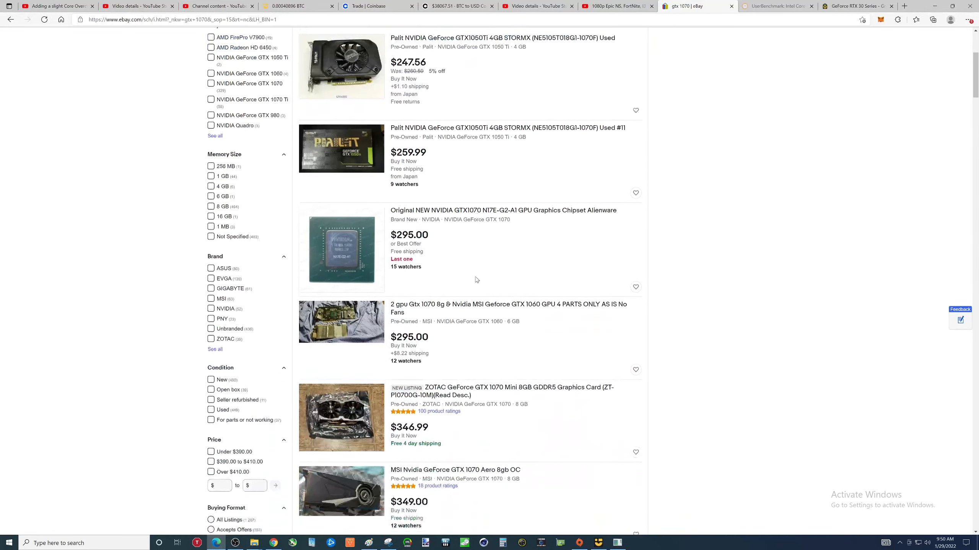
{"action": "scroll", "scroll_direction": "down", "scroll_amount": 3}
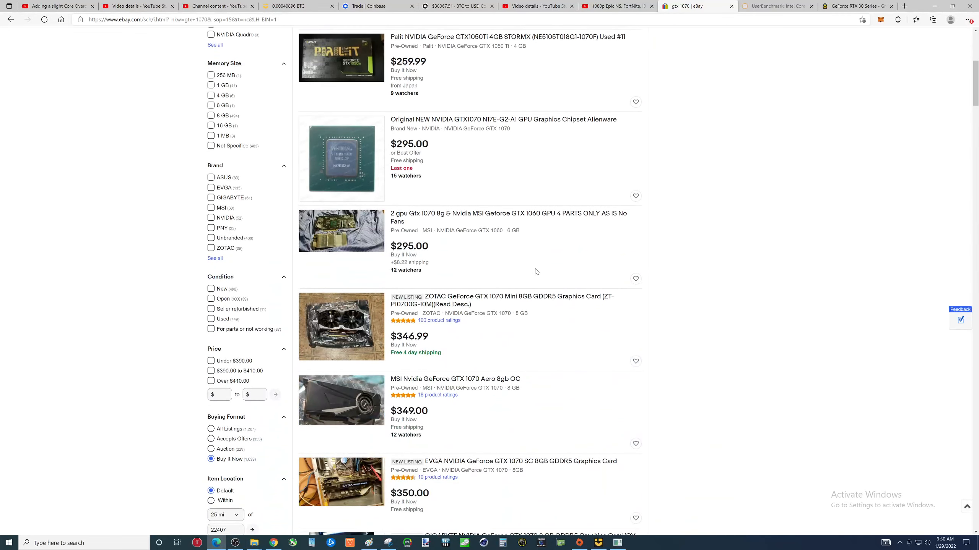
{"action": "mouse_move", "coordinate": [522, 262]}
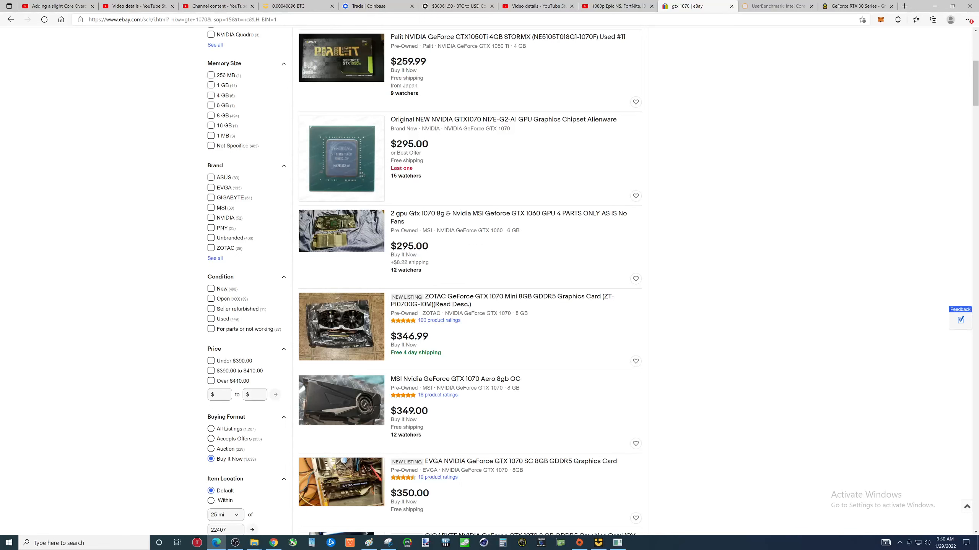
{"action": "scroll", "scroll_direction": "down", "scroll_amount": 3}
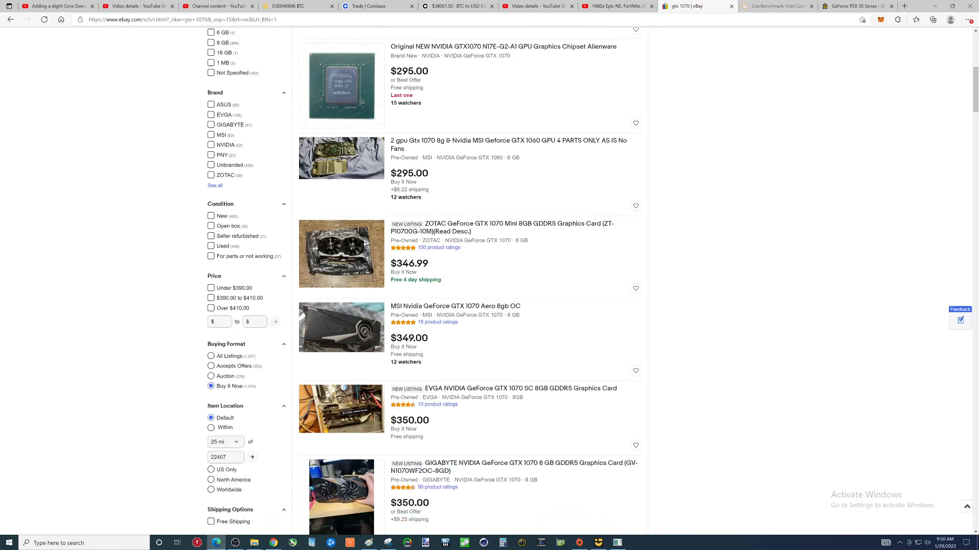
{"action": "scroll", "scroll_direction": "down", "scroll_amount": 3}
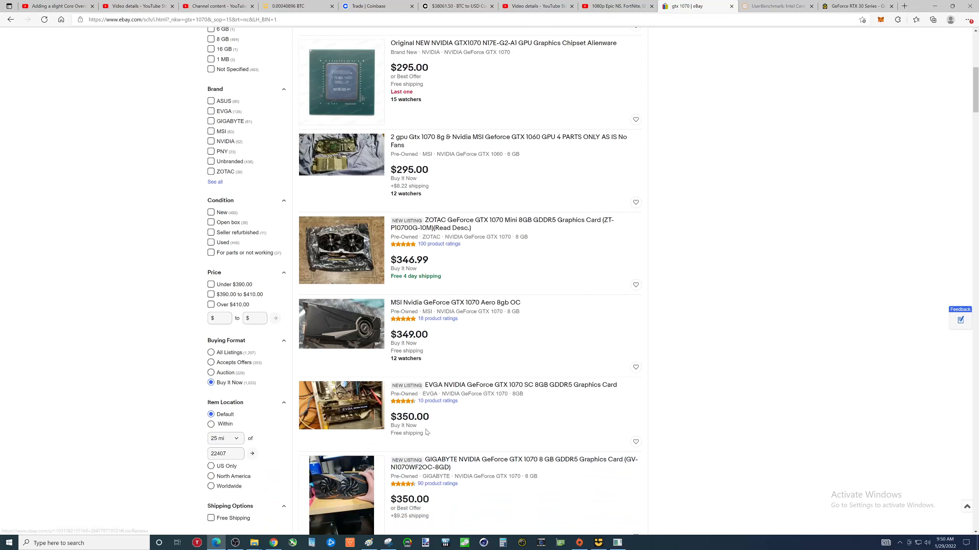
{"action": "scroll", "scroll_direction": "down", "scroll_amount": 3}
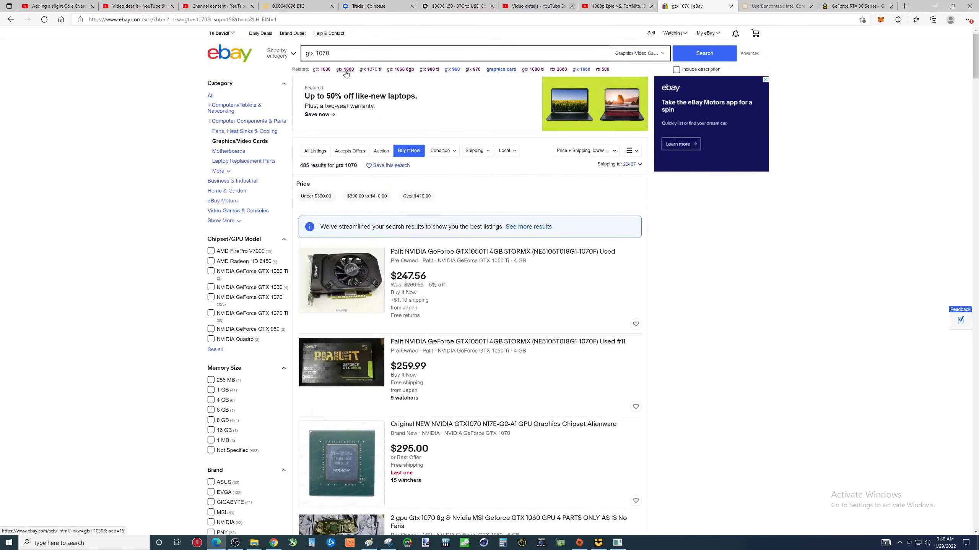
- Open the GTX 1060 related search and restrict it to Buy It Now listings
{"action": "left_click", "coordinate": [345, 69]}
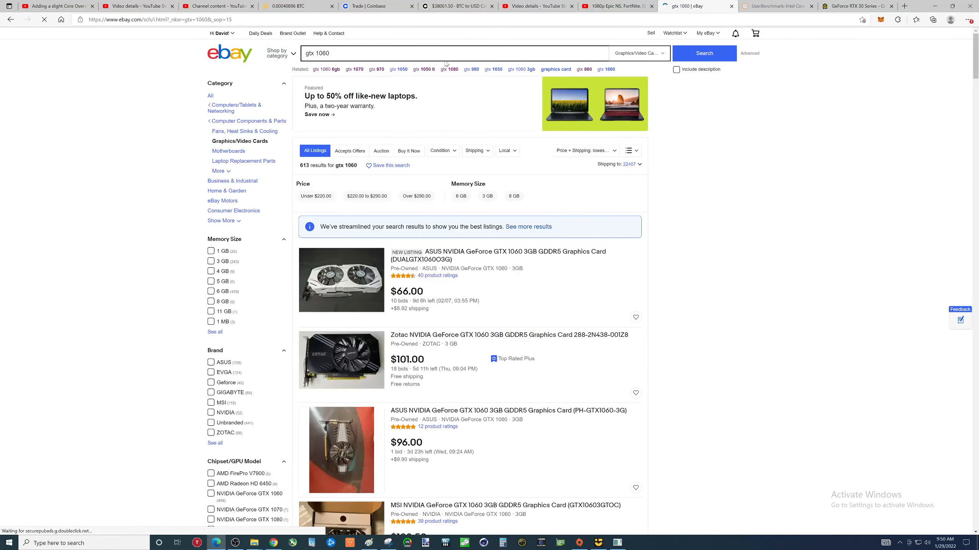
{"action": "left_click", "coordinate": [705, 53]}
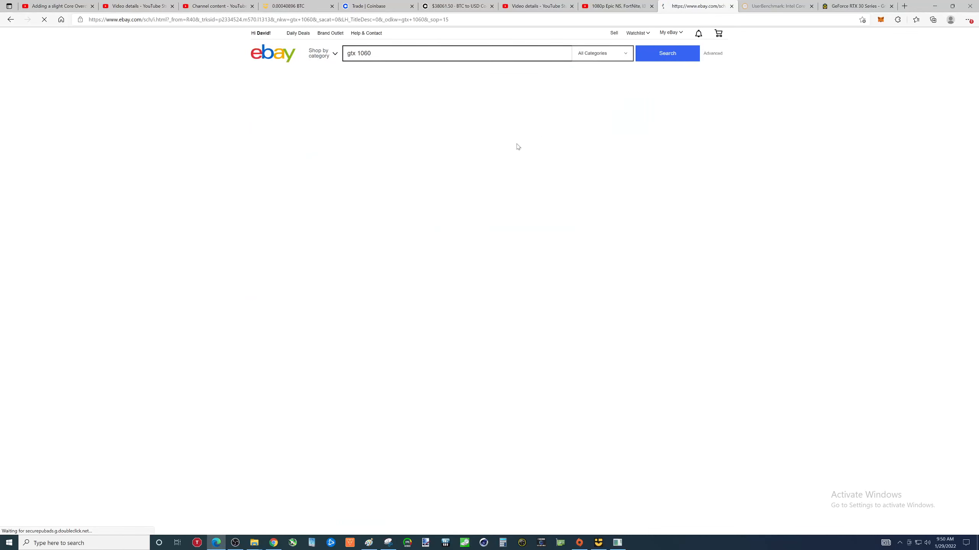
{"action": "left_click", "coordinate": [667, 53]}
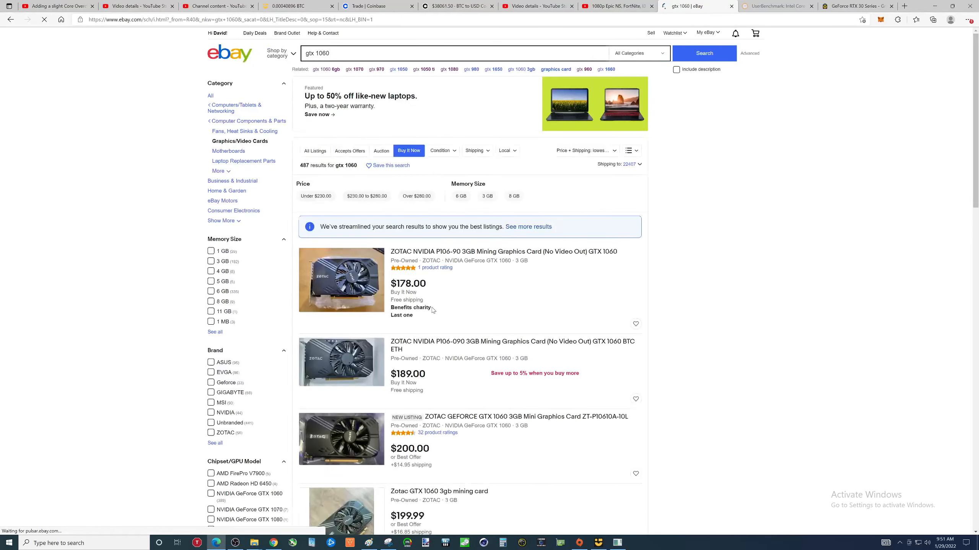
{"action": "scroll", "scroll_direction": "down", "scroll_amount": 3}
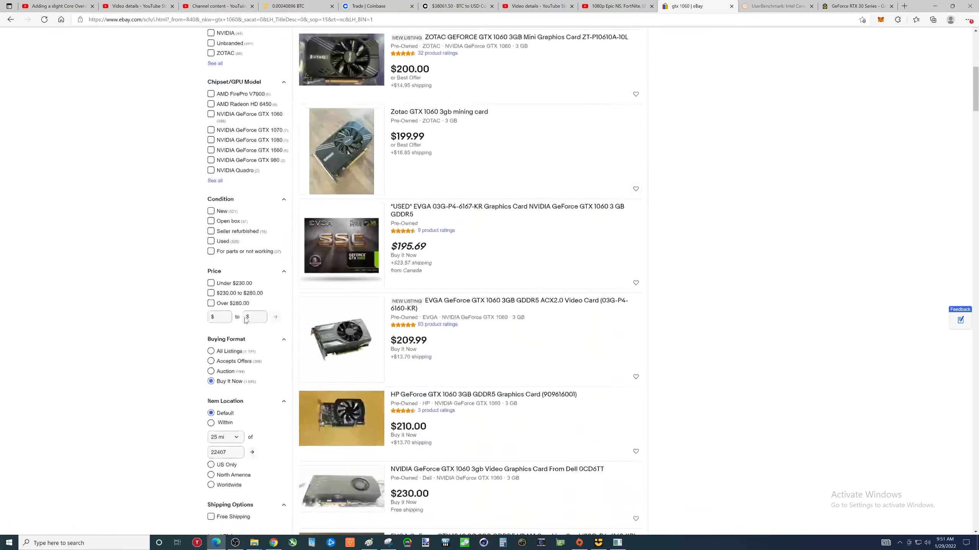
{"action": "scroll", "scroll_direction": "down", "scroll_amount": 3}
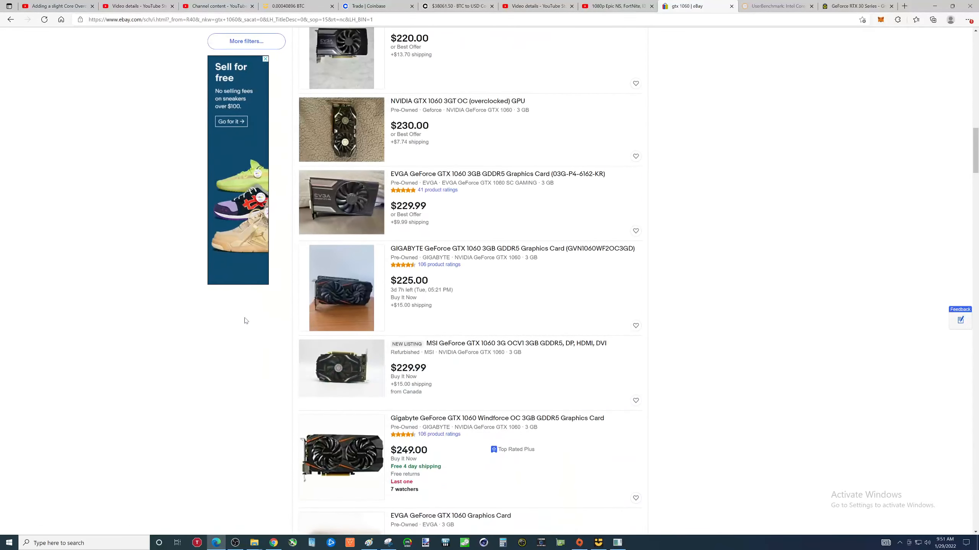
{"action": "scroll", "scroll_direction": "down", "scroll_amount": 3}
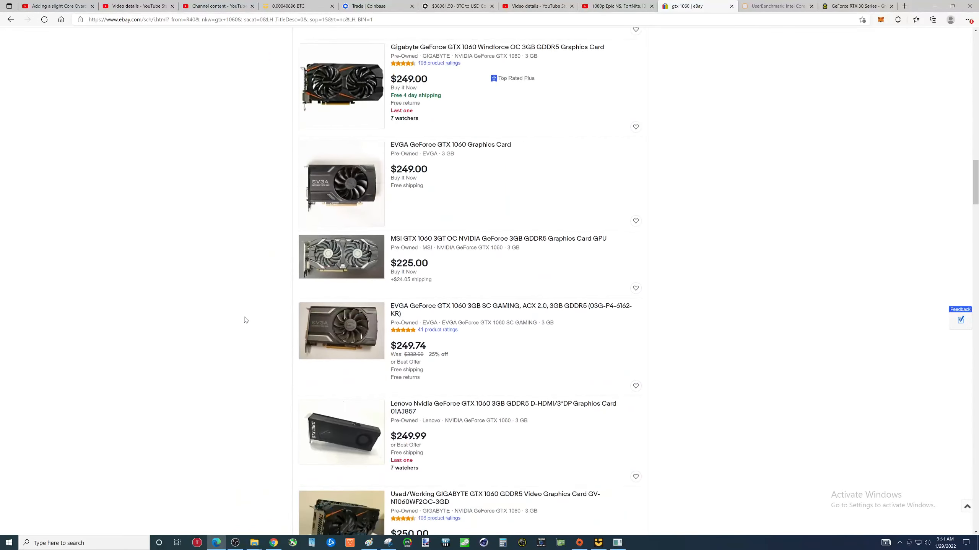
- Scroll through the 487 GTX 1060 listings, priced about $180–$300, then head back up
{"action": "scroll", "scroll_direction": "down", "scroll_amount": 3}
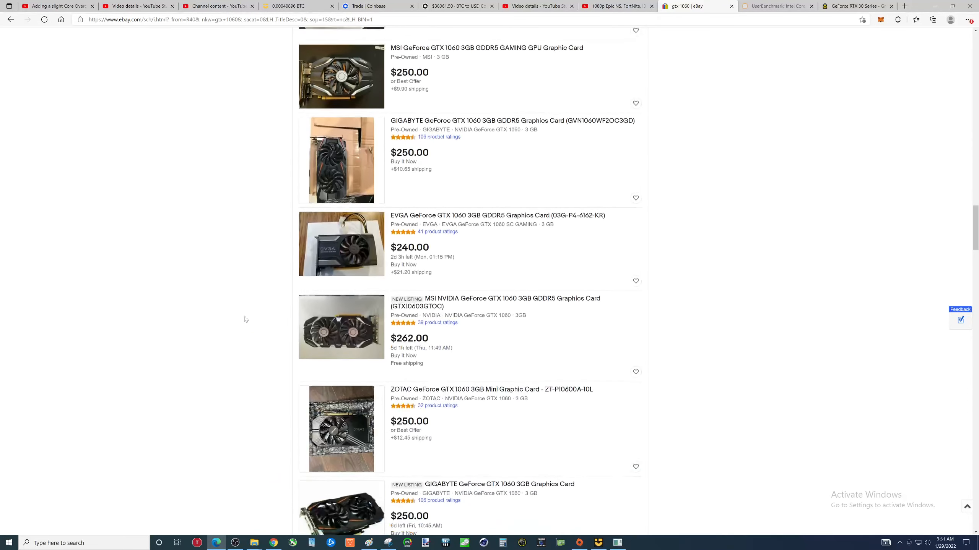
{"action": "scroll", "scroll_direction": "down", "scroll_amount": 3}
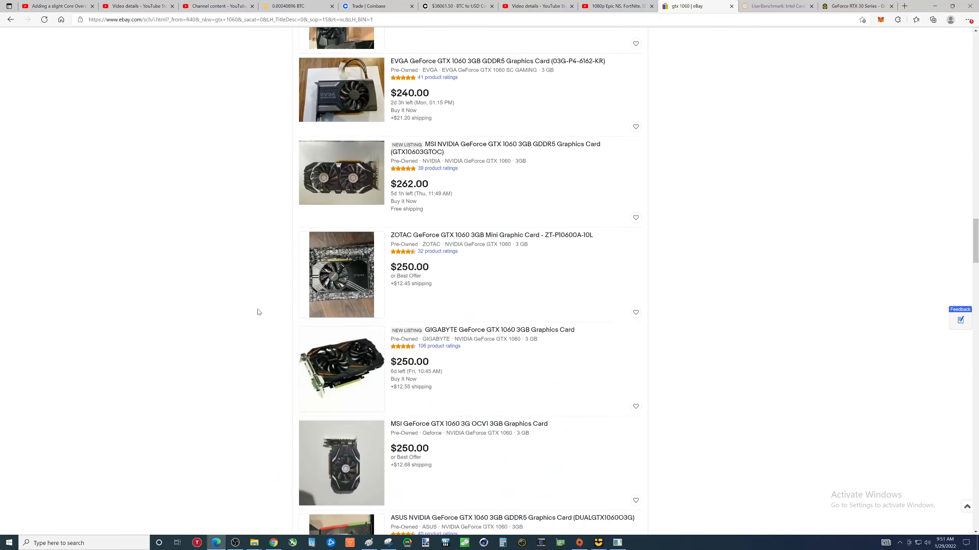
{"action": "scroll", "scroll_direction": "down", "scroll_amount": 3}
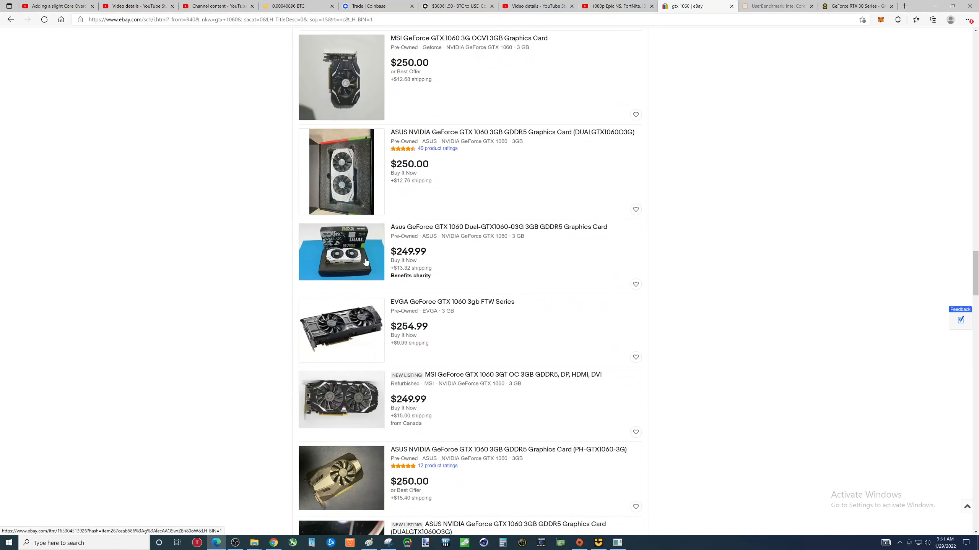
{"action": "scroll", "scroll_direction": "down", "scroll_amount": 3}
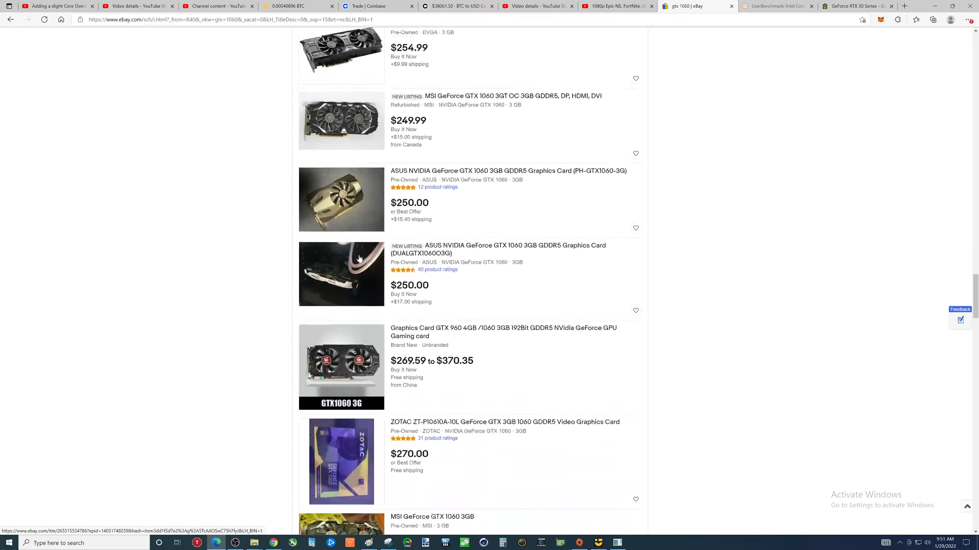
{"action": "scroll", "scroll_direction": "down", "scroll_amount": 3}
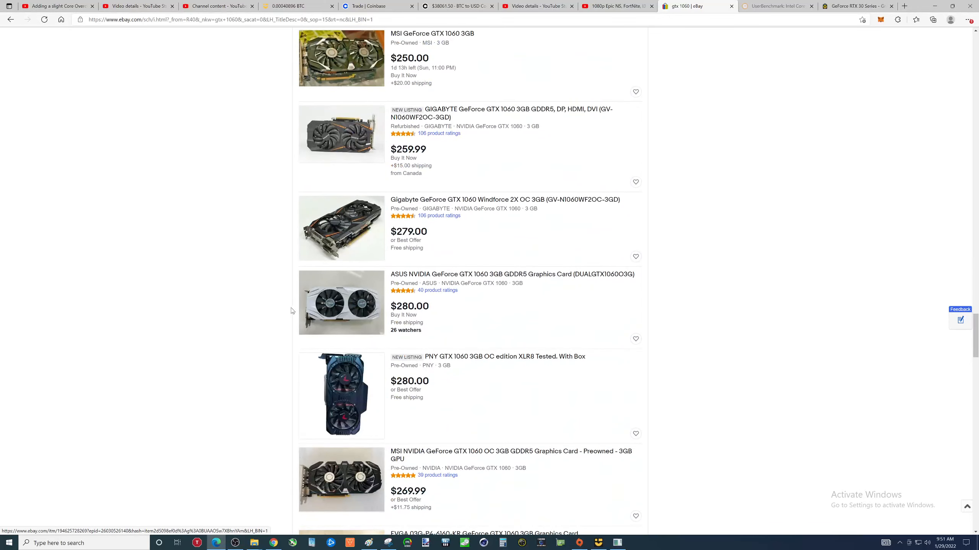
{"action": "scroll", "scroll_direction": "down", "scroll_amount": 3}
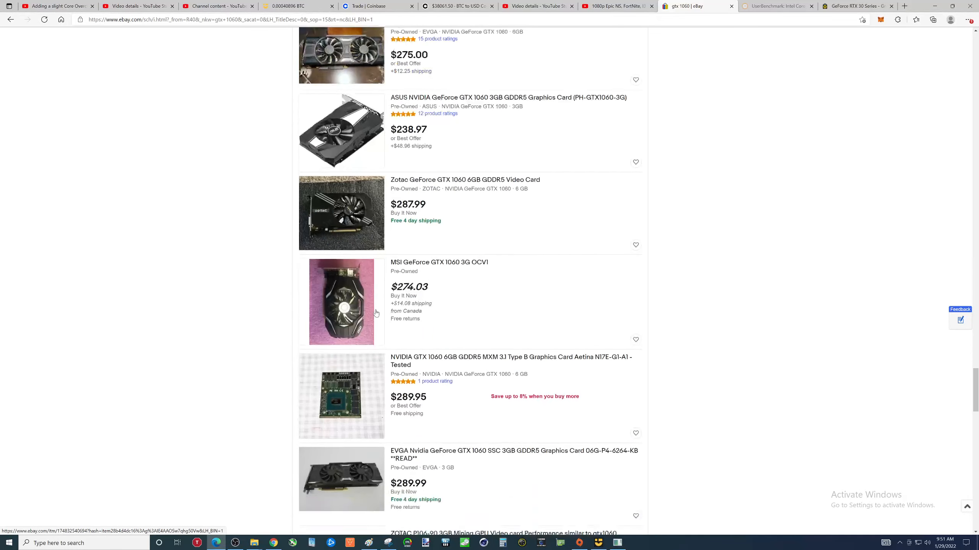
{"action": "scroll", "scroll_direction": "down", "scroll_amount": 3}
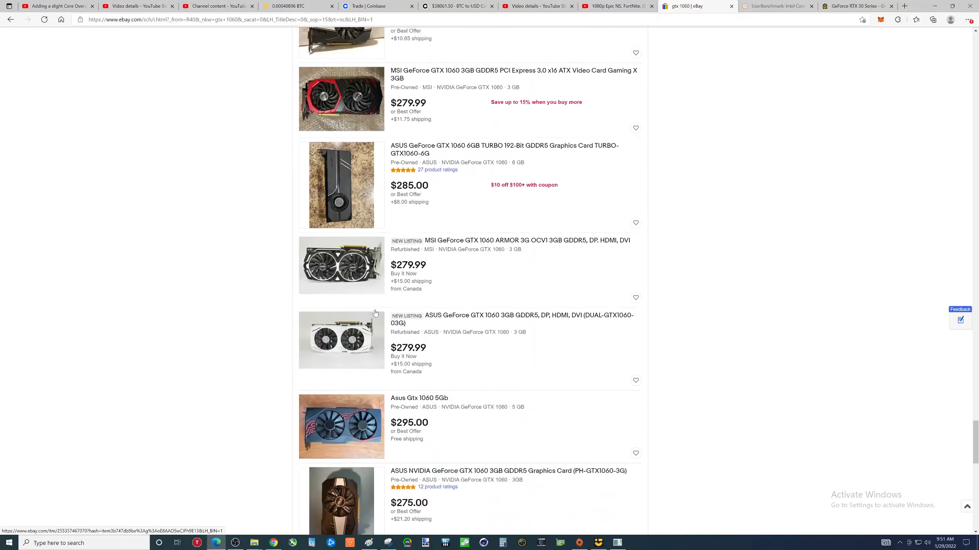
{"action": "scroll", "scroll_direction": "down", "scroll_amount": 3}
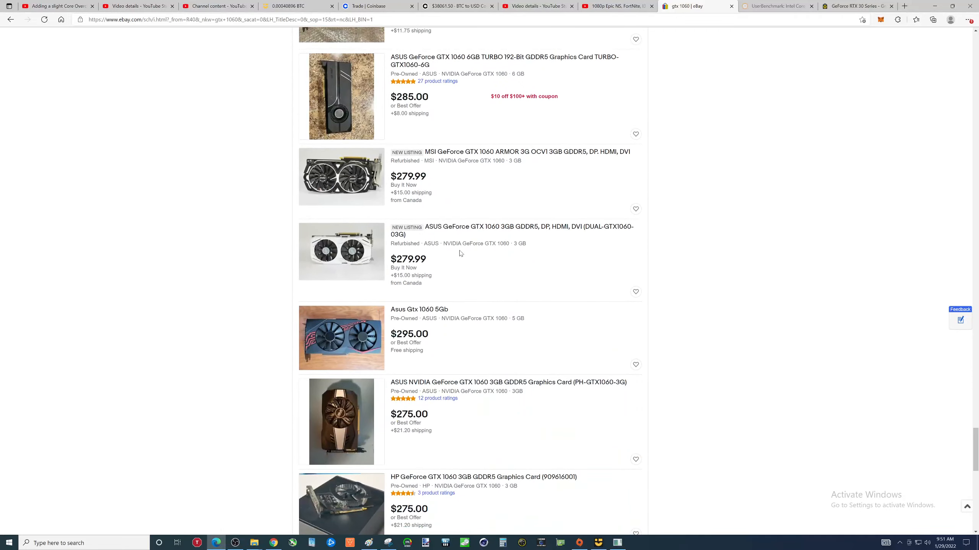
{"action": "scroll", "scroll_direction": "down", "scroll_amount": 3}
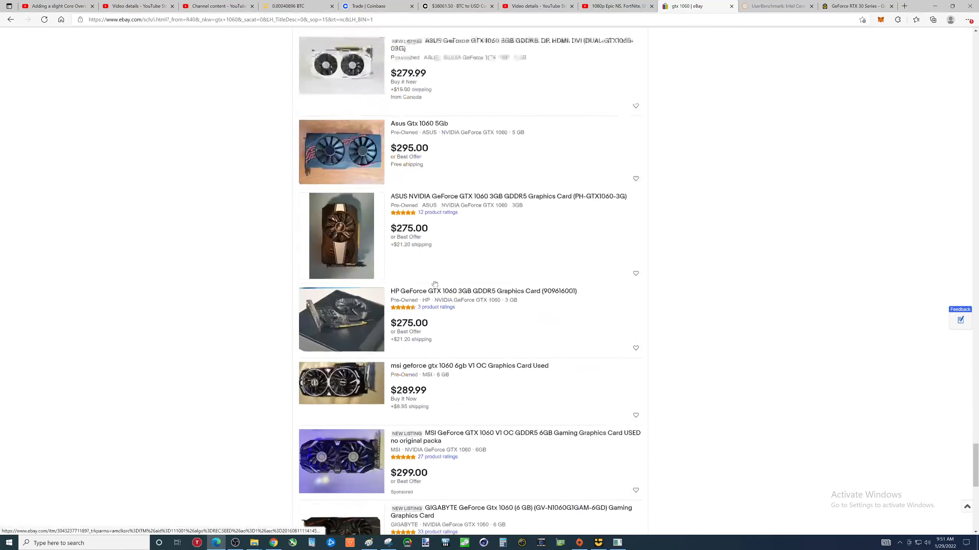
{"action": "scroll", "scroll_direction": "down", "scroll_amount": 3}
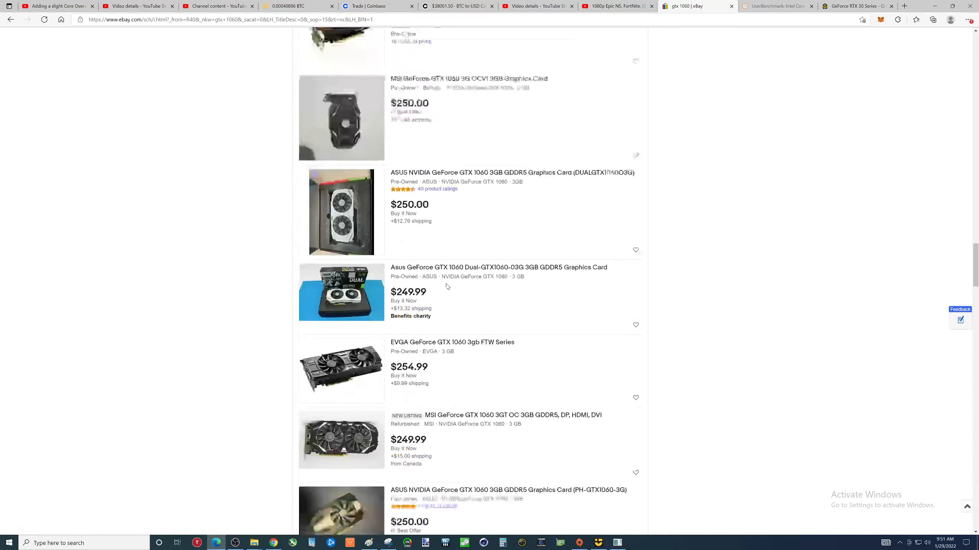
{"action": "scroll", "scroll_direction": "down", "scroll_amount": 3}
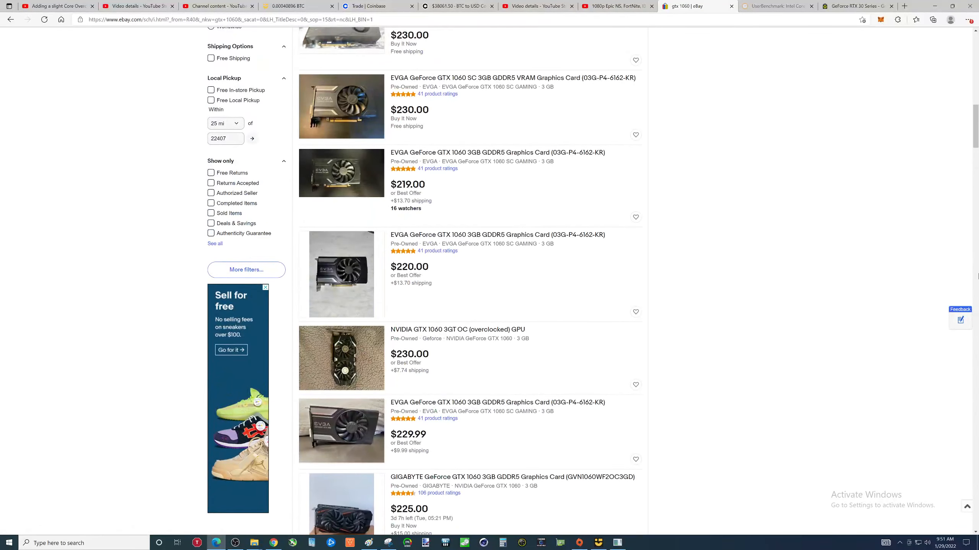
{"action": "scroll", "scroll_direction": "up", "scroll_amount": 3}
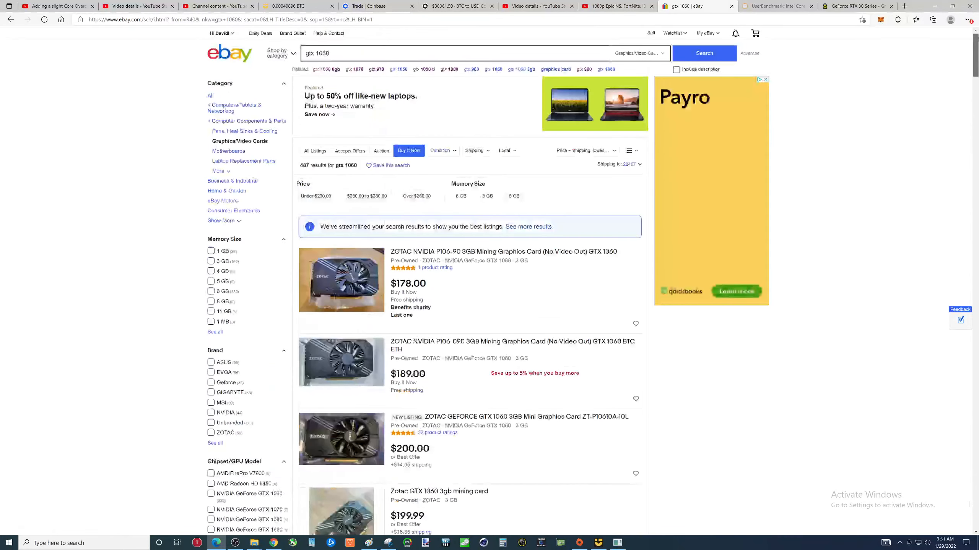